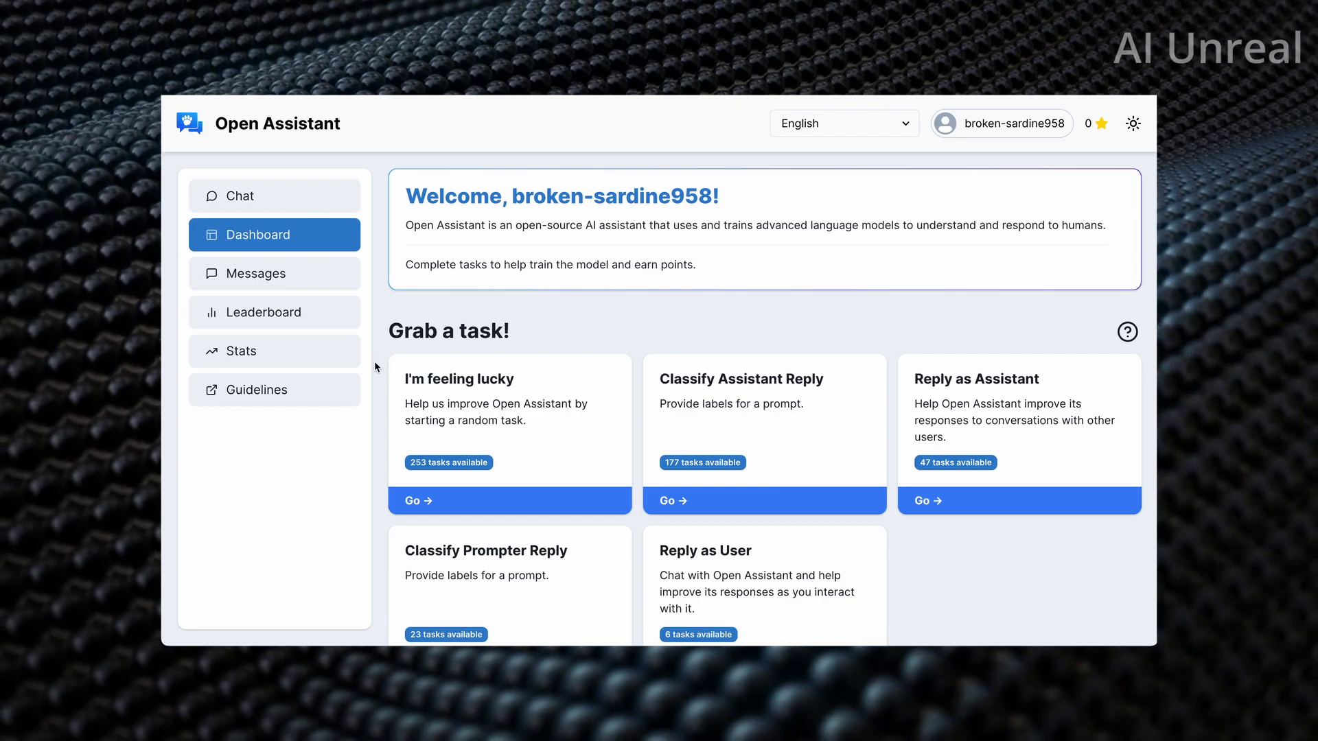
- Launch an 'I'm feeling lucky' task and scroll through the Label Prompter Reply meditation conversation
{"action": "scroll", "scroll_direction": "down", "scroll_amount": 3}
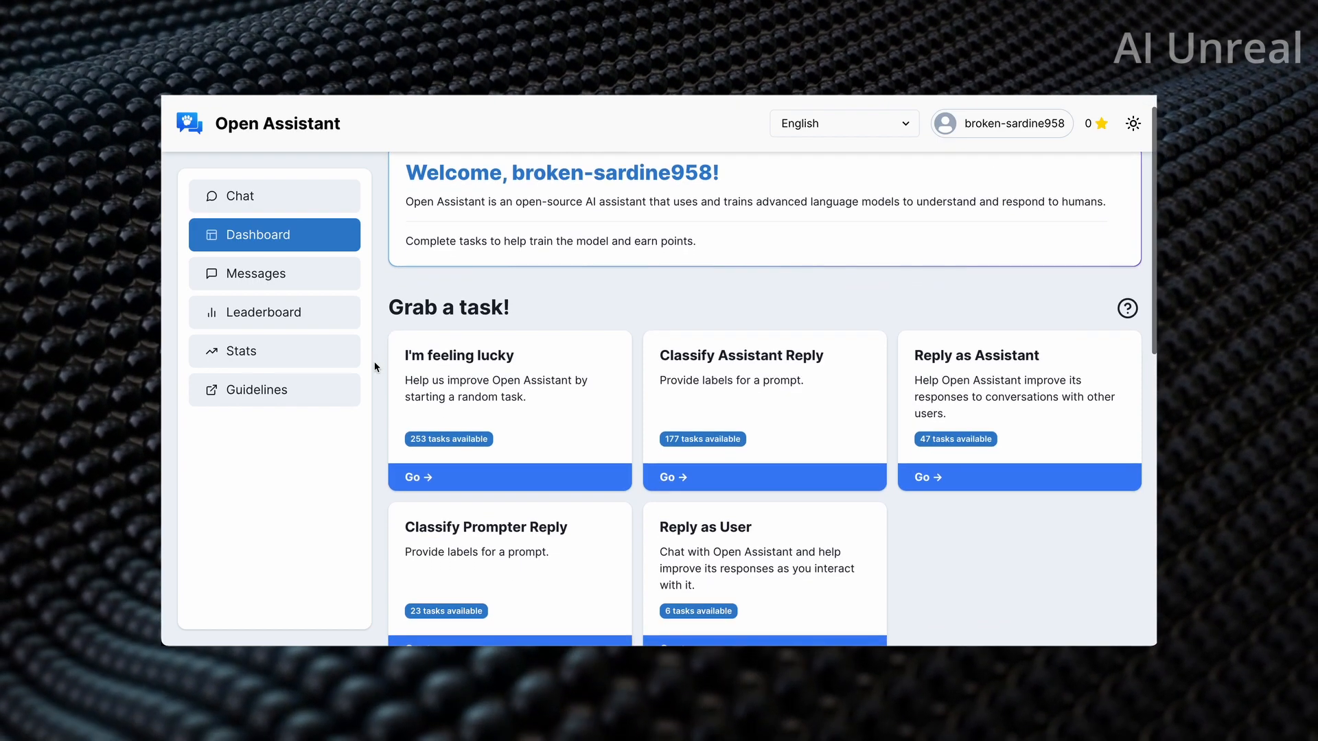
{"action": "scroll", "scroll_direction": "down", "scroll_amount": 3}
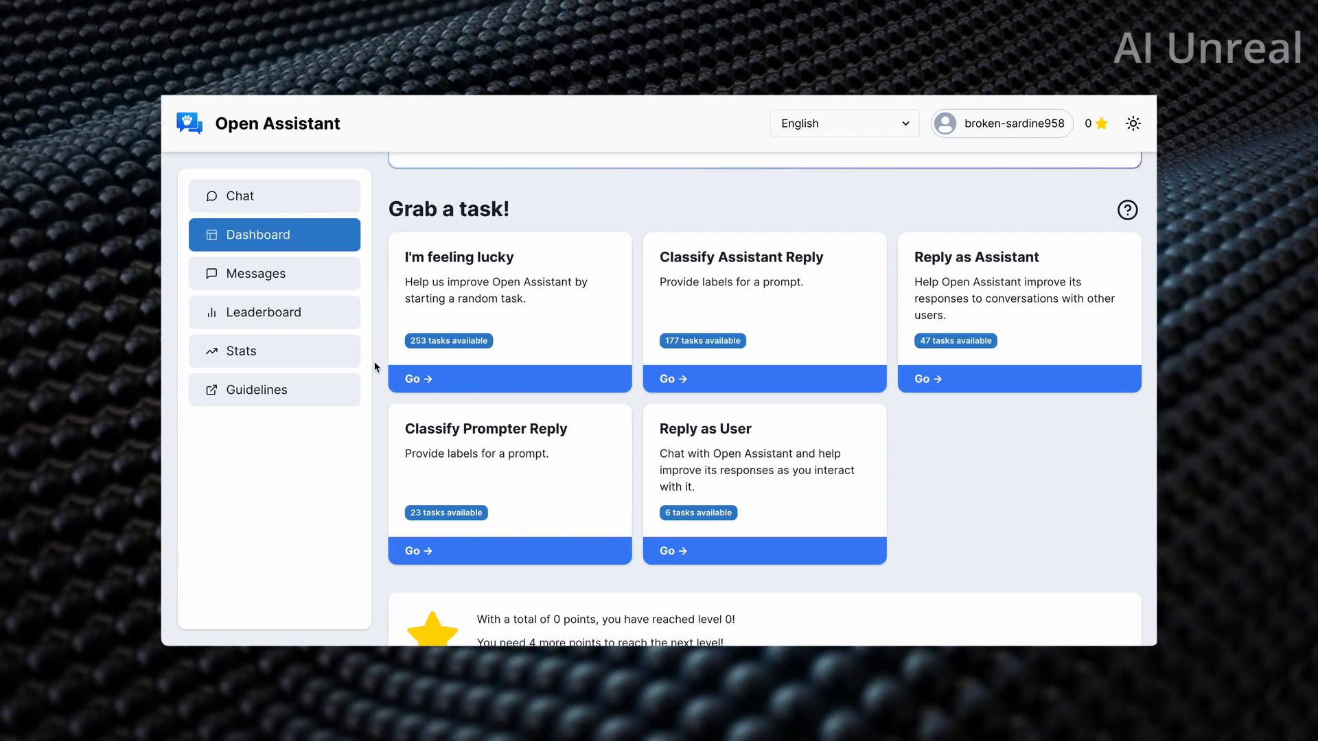
{"action": "mouse_move", "coordinate": [382, 341]}
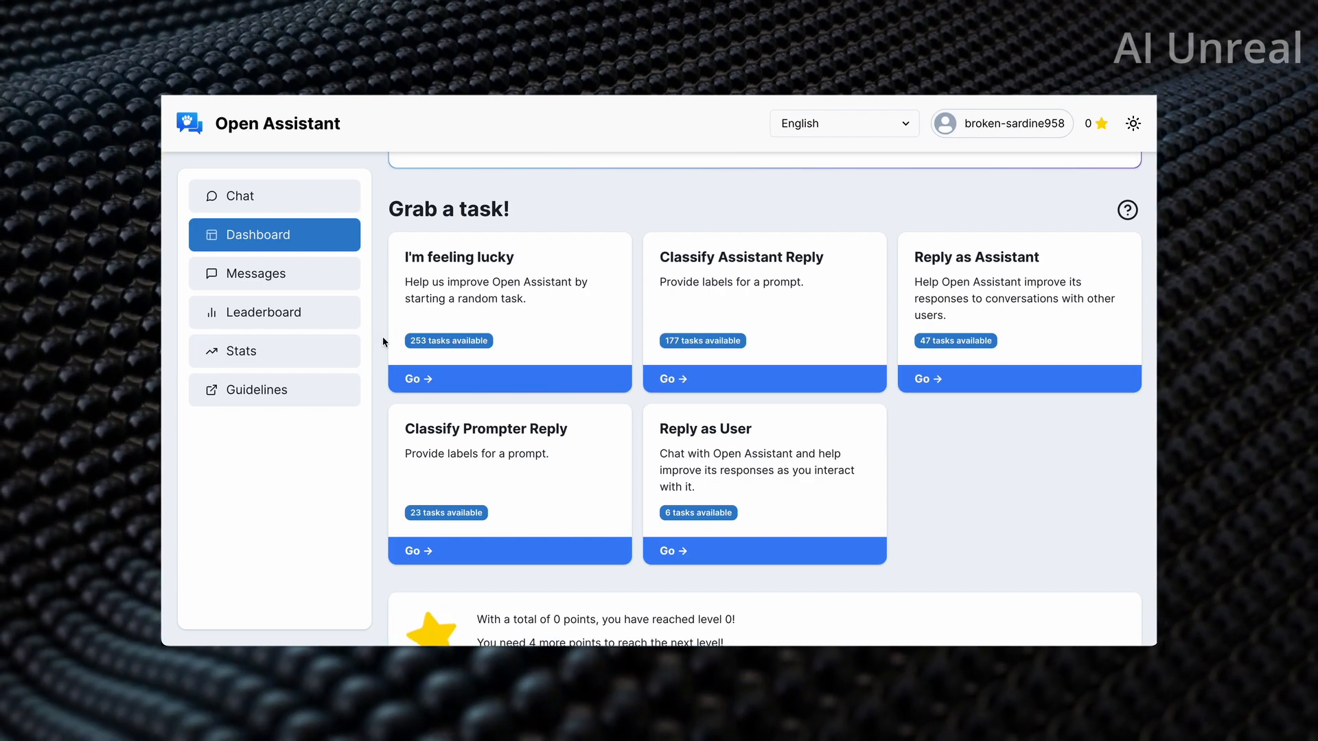
{"action": "mouse_move", "coordinate": [517, 378]}
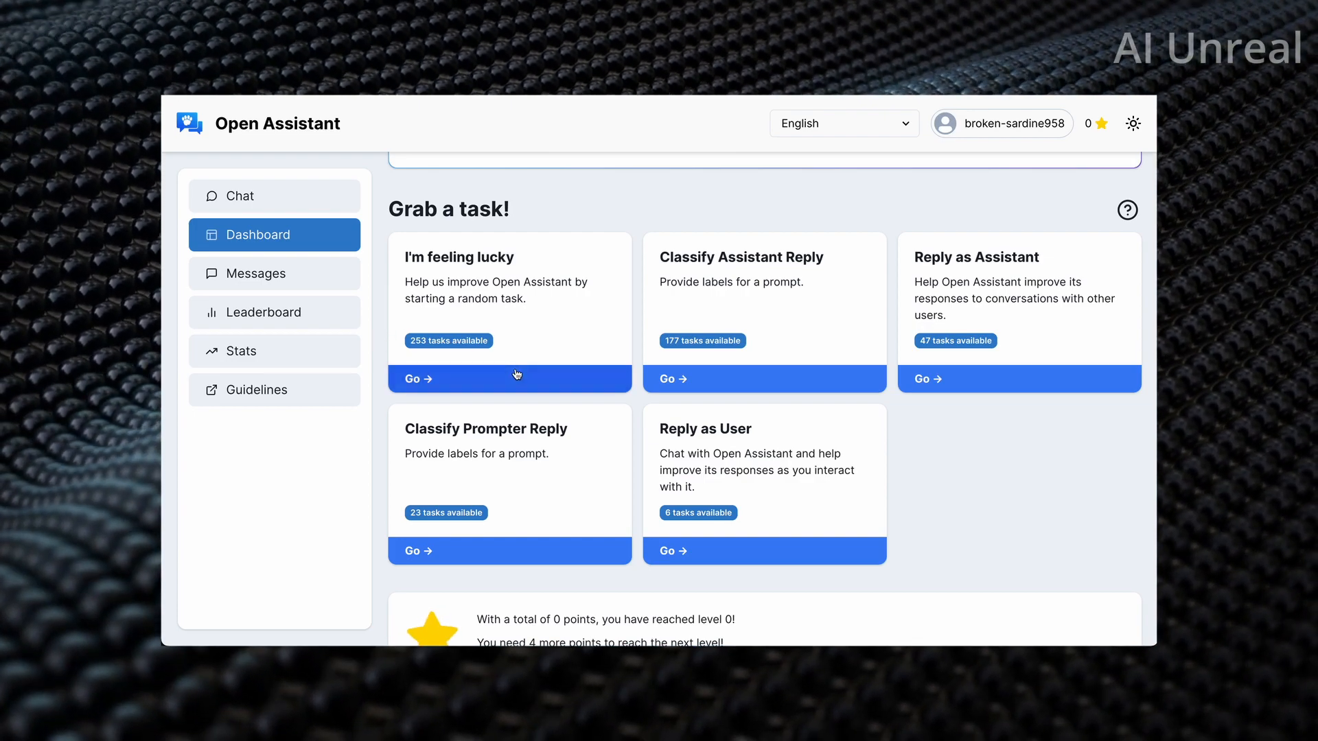
{"action": "mouse_move", "coordinate": [517, 379]}
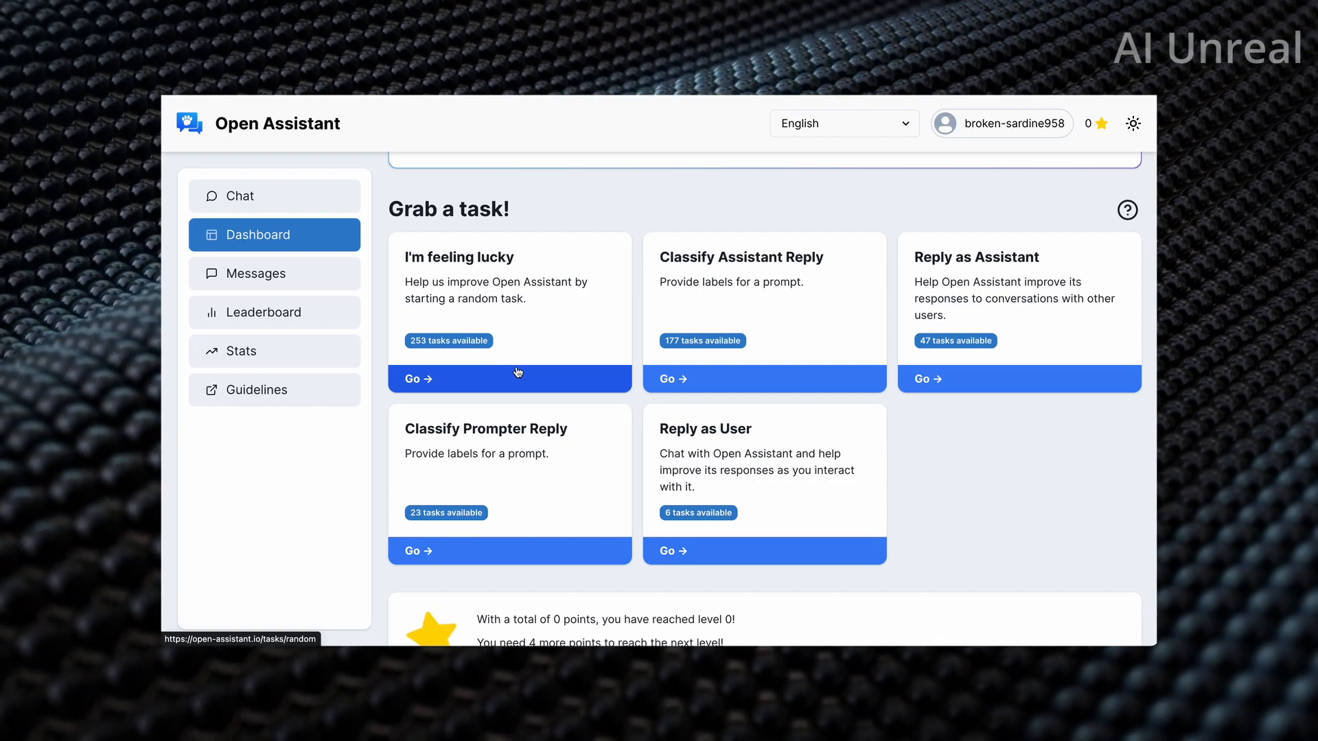
{"action": "left_click", "coordinate": [509, 551]}
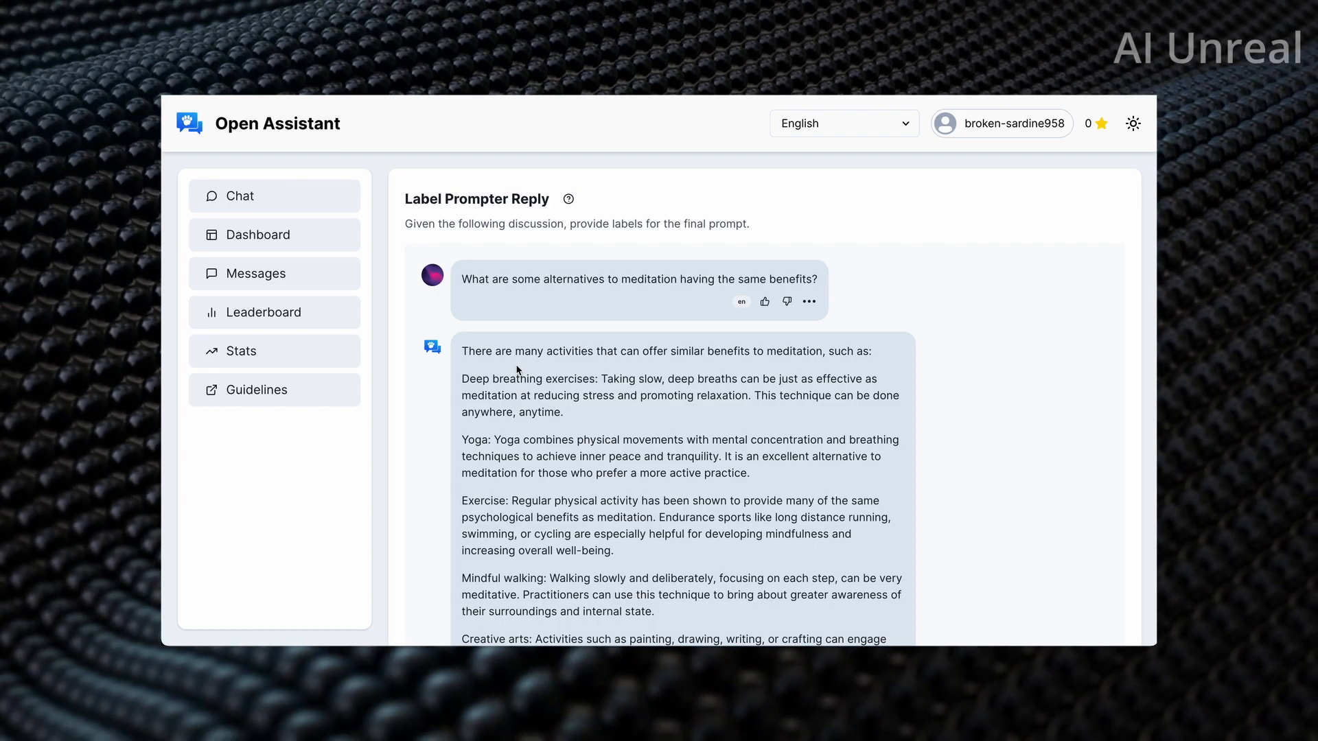
{"action": "mouse_move", "coordinate": [580, 301]}
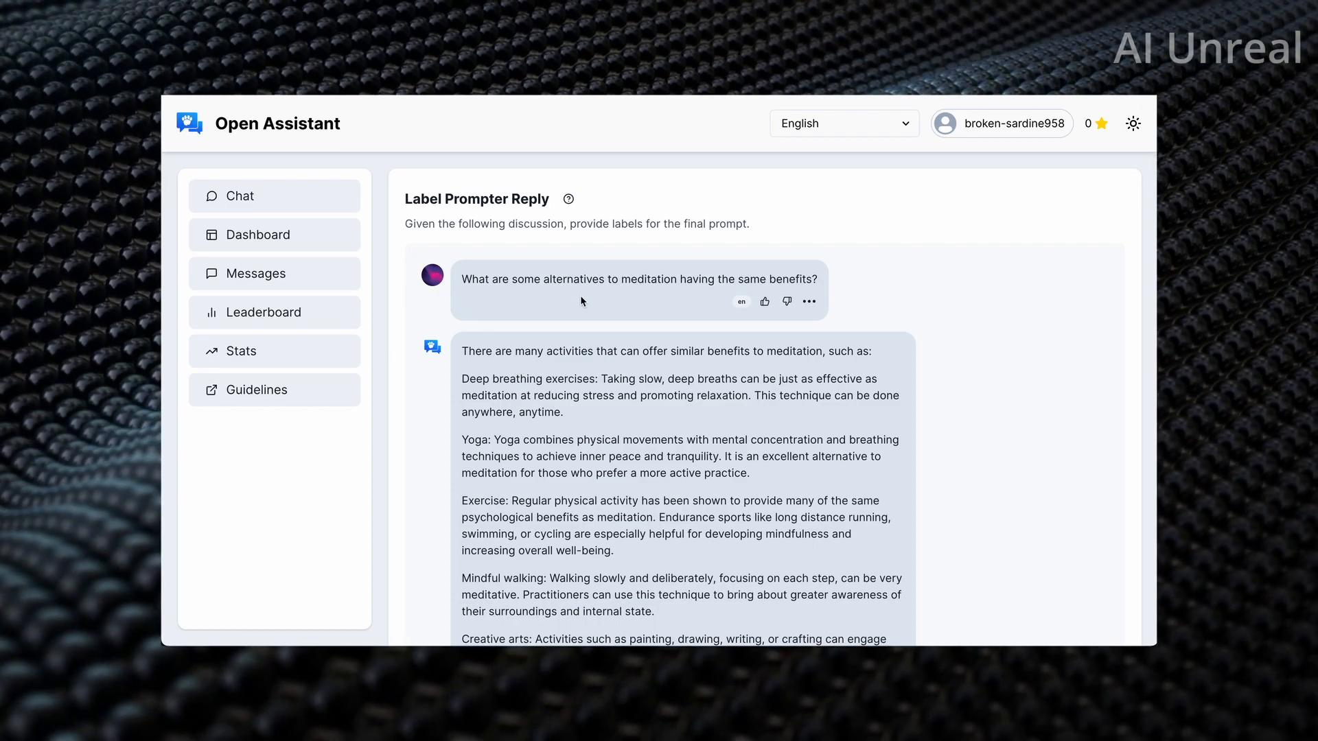
{"action": "mouse_move", "coordinate": [718, 291]}
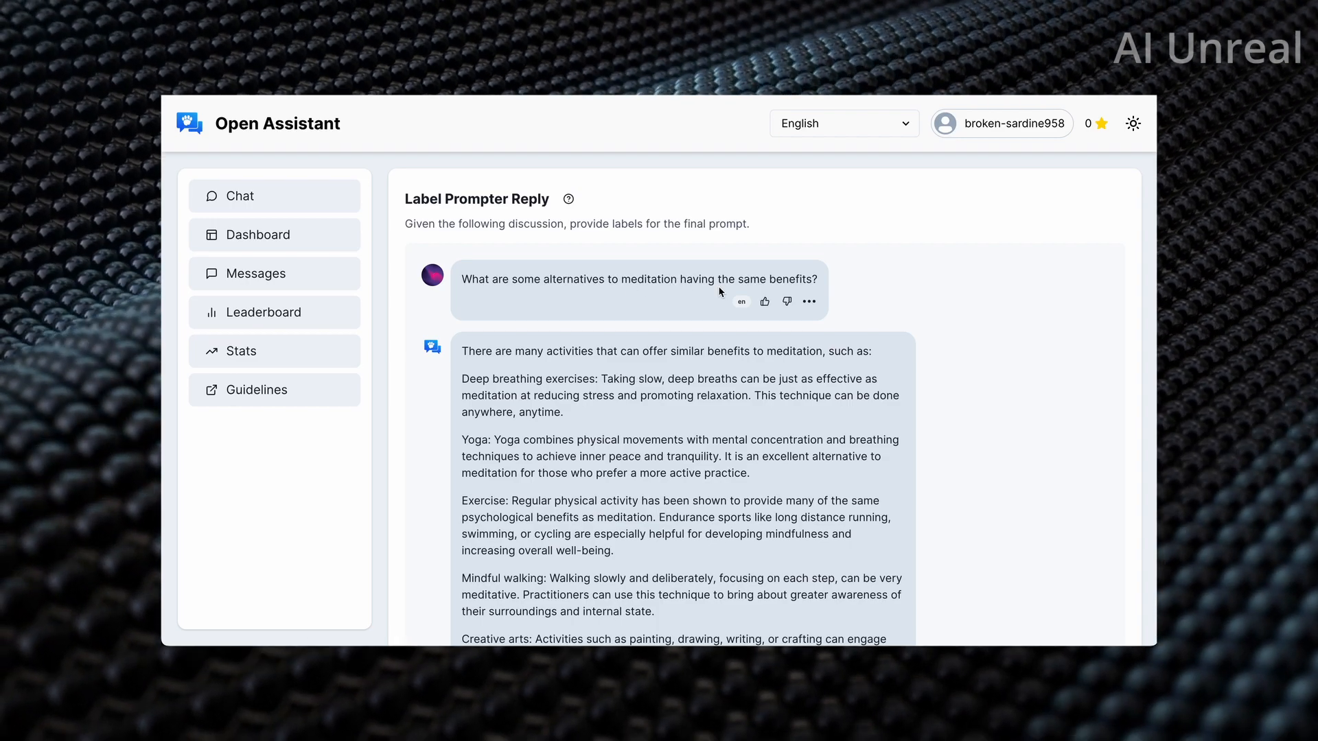
{"action": "scroll", "scroll_direction": "down", "scroll_amount": 3}
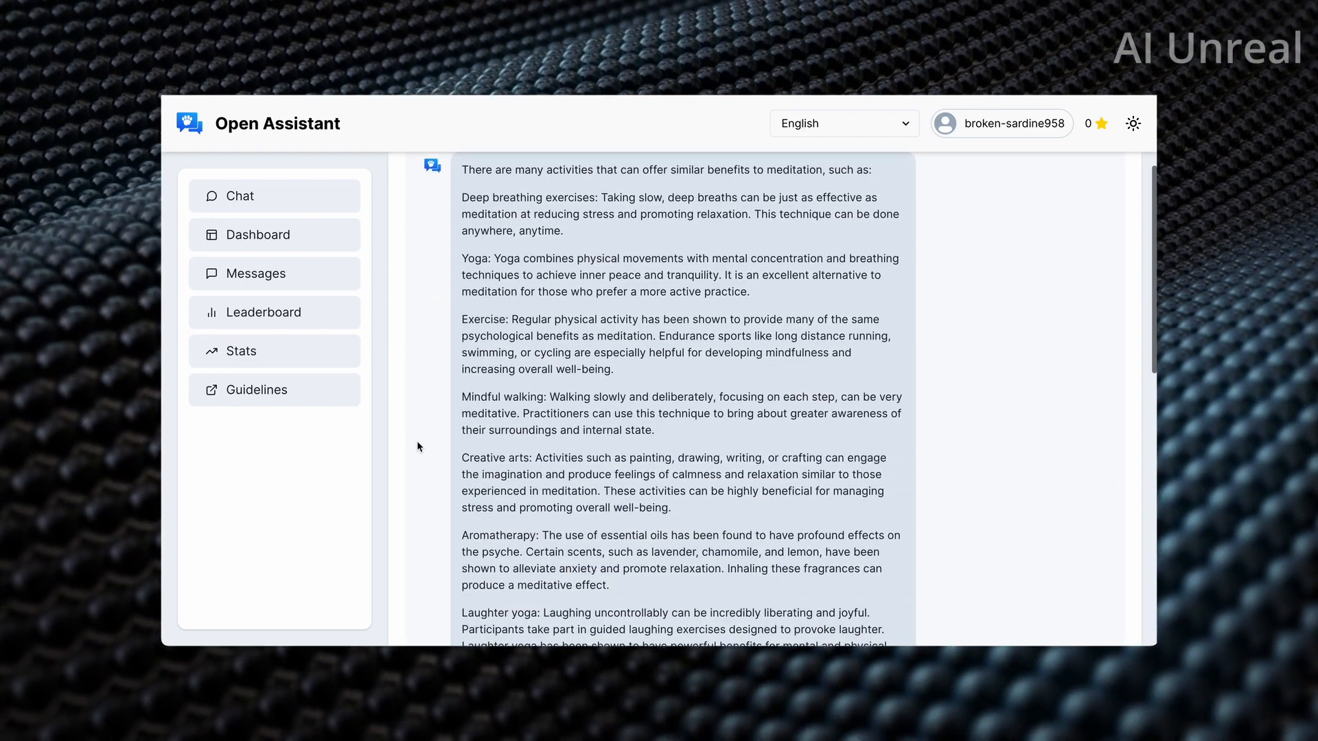
{"action": "scroll", "scroll_direction": "down", "scroll_amount": 3}
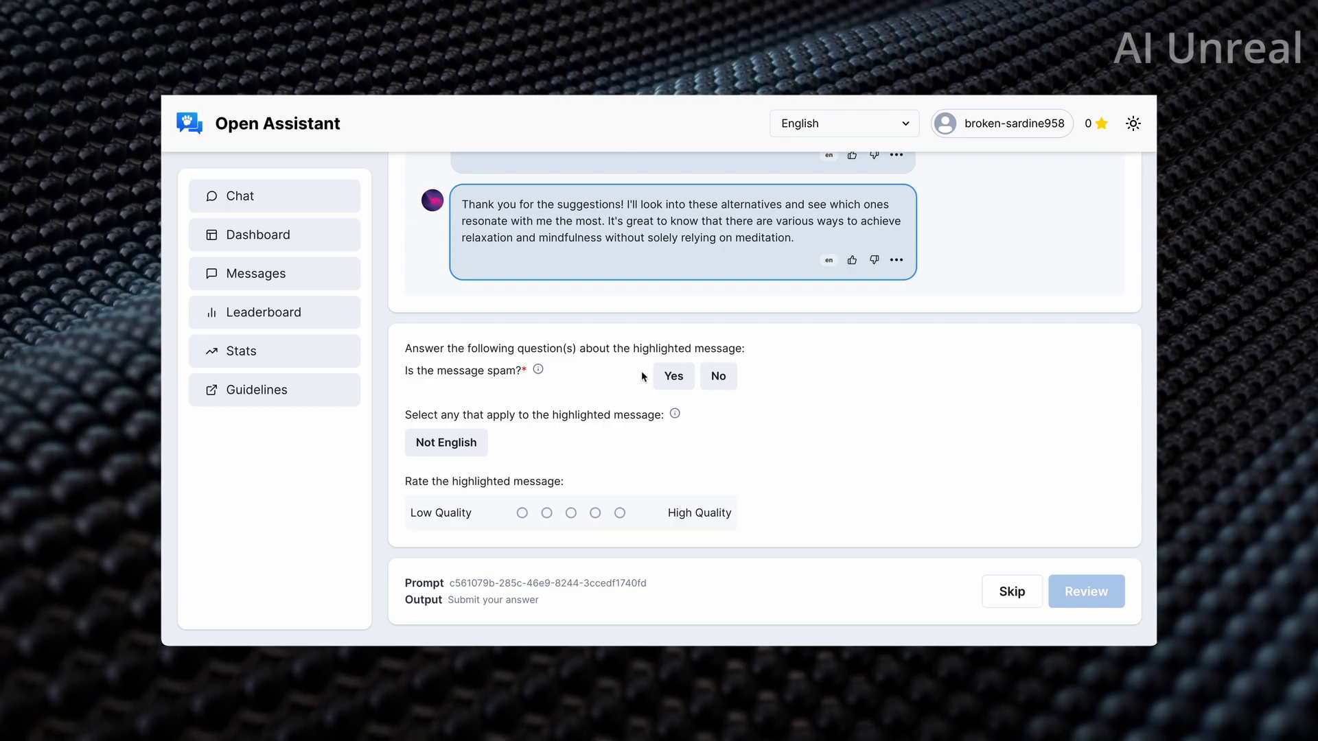
{"action": "mouse_move", "coordinate": [467, 422]}
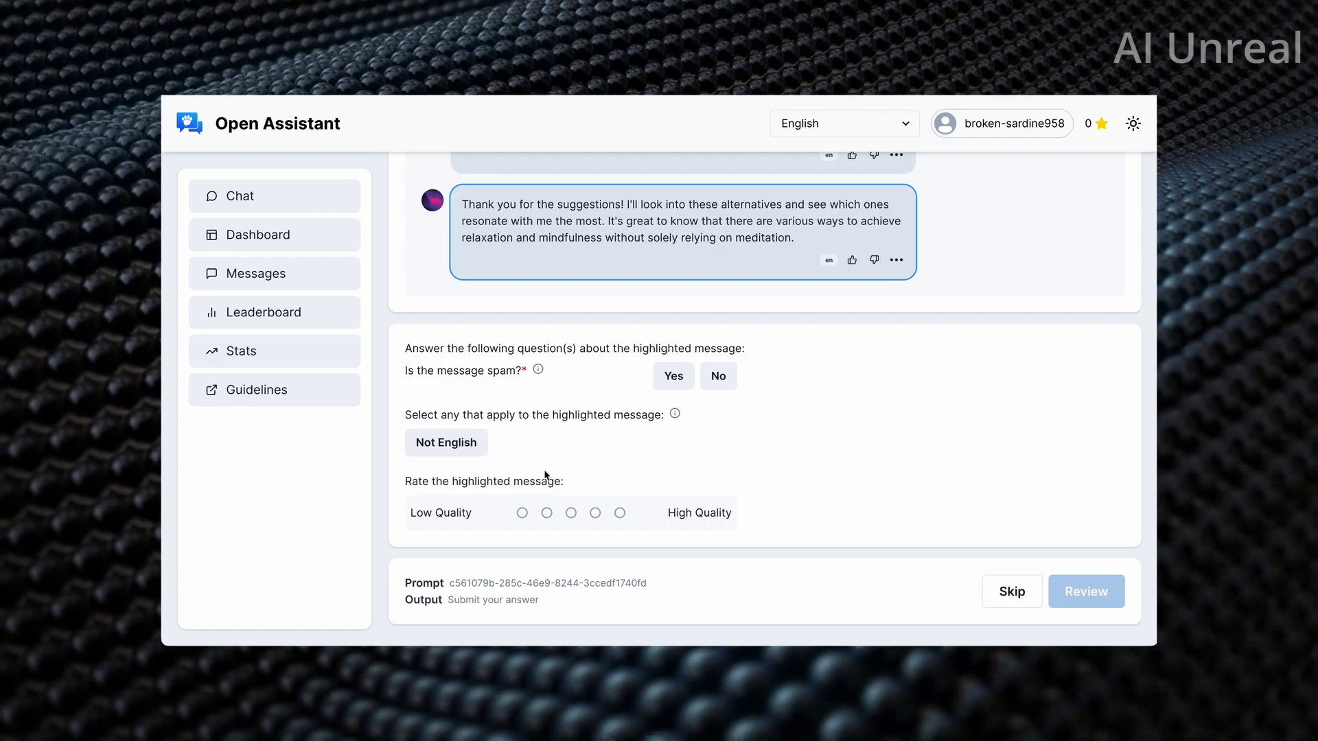
{"action": "scroll", "scroll_direction": "down", "scroll_amount": 3}
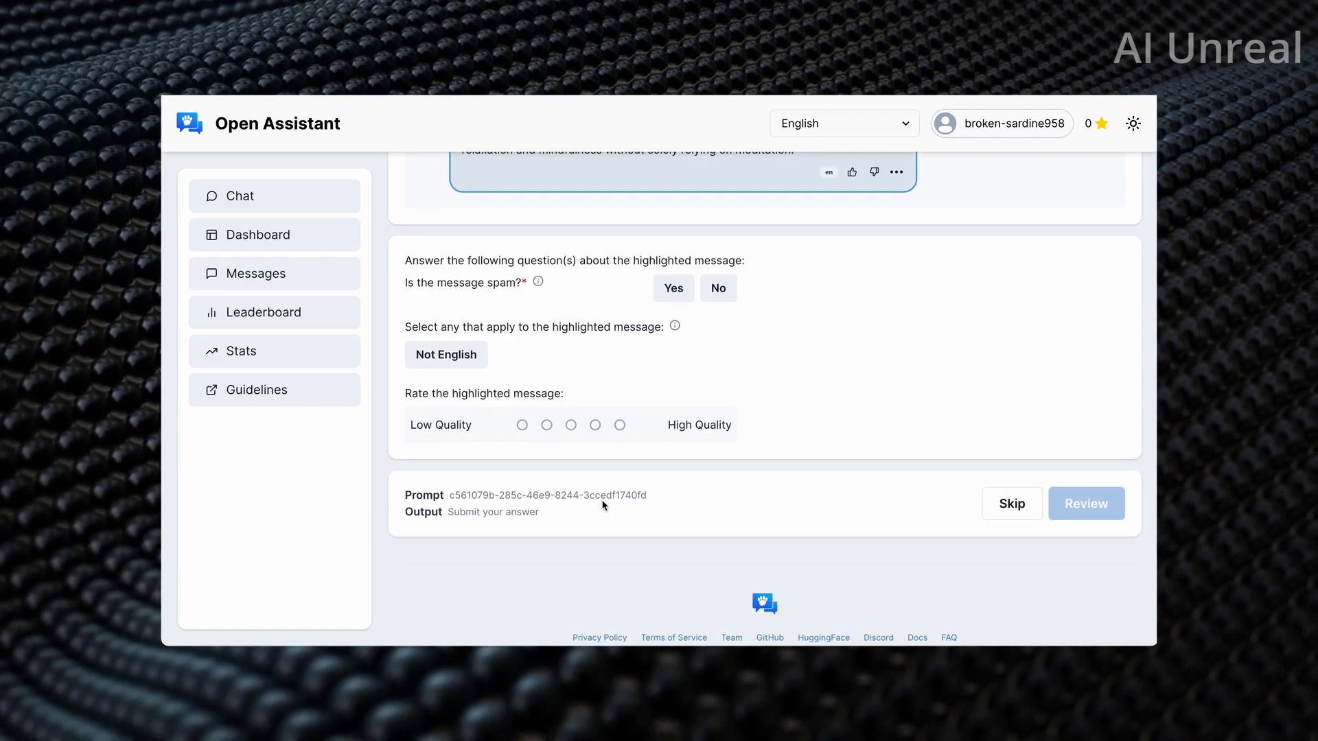
{"action": "mouse_move", "coordinate": [667, 494]}
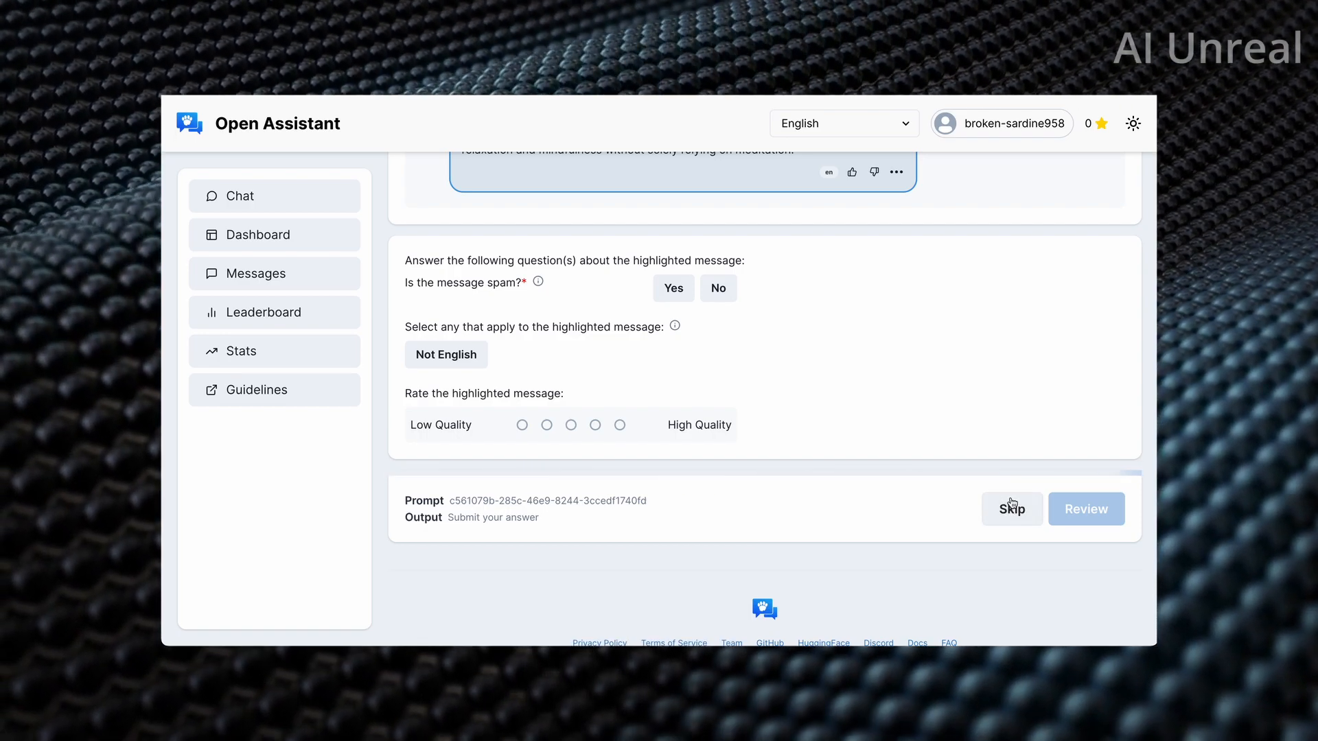
- Skip the labelling task and scroll to the two replies in the ranking task
{"action": "left_click", "coordinate": [1010, 508]}
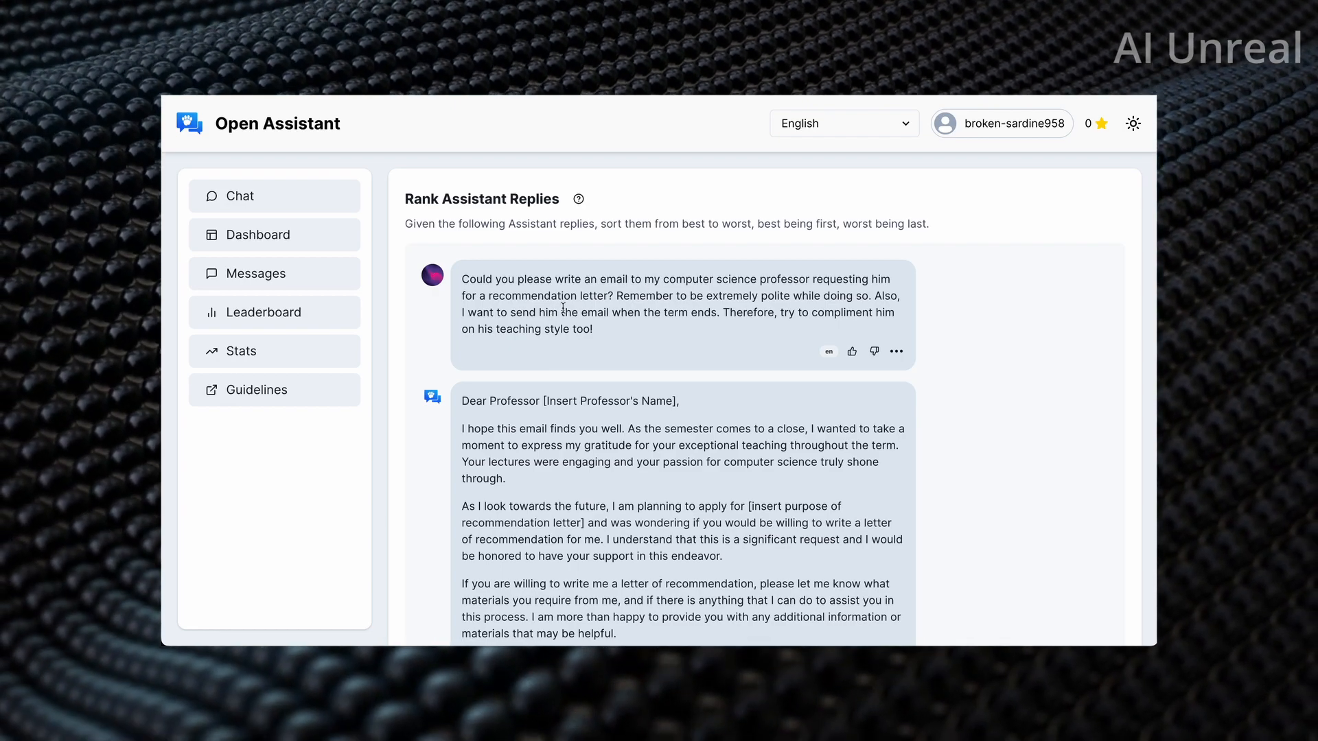
{"action": "scroll", "scroll_direction": "down", "scroll_amount": 3}
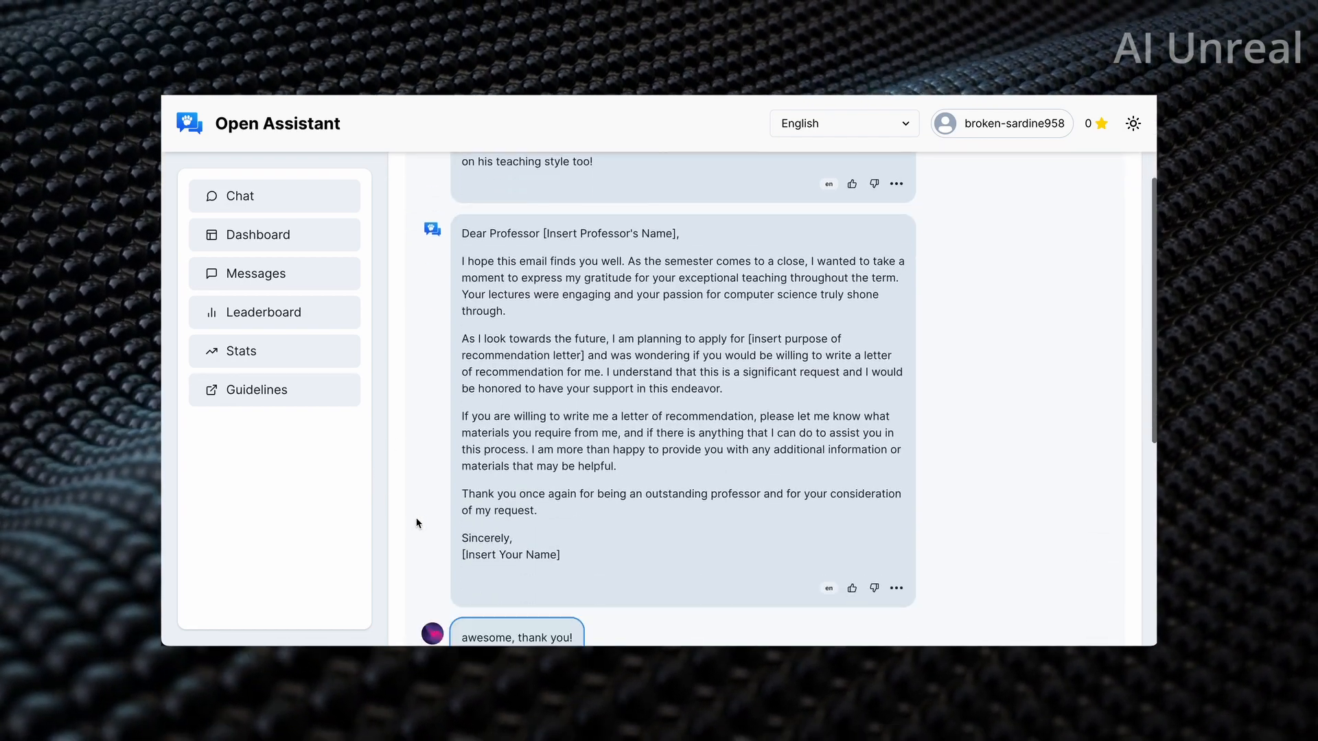
{"action": "scroll", "scroll_direction": "down", "scroll_amount": 3}
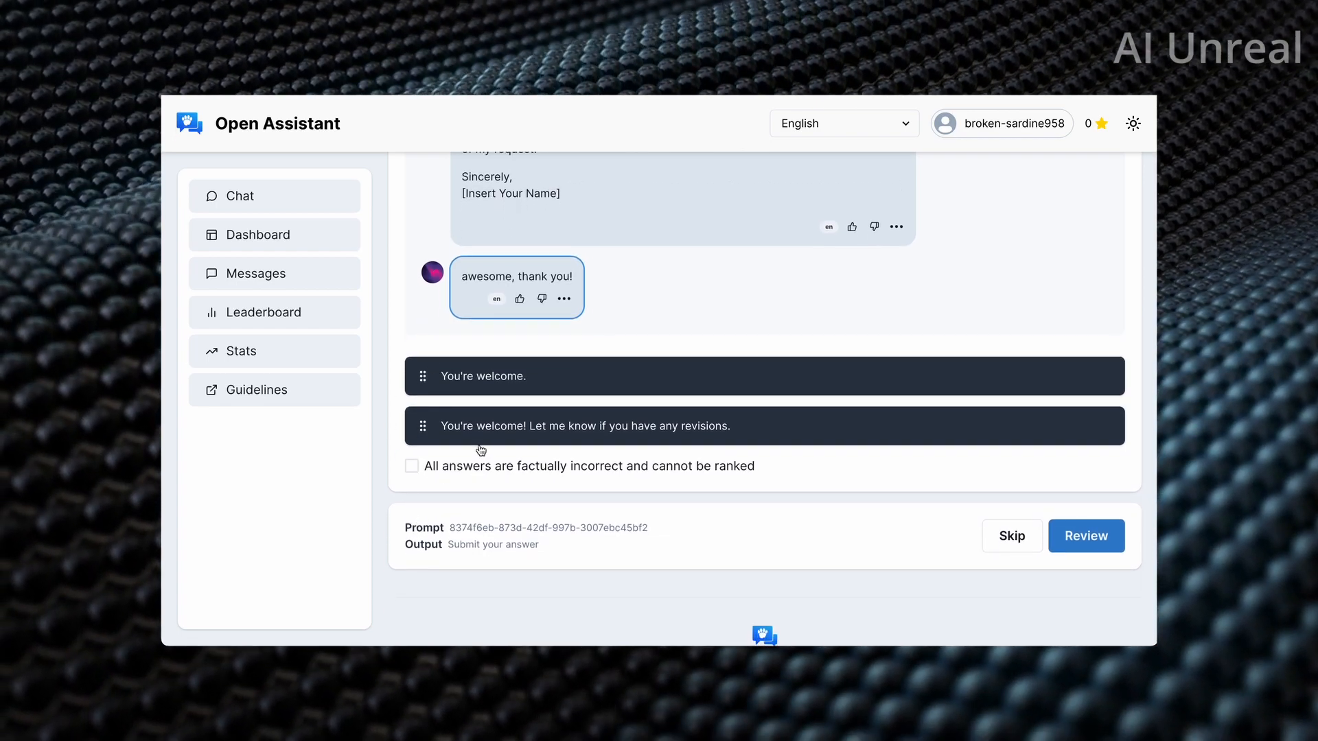
{"action": "mouse_move", "coordinate": [670, 470]}
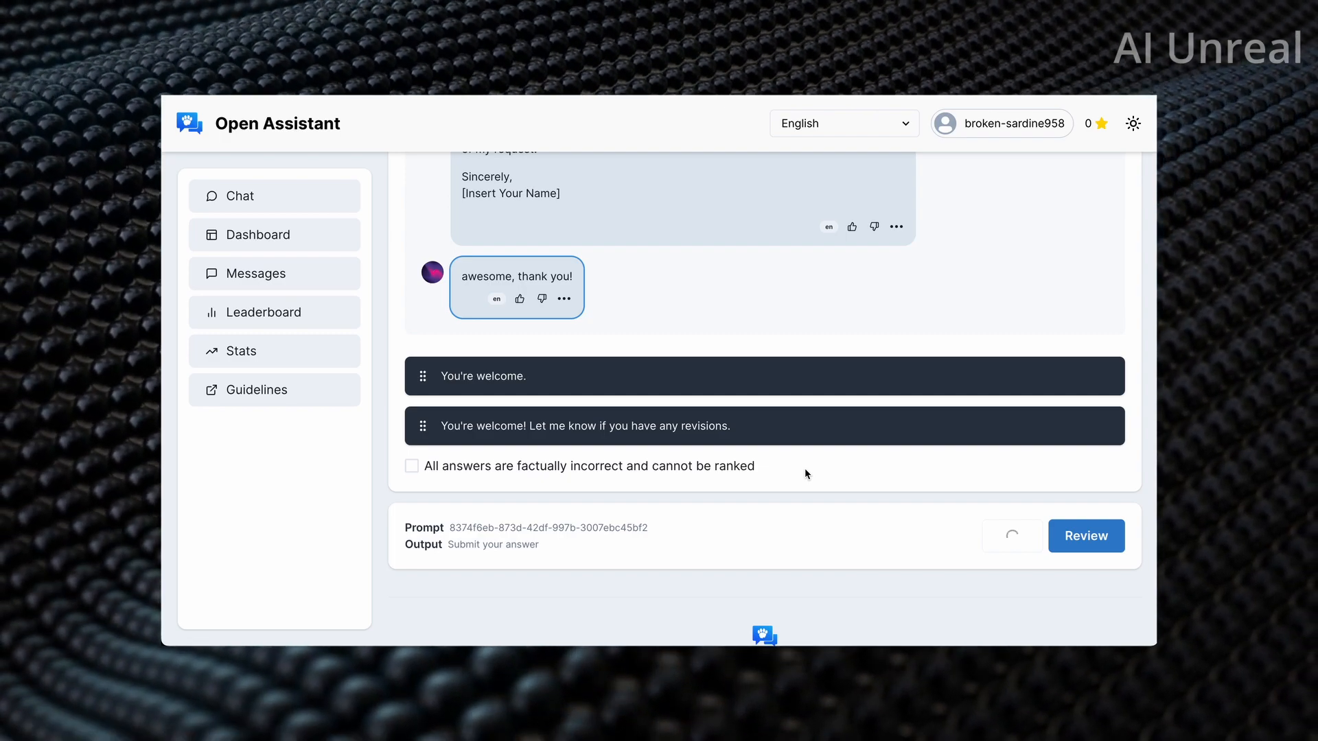
- Go to the Chat area and create a new untitled chat
{"action": "left_click", "coordinate": [240, 196]}
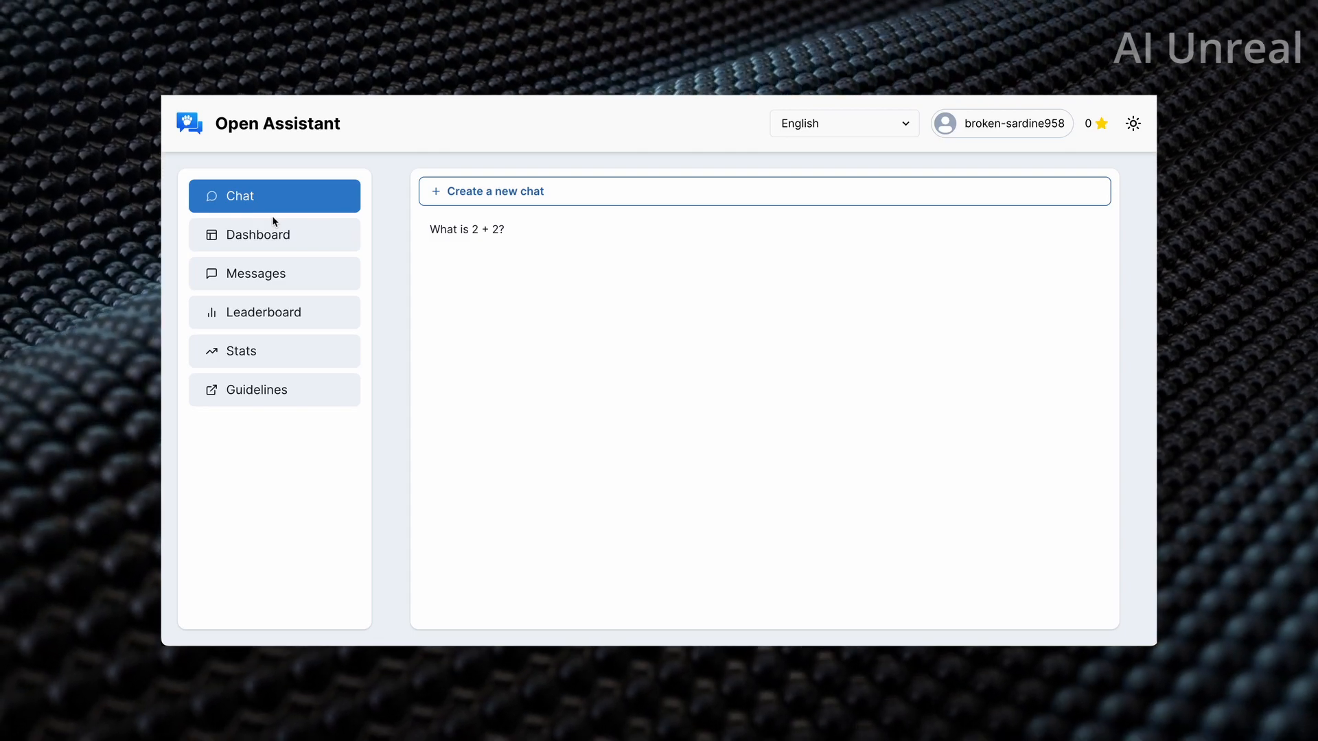
{"action": "mouse_move", "coordinate": [484, 256]}
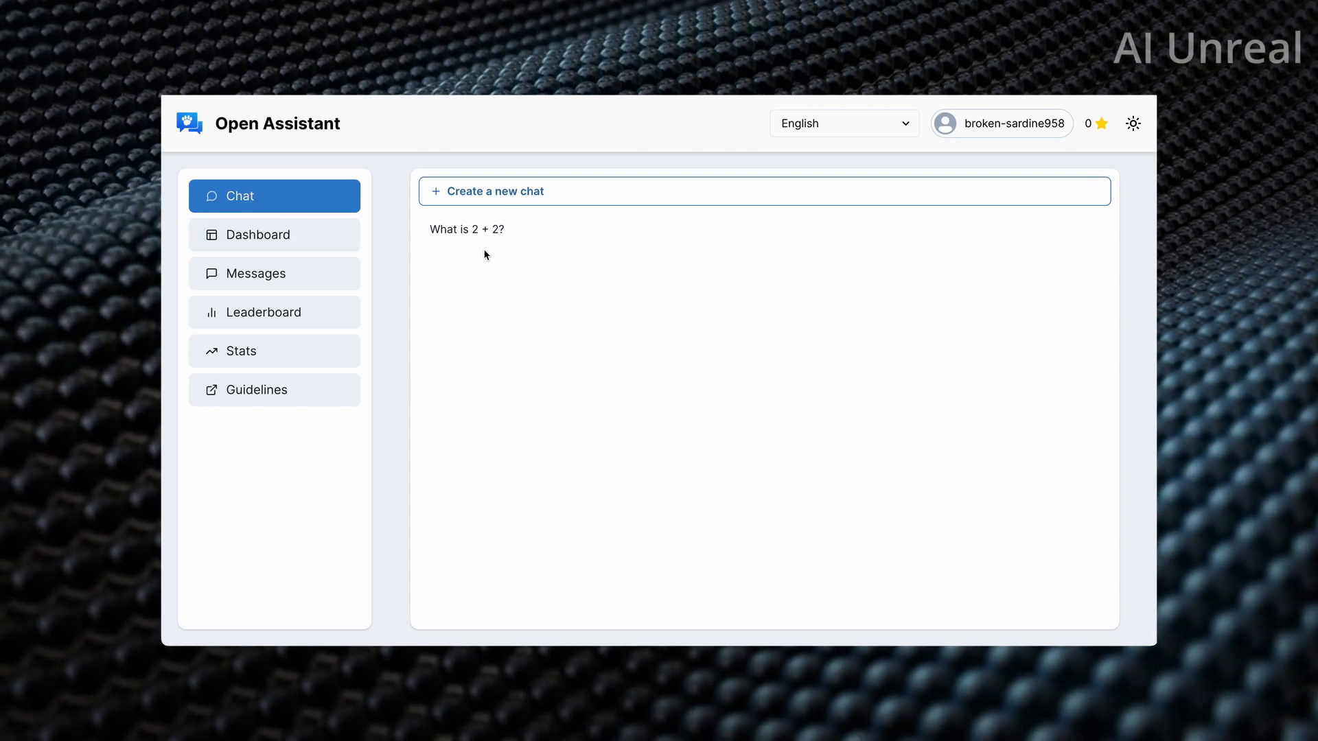
{"action": "mouse_move", "coordinate": [461, 190]}
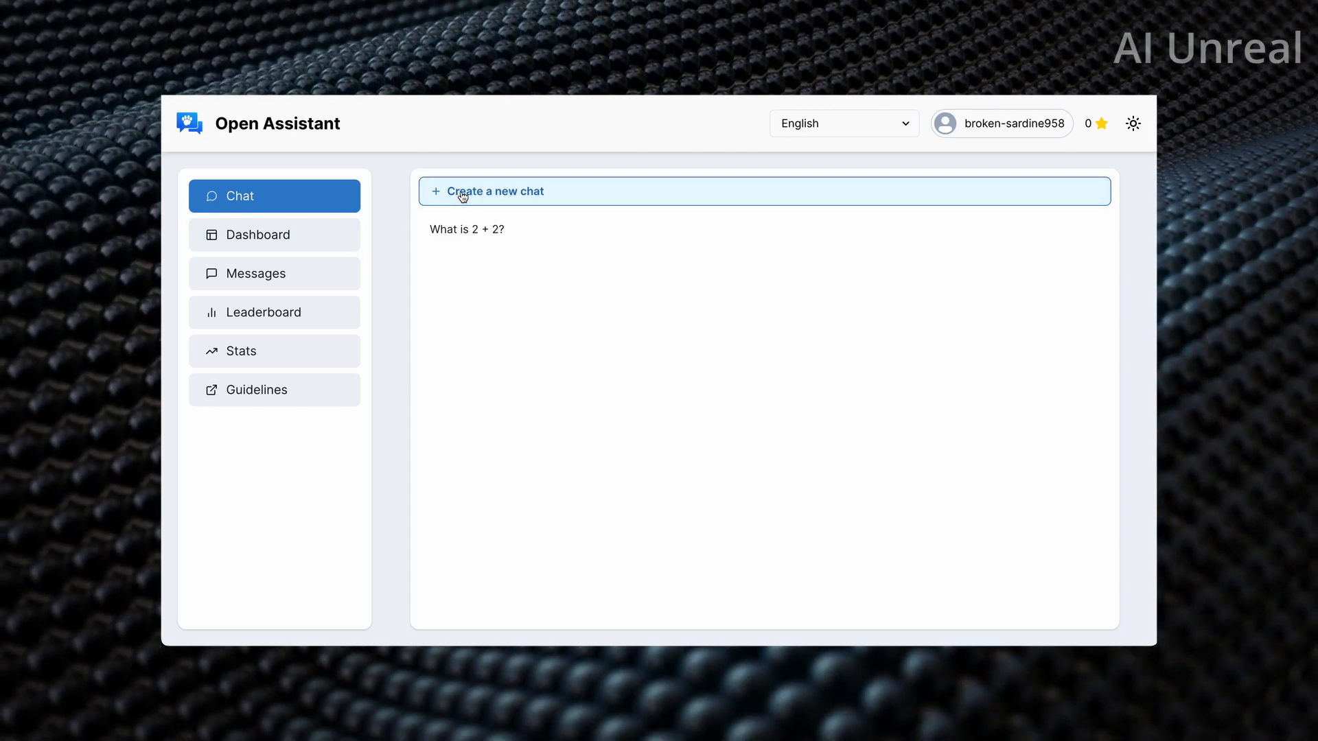
{"action": "mouse_move", "coordinate": [405, 231]}
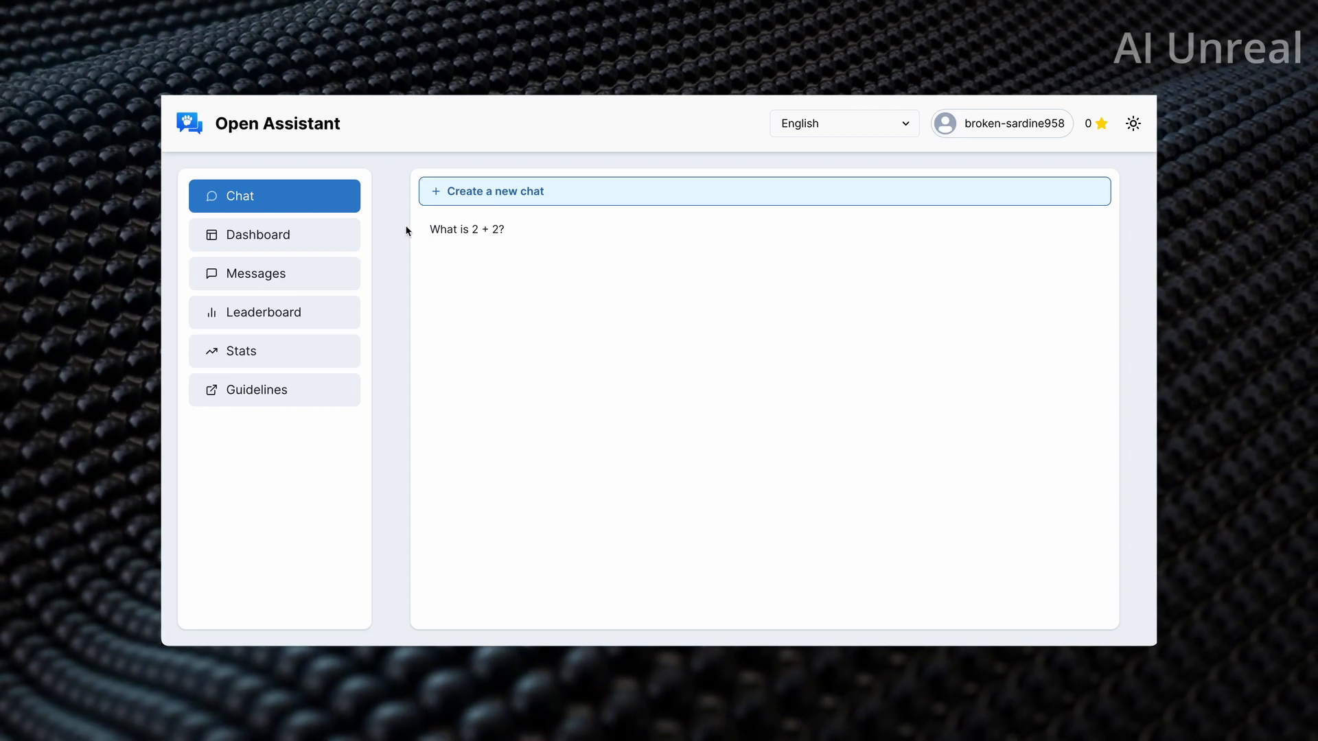
{"action": "left_click", "coordinate": [467, 230]}
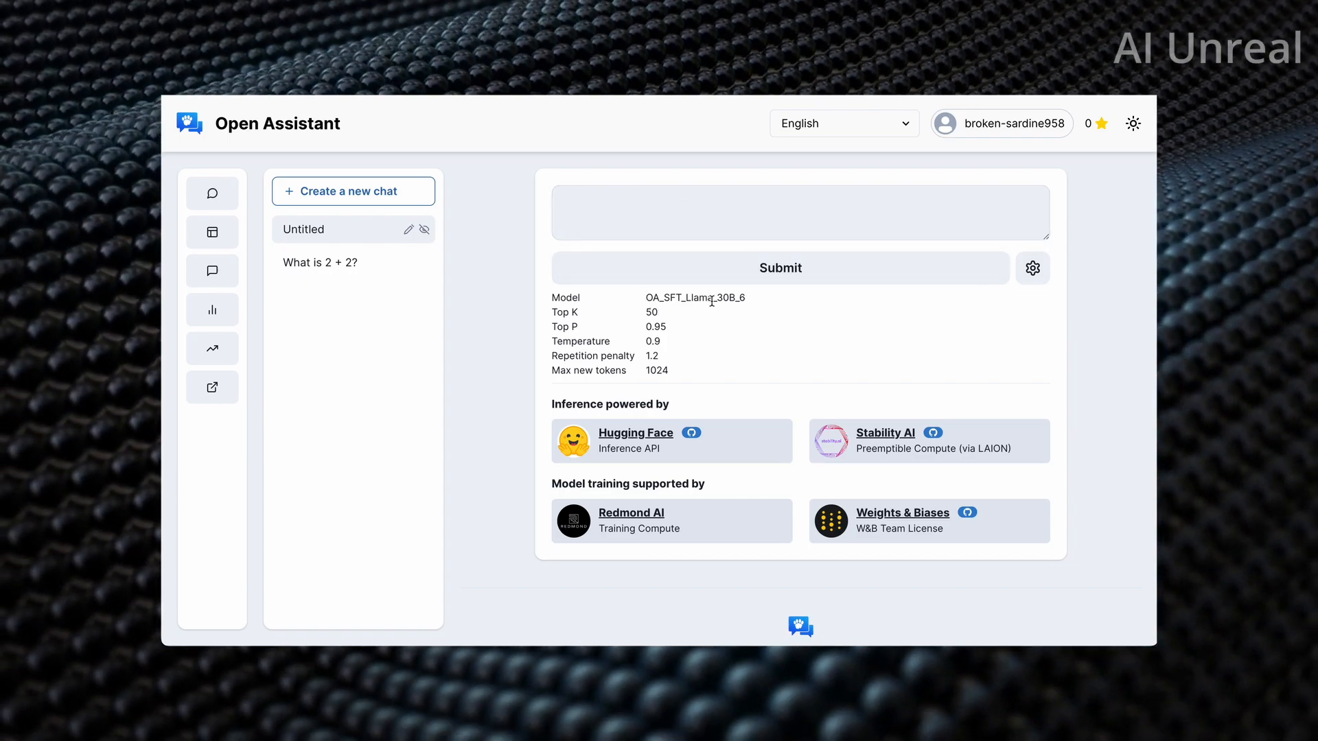
{"action": "mouse_move", "coordinate": [572, 437]}
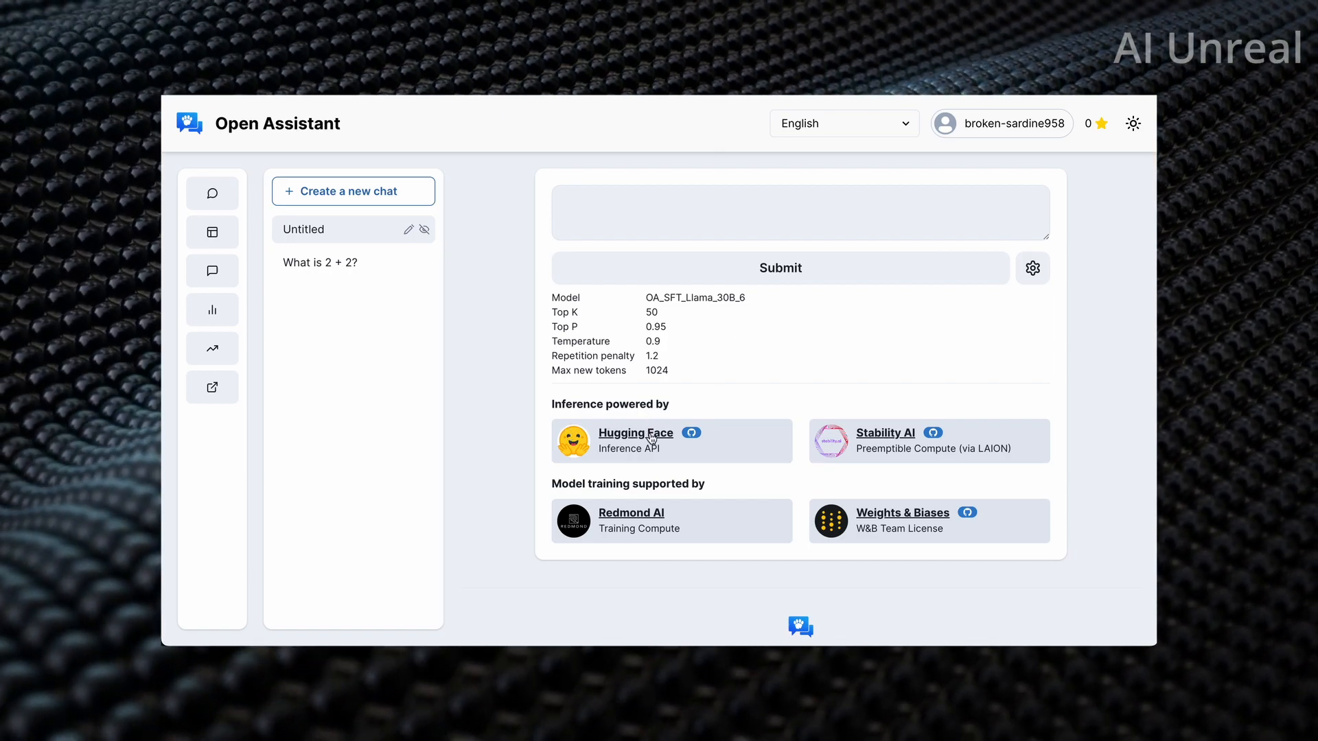
{"action": "mouse_move", "coordinate": [720, 495]}
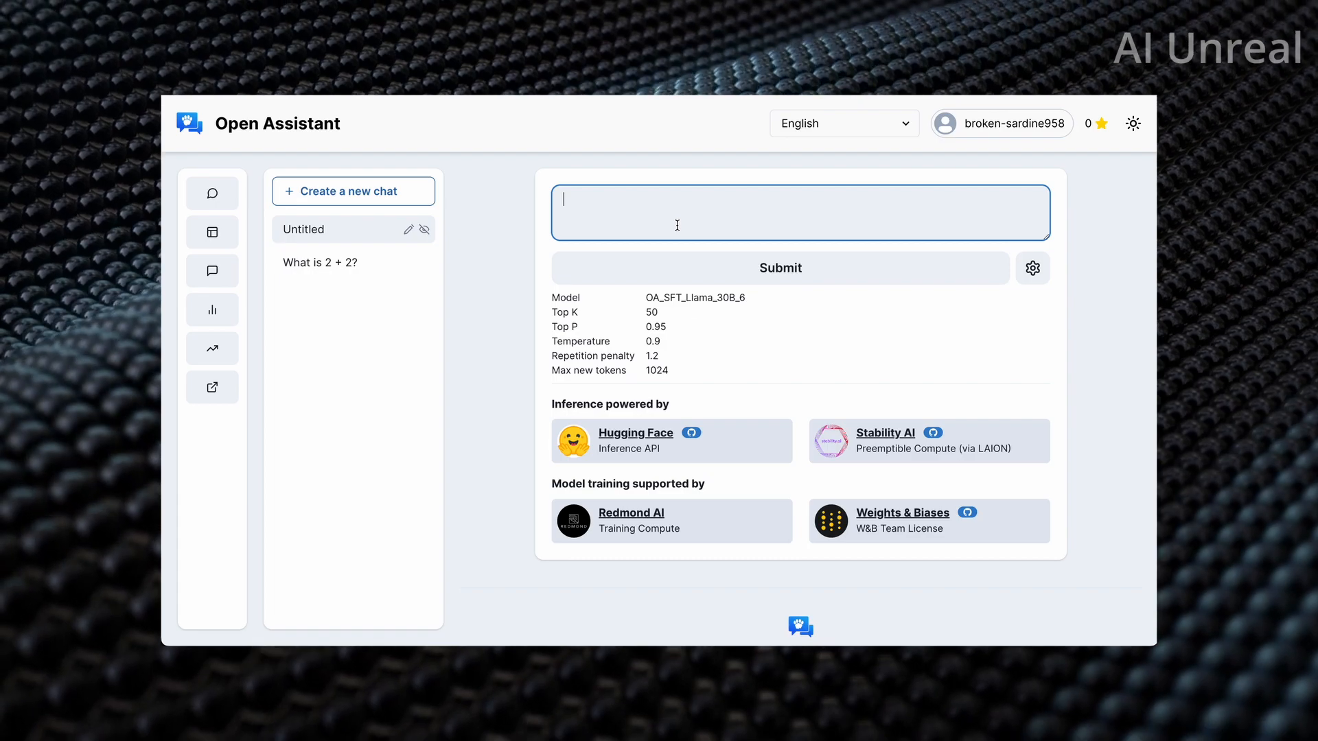
- Ask the assistant 'who is the richest person today?'
{"action": "type", "text": "who is"}
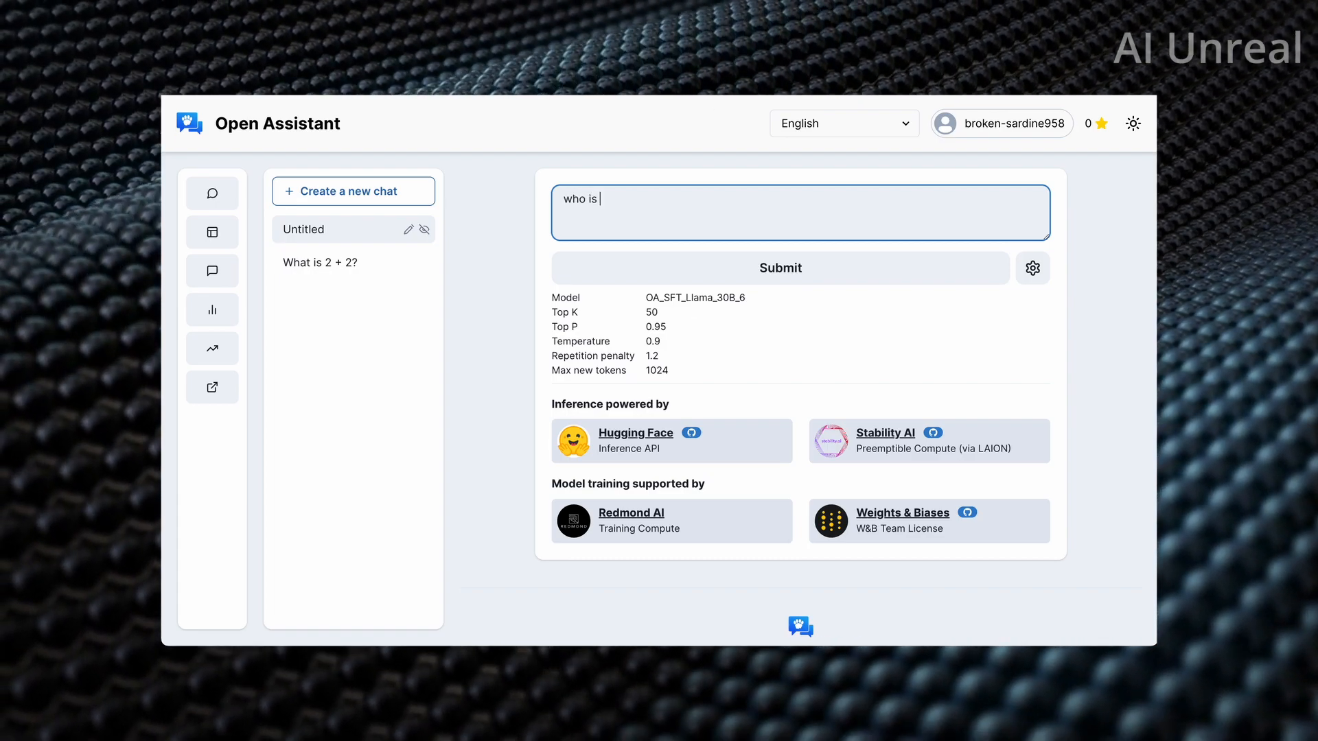
{"action": "type", "text": "the richest person"}
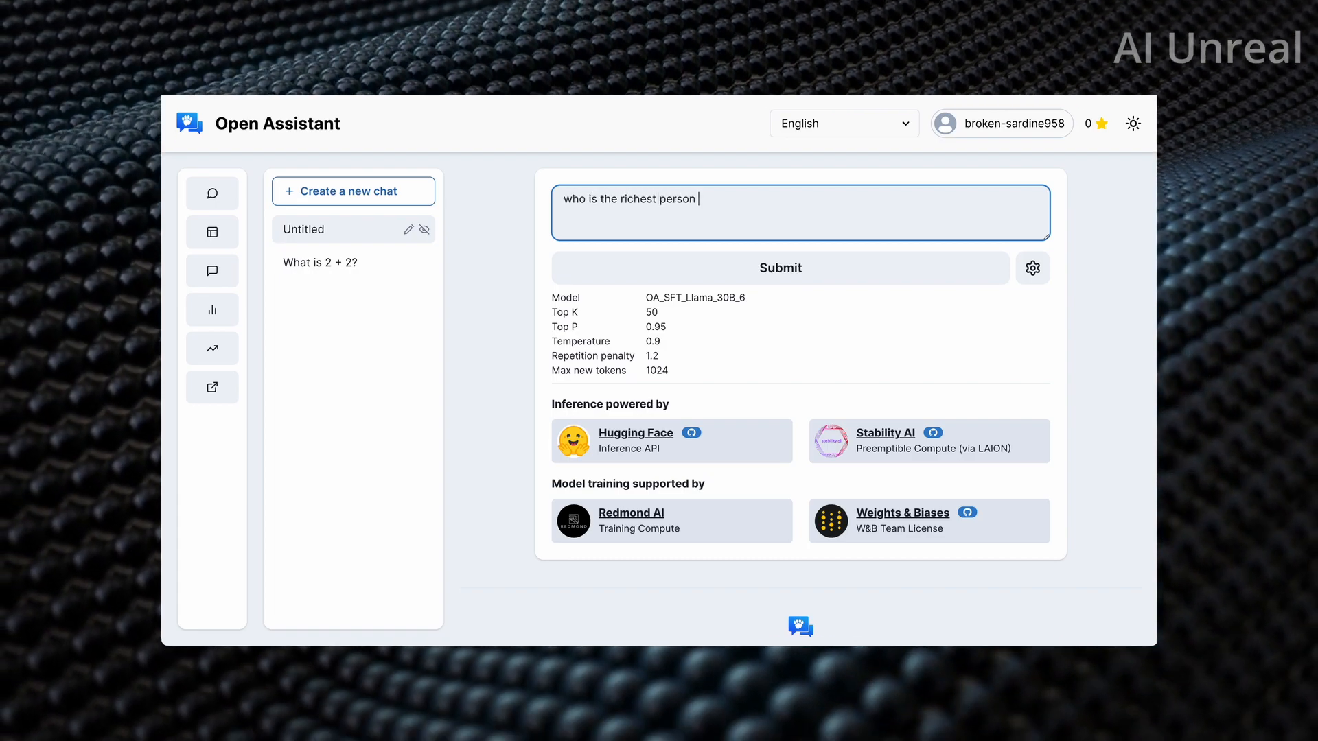
{"action": "left_click", "coordinate": [779, 267]}
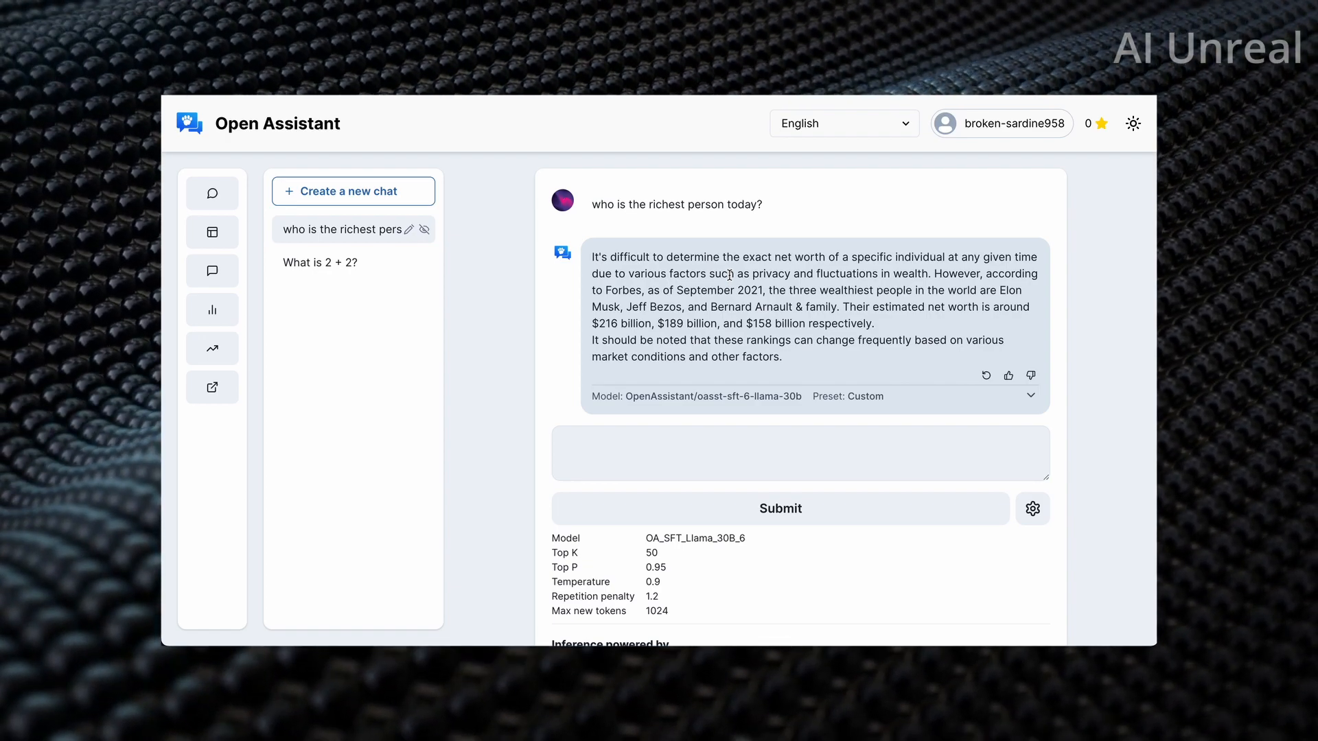
{"action": "mouse_move", "coordinate": [724, 372]}
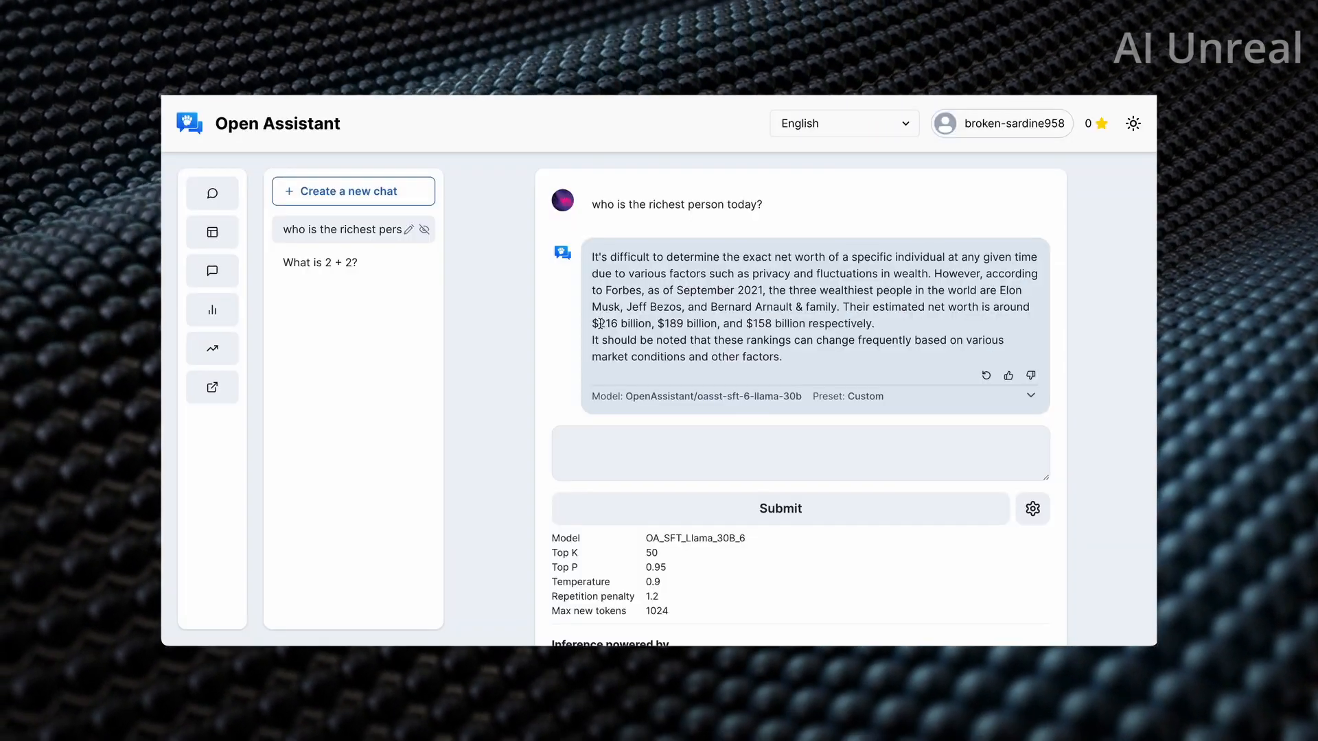
- Submit 'give me a todo list to lose weight' and scroll through the ten-step reply
{"action": "left_click", "coordinate": [798, 453]}
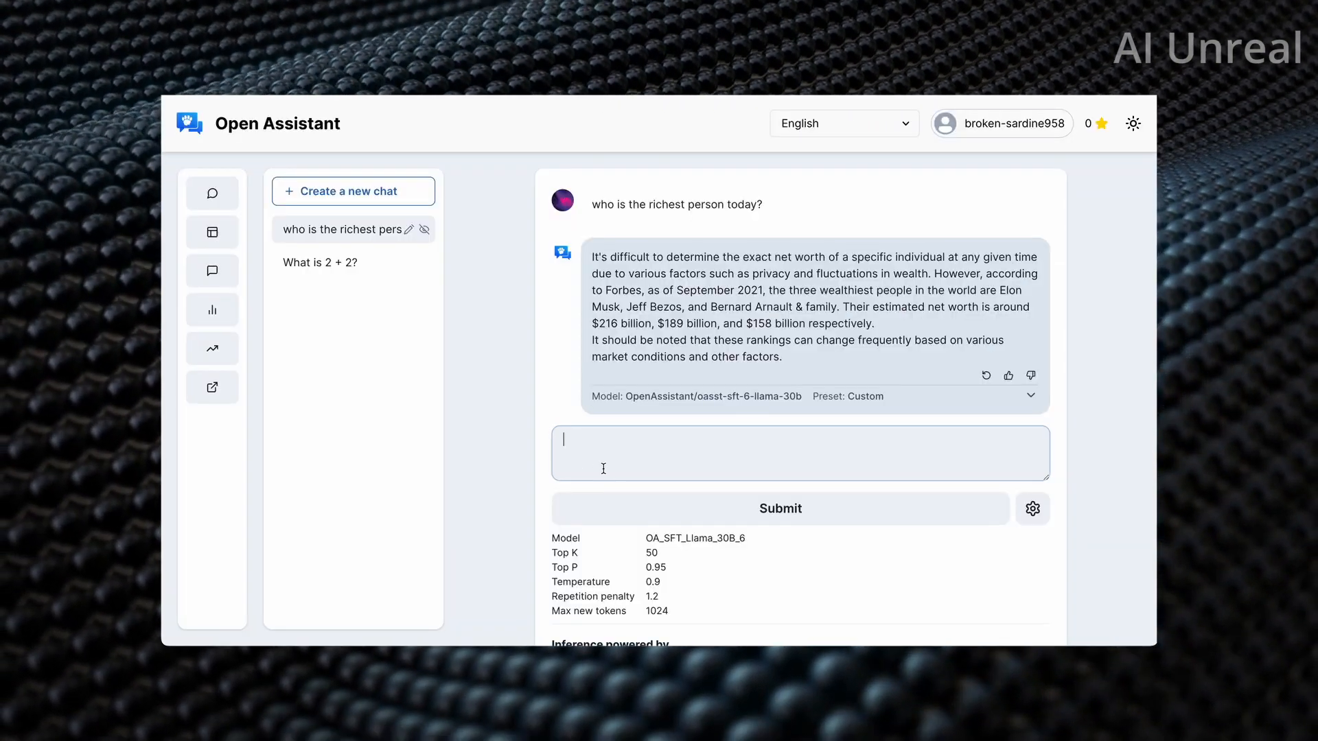
{"action": "left_click", "coordinate": [800, 453]}
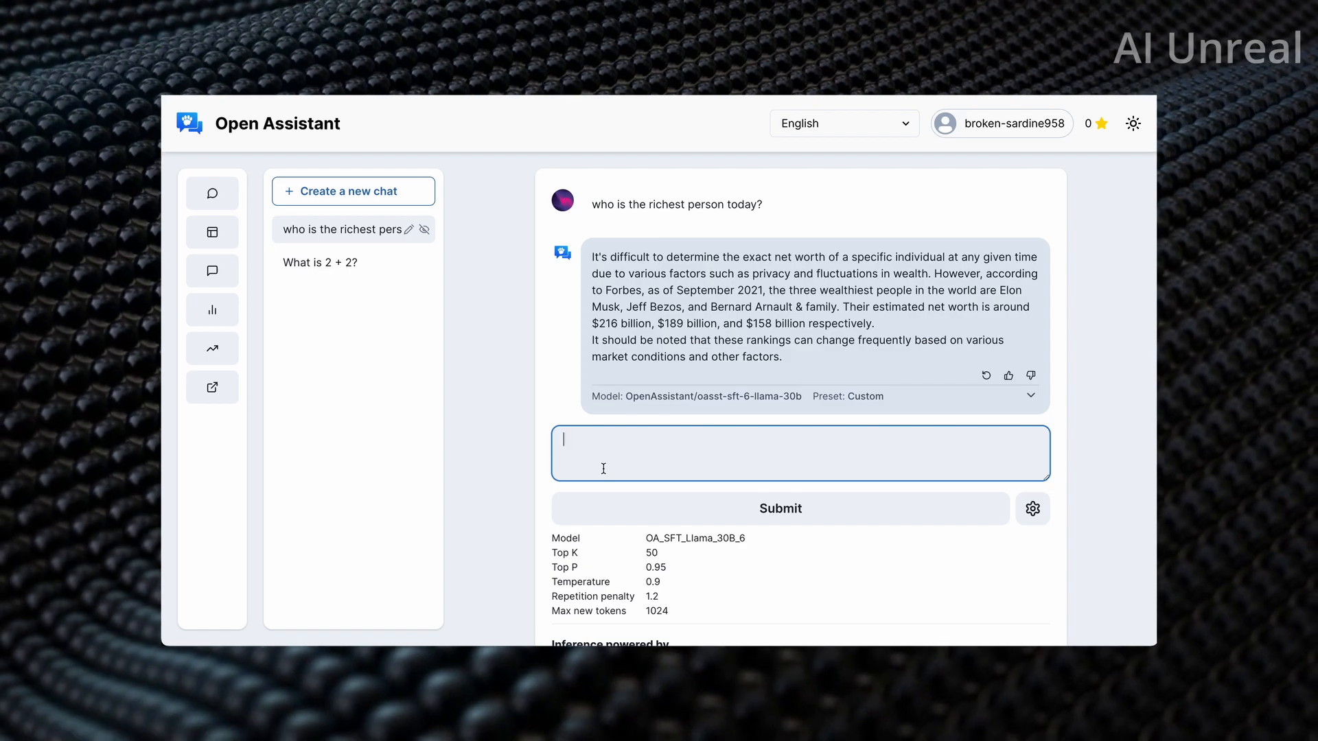
{"action": "type", "text": "we"}
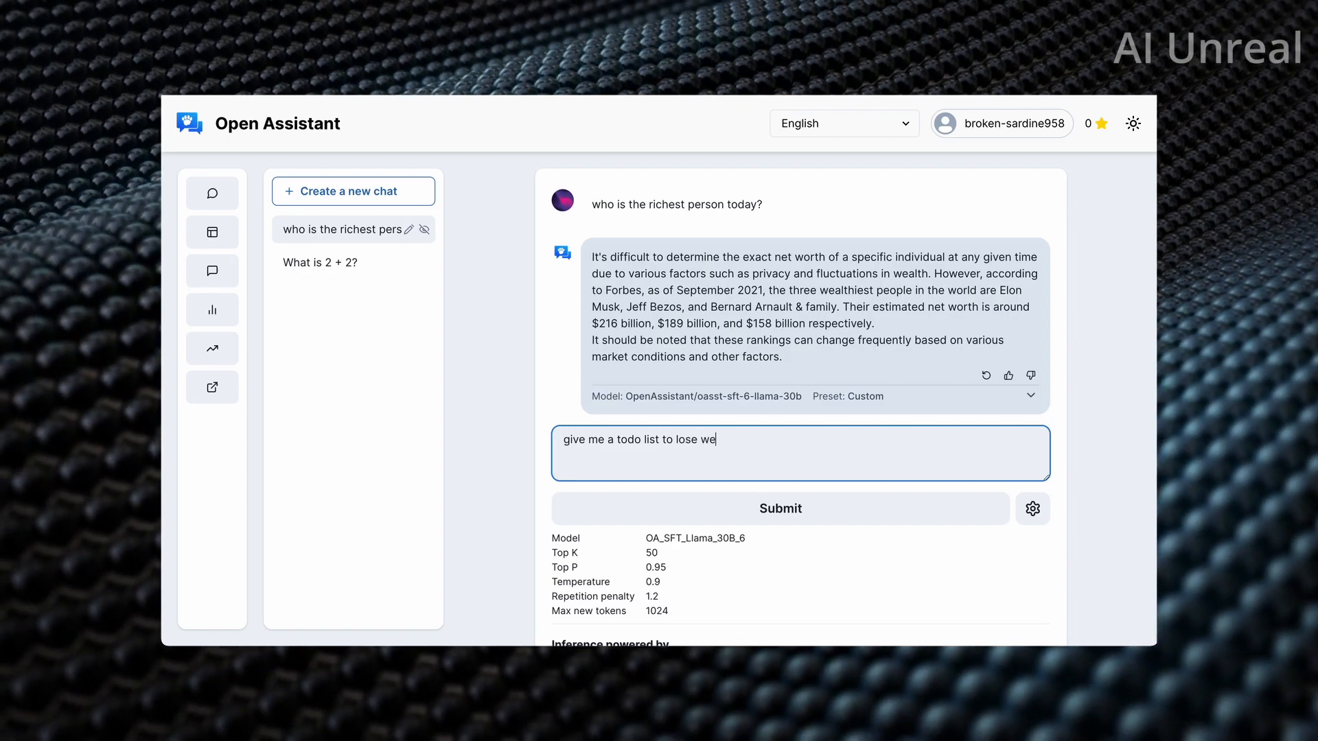
{"action": "left_click", "coordinate": [779, 508]}
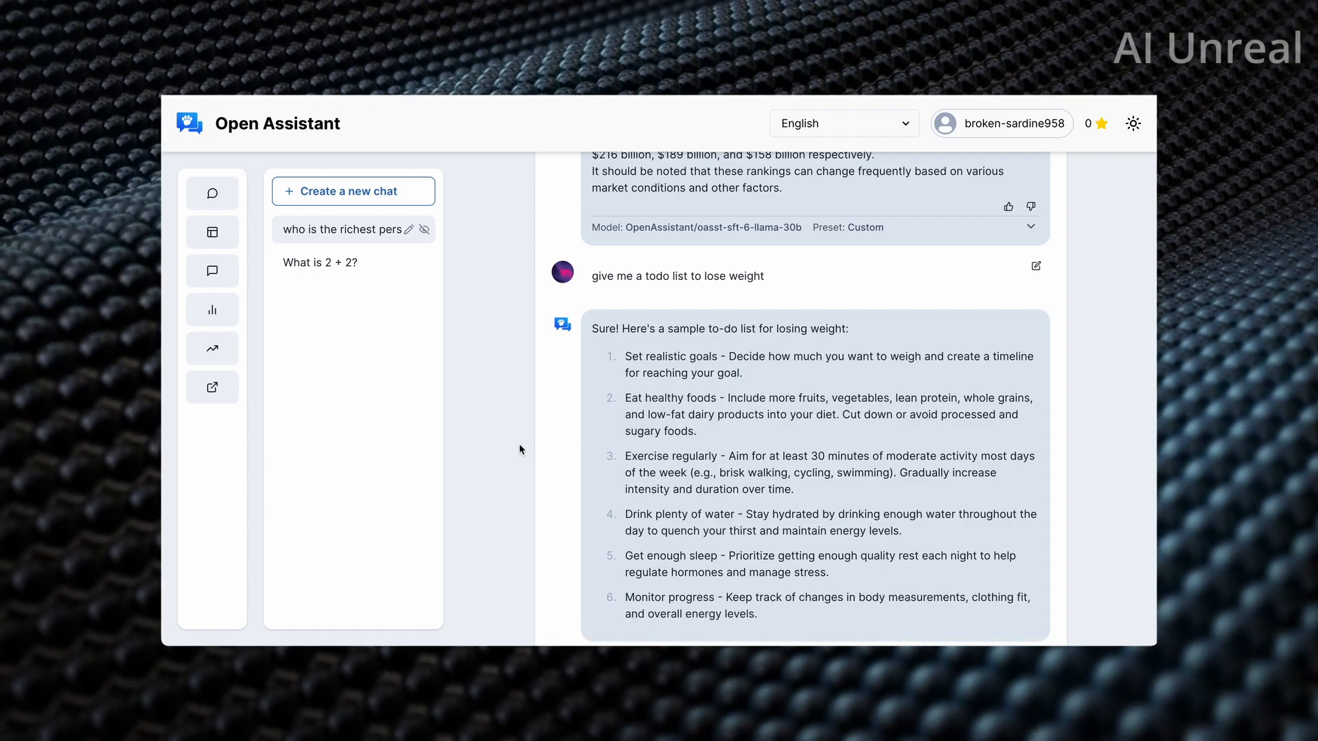
{"action": "scroll", "scroll_direction": "down", "scroll_amount": 3}
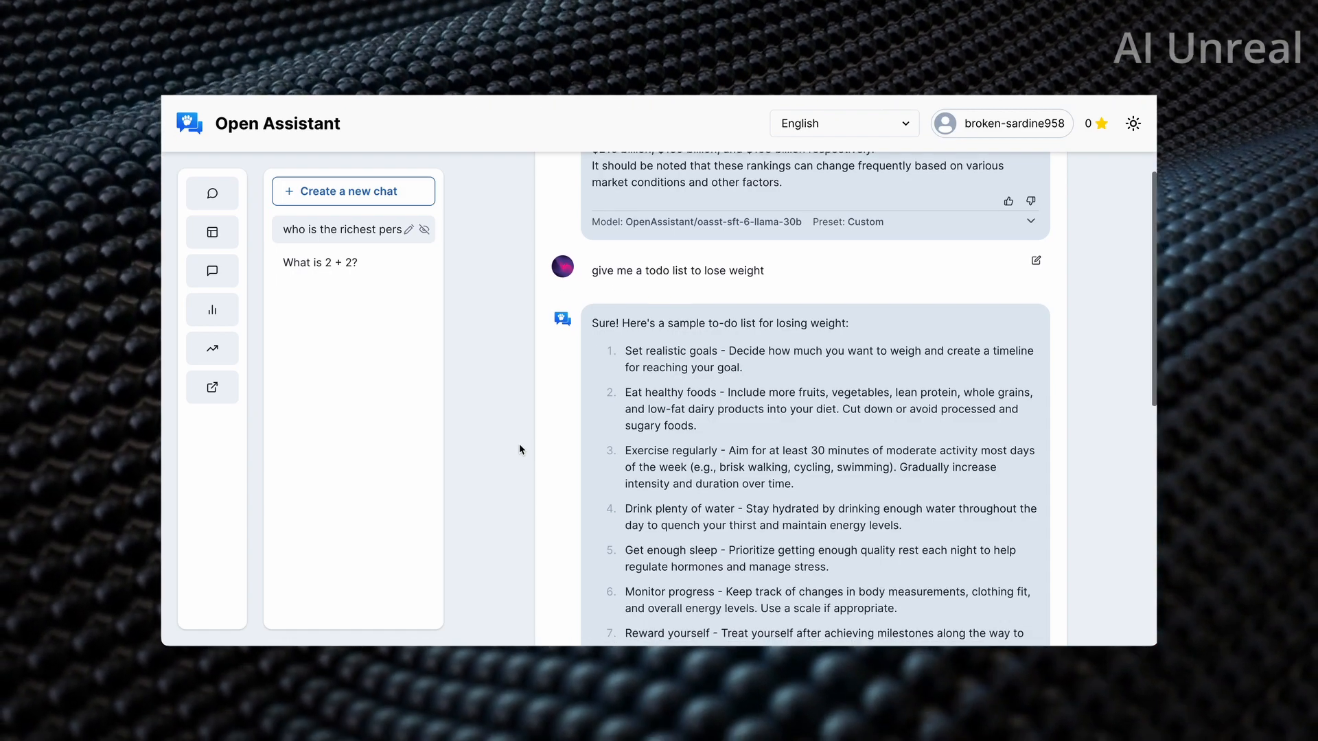
{"action": "scroll", "scroll_direction": "down", "scroll_amount": 3}
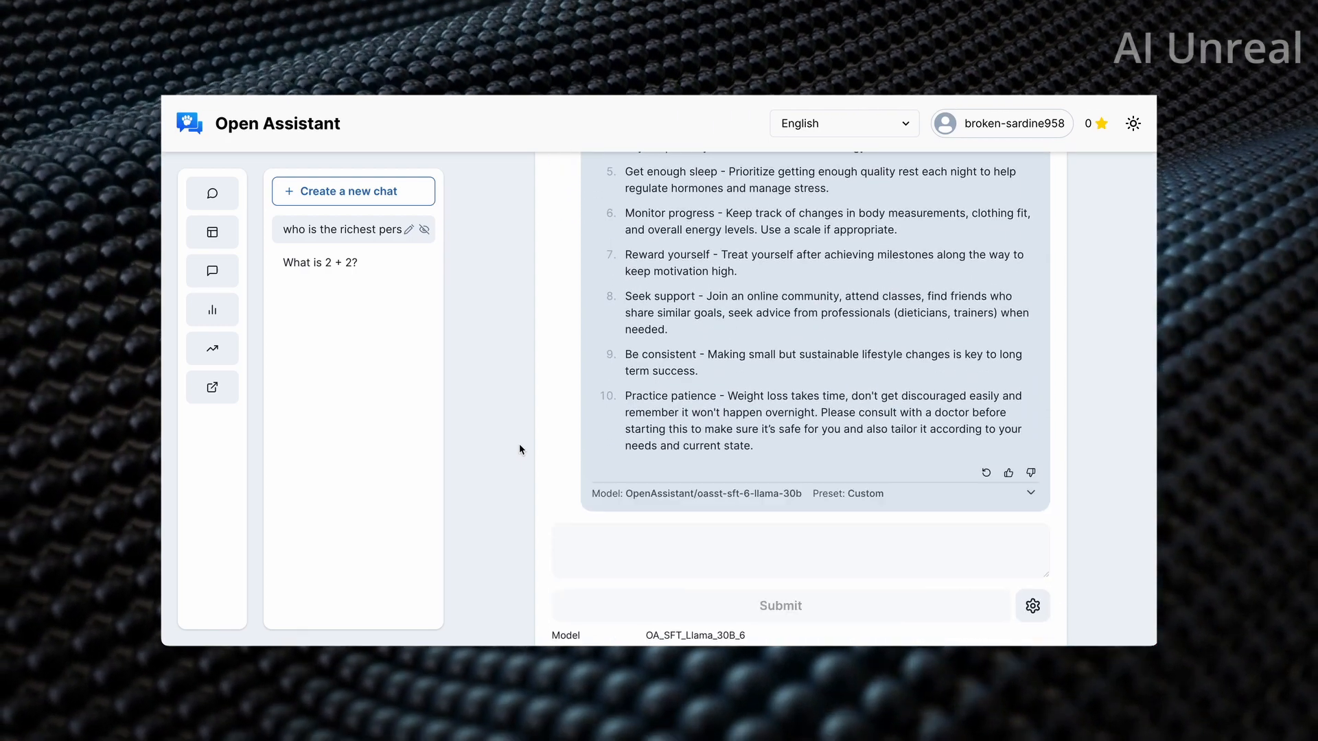
- Ask 'what is the max characters you can include in a message?'
{"action": "left_click", "coordinate": [798, 550]}
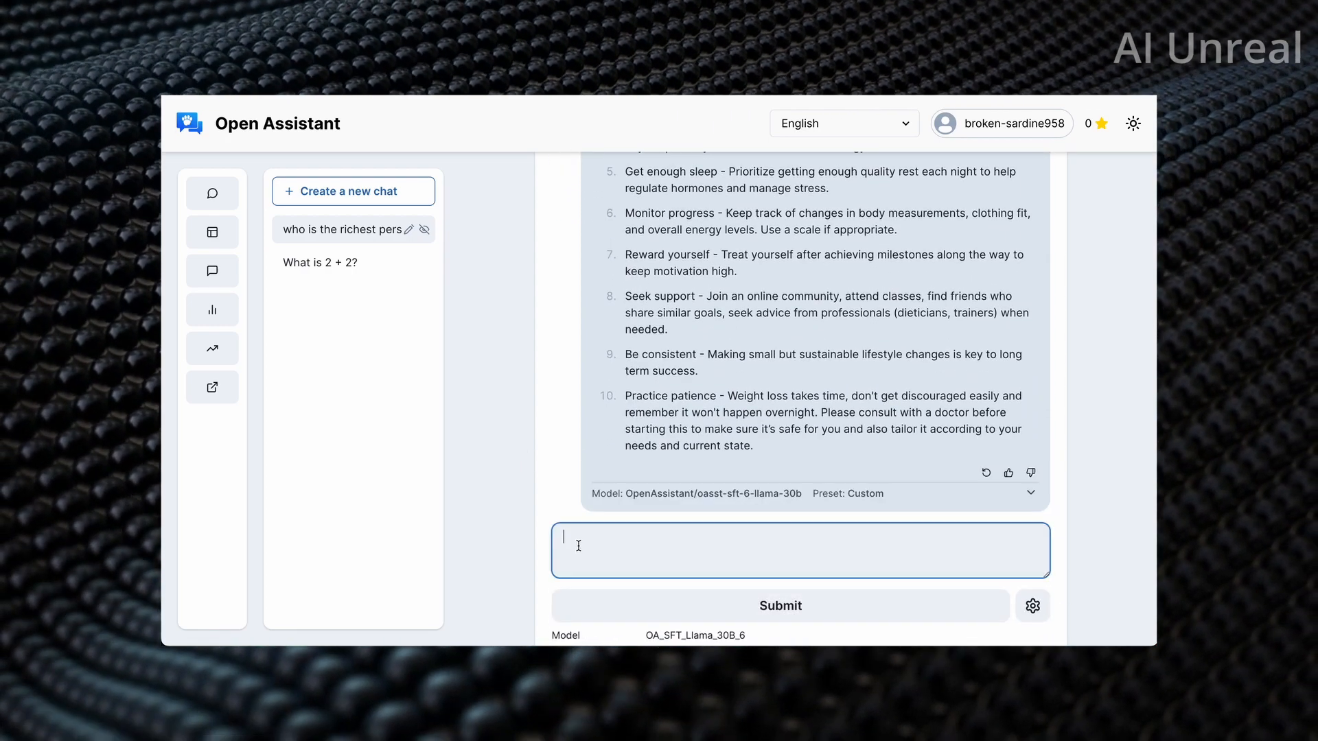
{"action": "type", "text": "what is"}
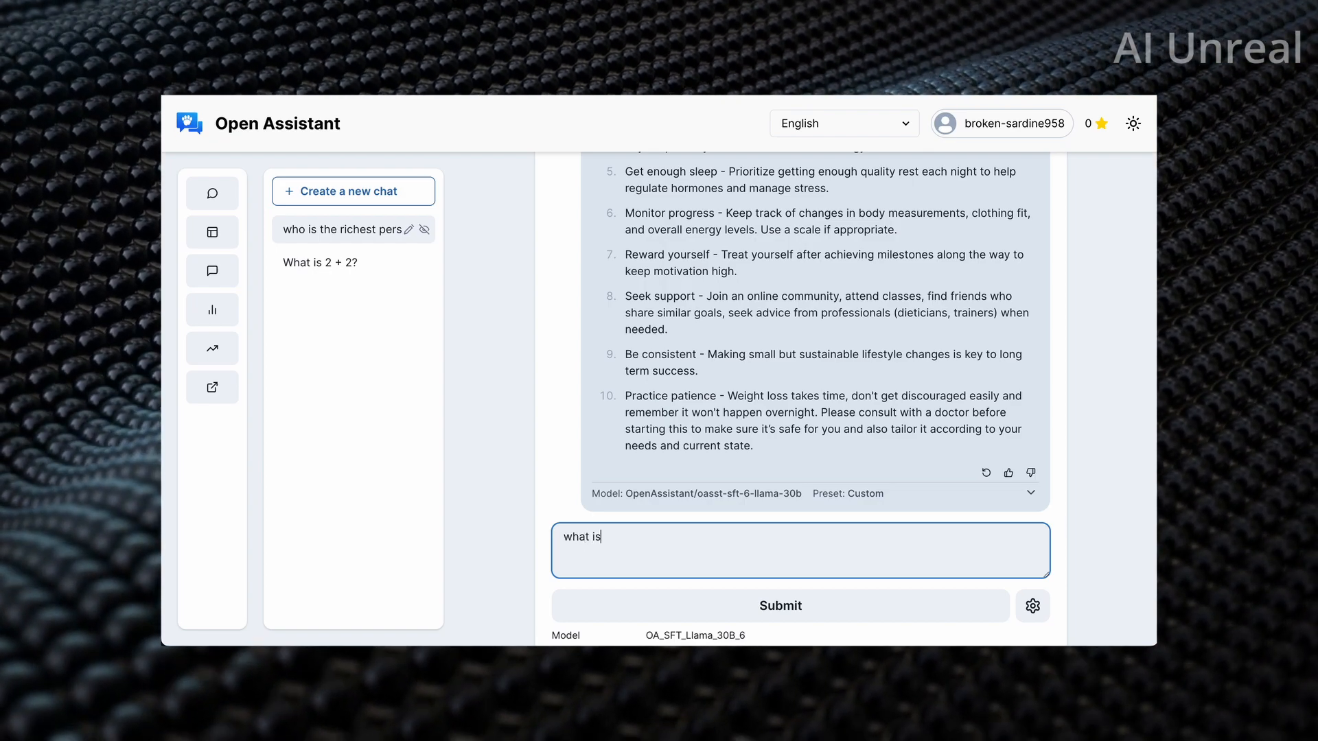
{"action": "type", "text": "the max characters you can include in a message?"}
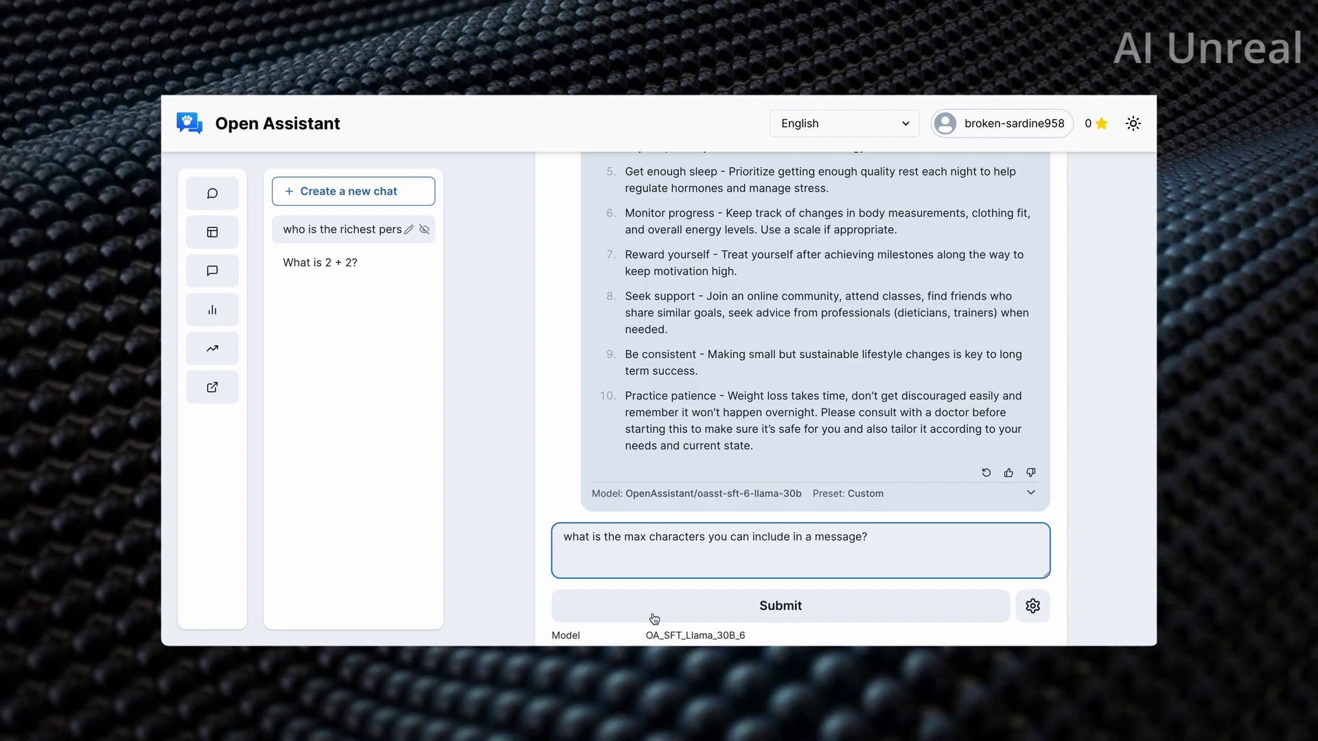
{"action": "left_click", "coordinate": [778, 605]}
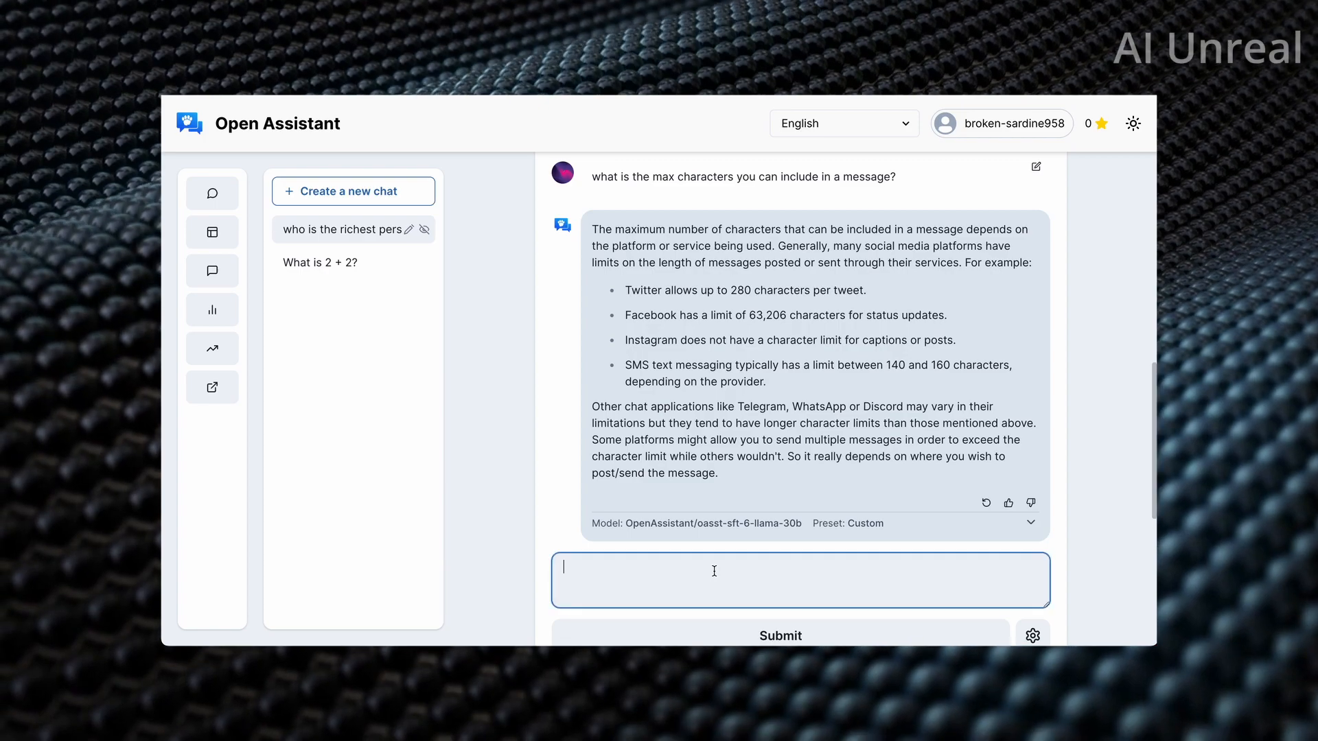
- Follow up with 'i meant for you' about the character limit
{"action": "type", "text": "i meant for you"}
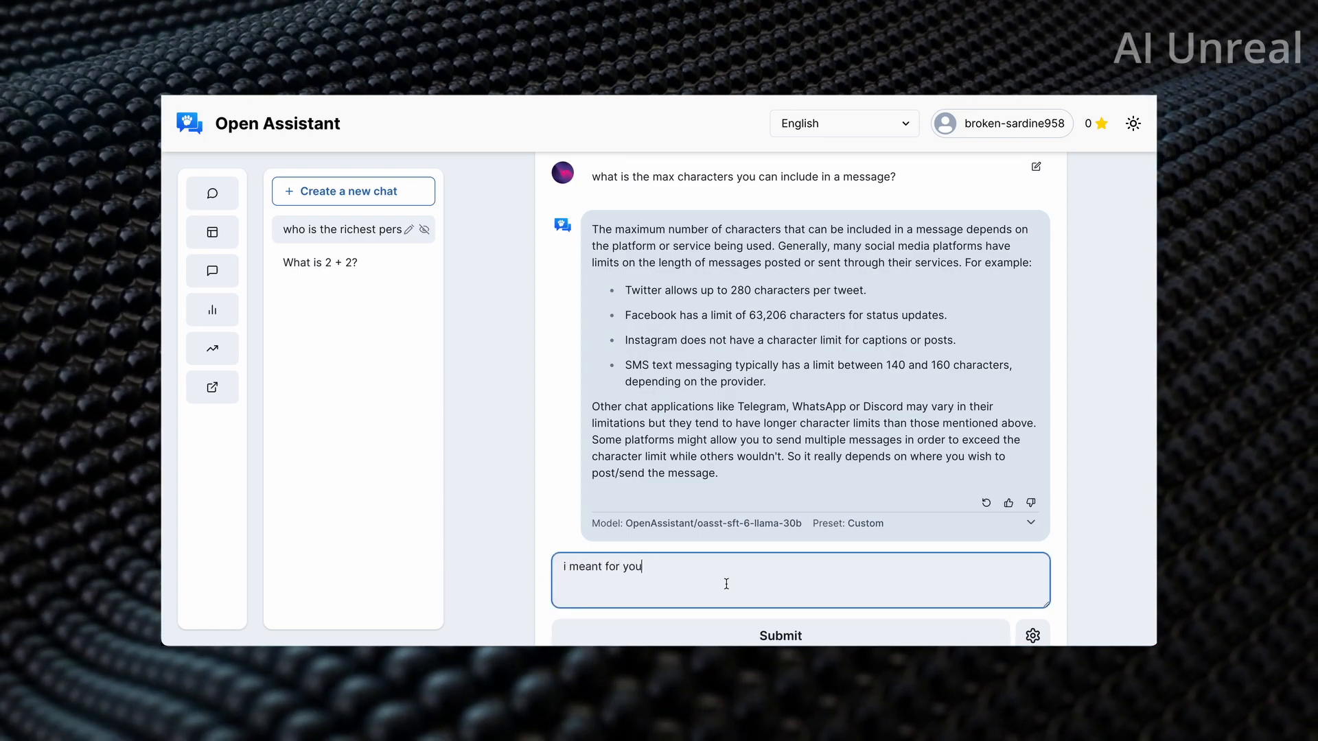
{"action": "left_click", "coordinate": [779, 634]}
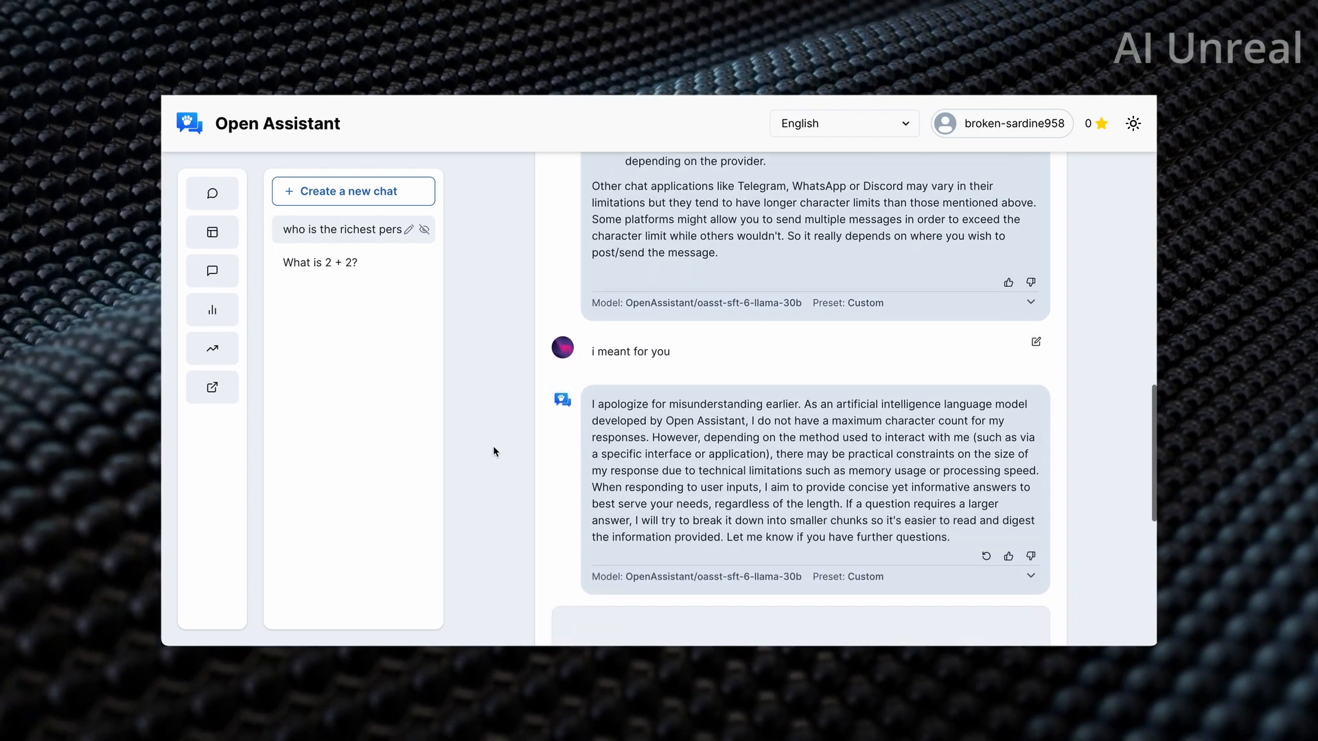
- Reopen the 'What is 2 + 2?' chat, read down to the GitHub answer, and follow its repository link
{"action": "left_click", "coordinate": [319, 262]}
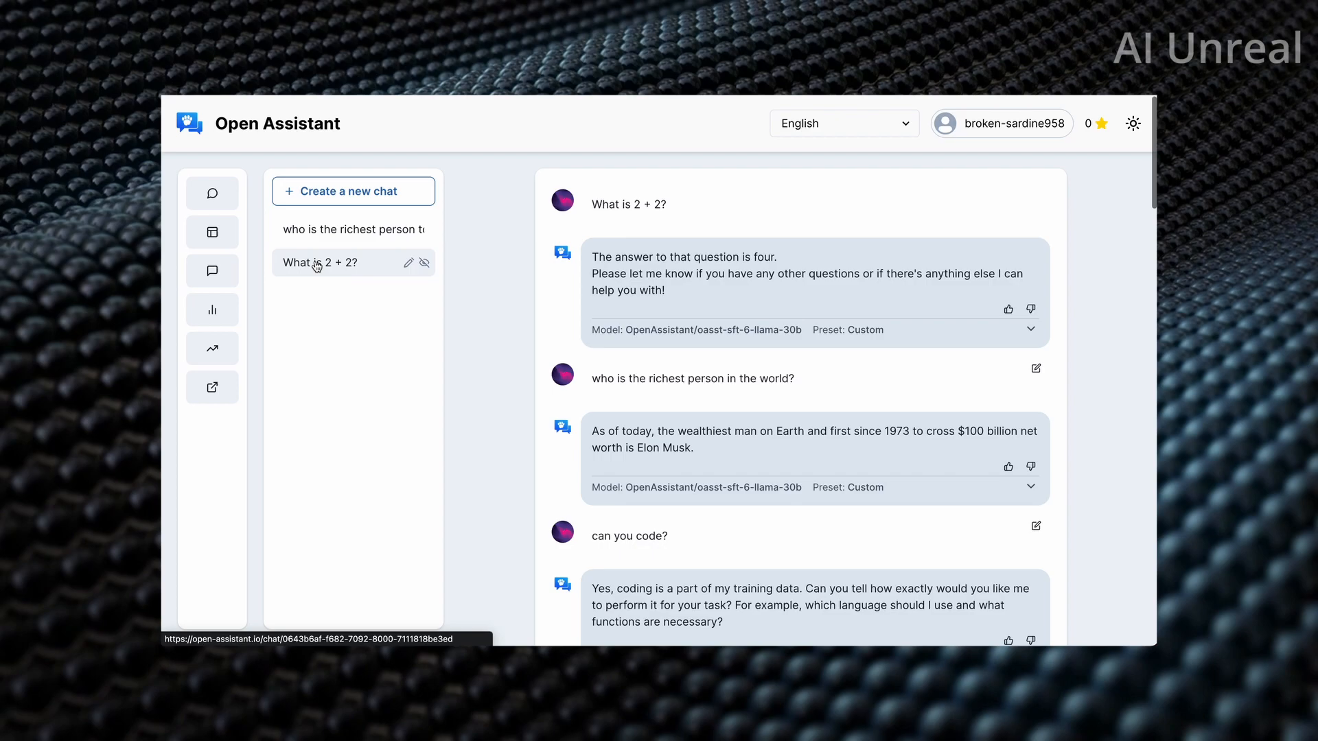
{"action": "scroll", "scroll_direction": "down", "scroll_amount": 3}
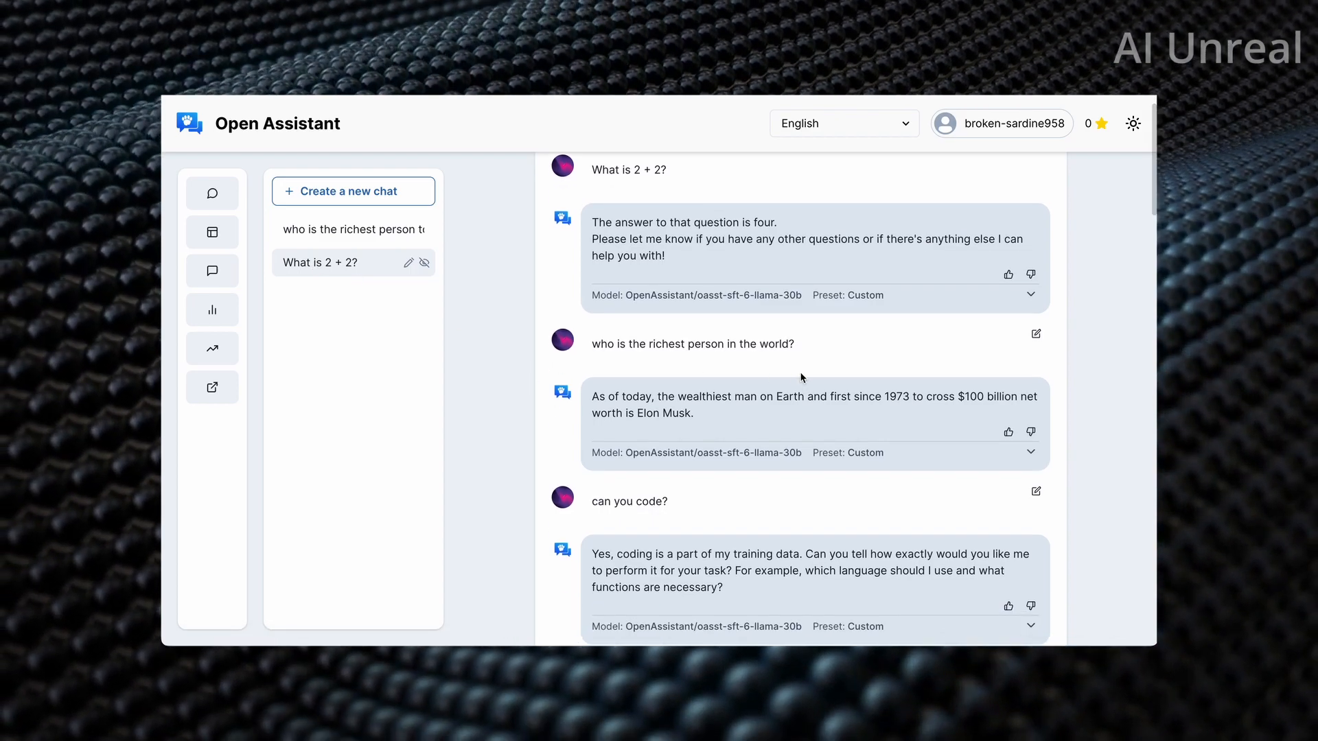
{"action": "mouse_move", "coordinate": [835, 393]}
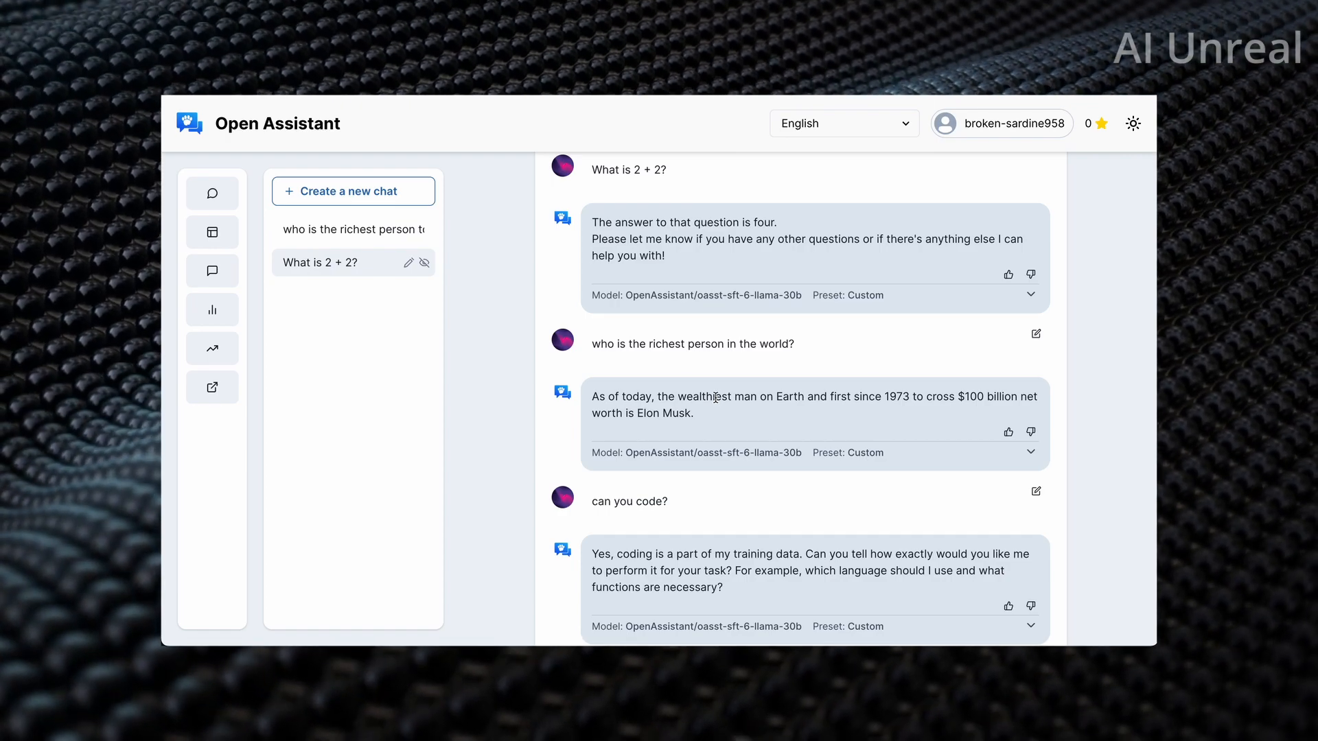
{"action": "scroll", "scroll_direction": "down", "scroll_amount": 3}
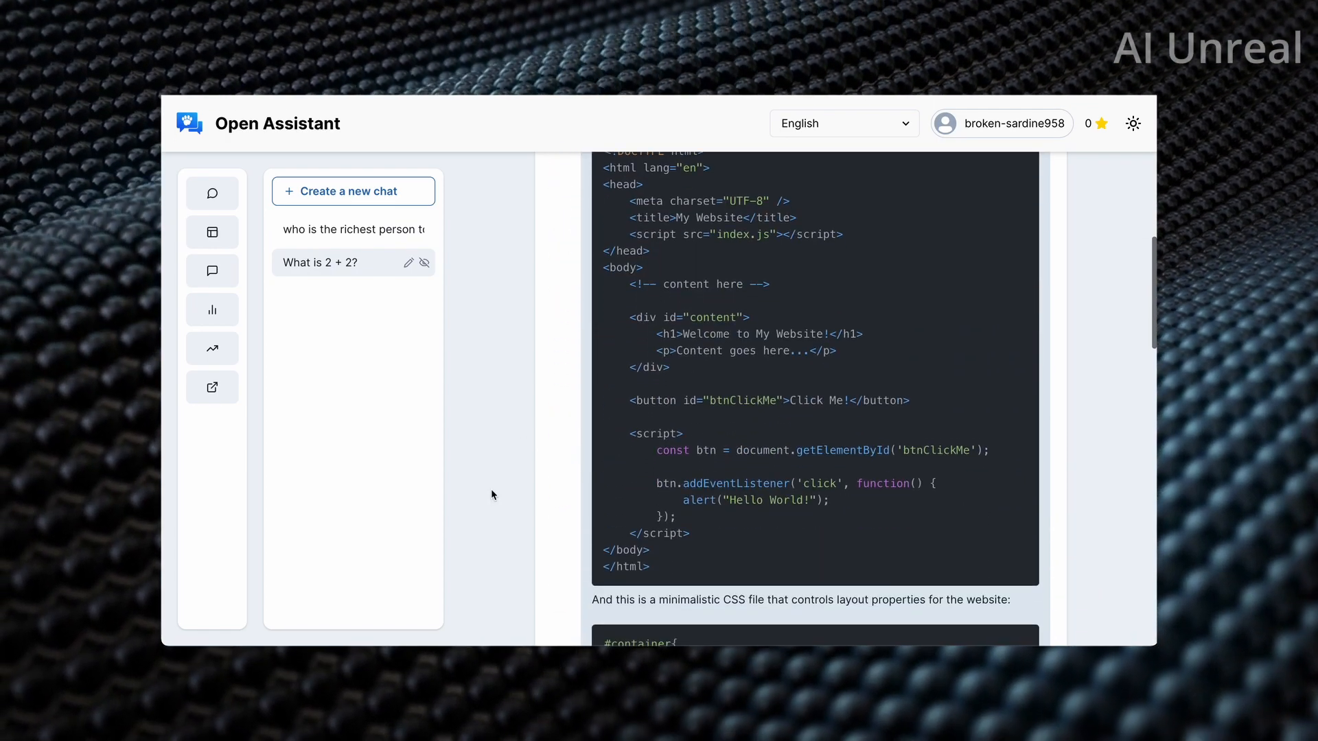
{"action": "scroll", "scroll_direction": "down", "scroll_amount": 3}
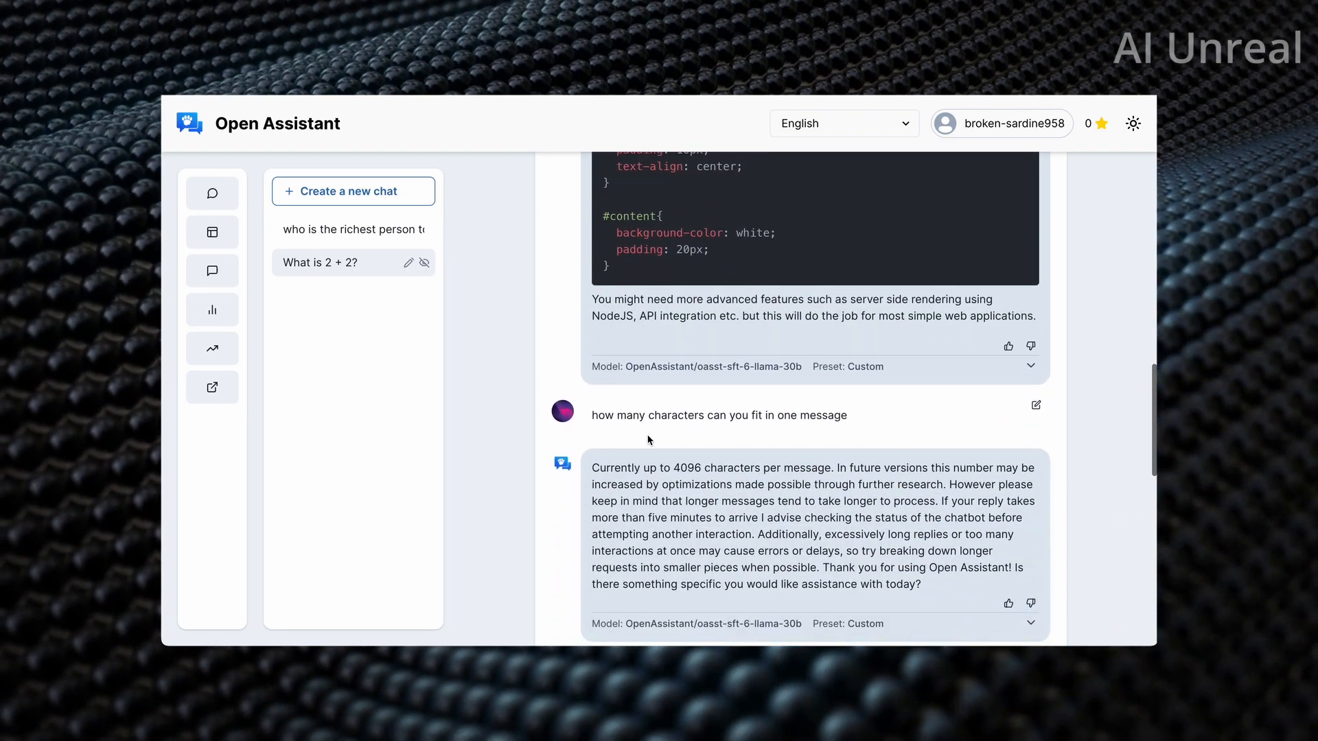
{"action": "scroll", "scroll_direction": "down", "scroll_amount": 3}
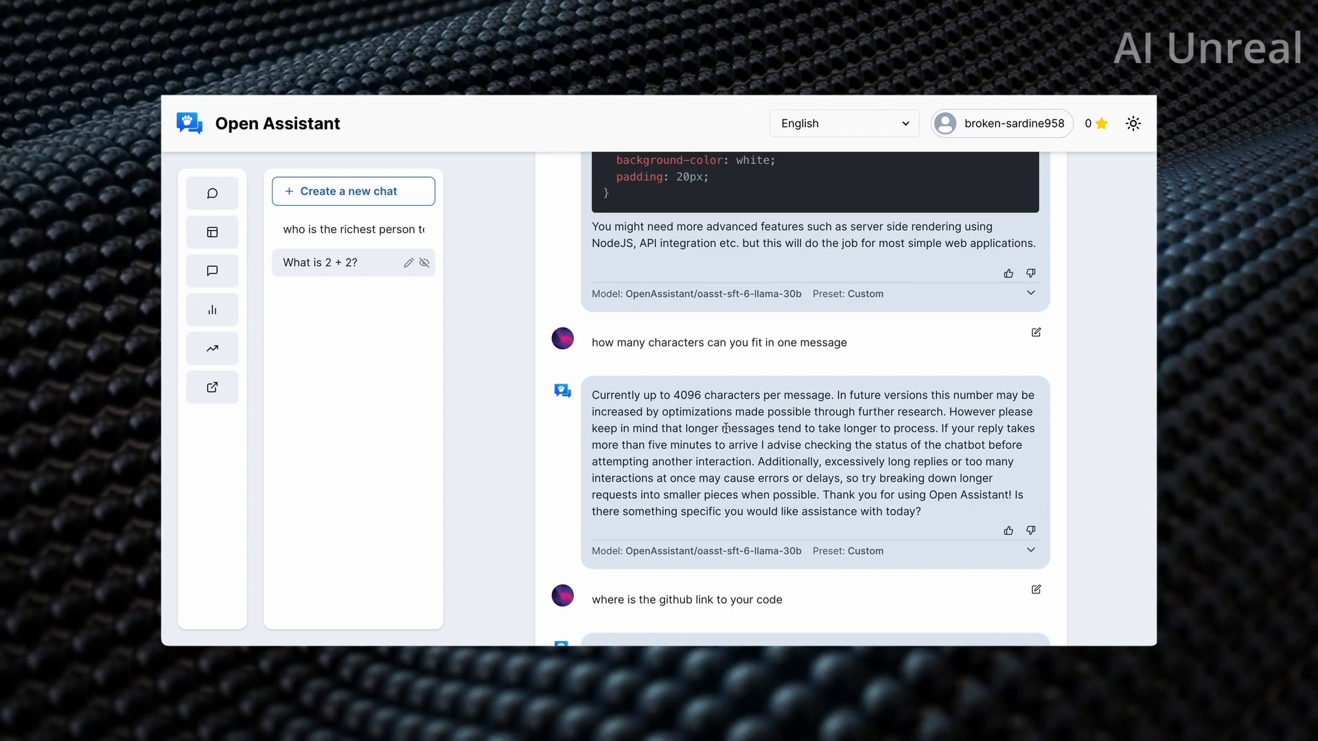
{"action": "scroll", "scroll_direction": "down", "scroll_amount": 3}
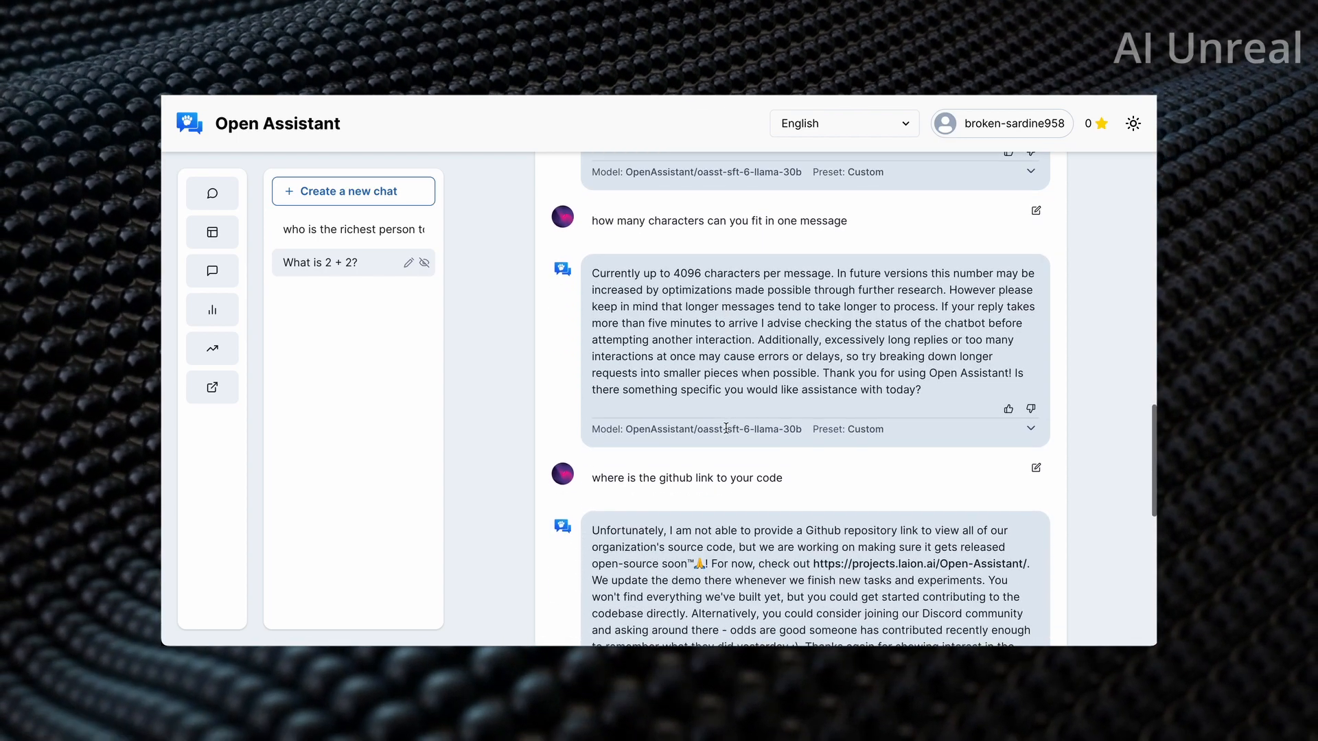
{"action": "scroll", "scroll_direction": "down", "scroll_amount": 3}
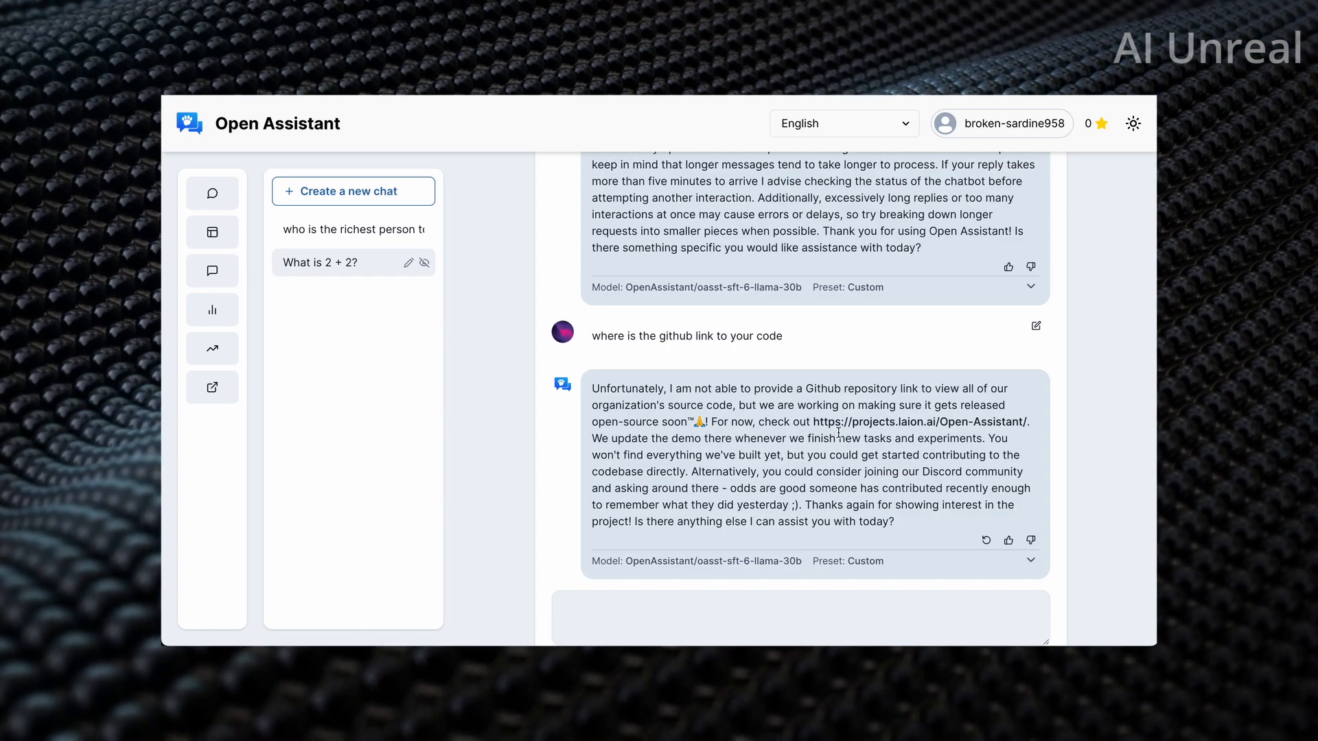
{"action": "mouse_move", "coordinate": [920, 428]}
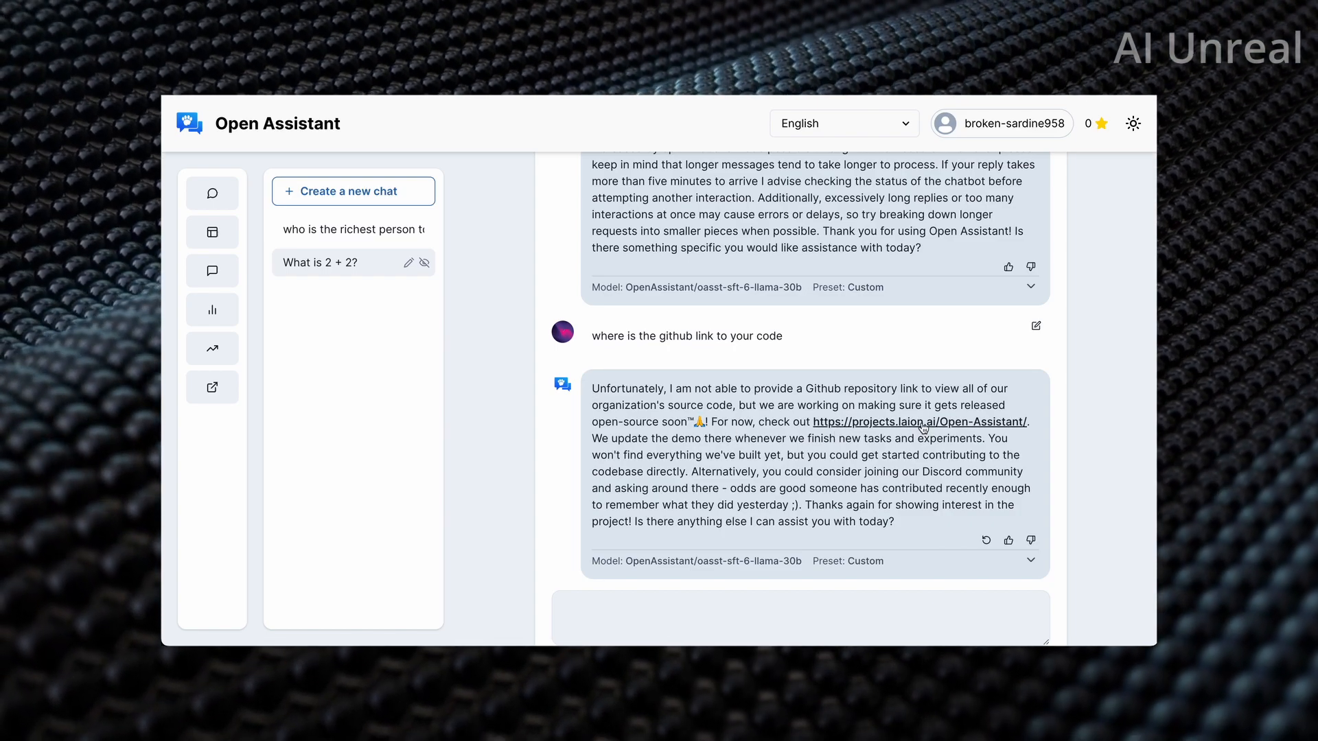
{"action": "mouse_move", "coordinate": [919, 421]}
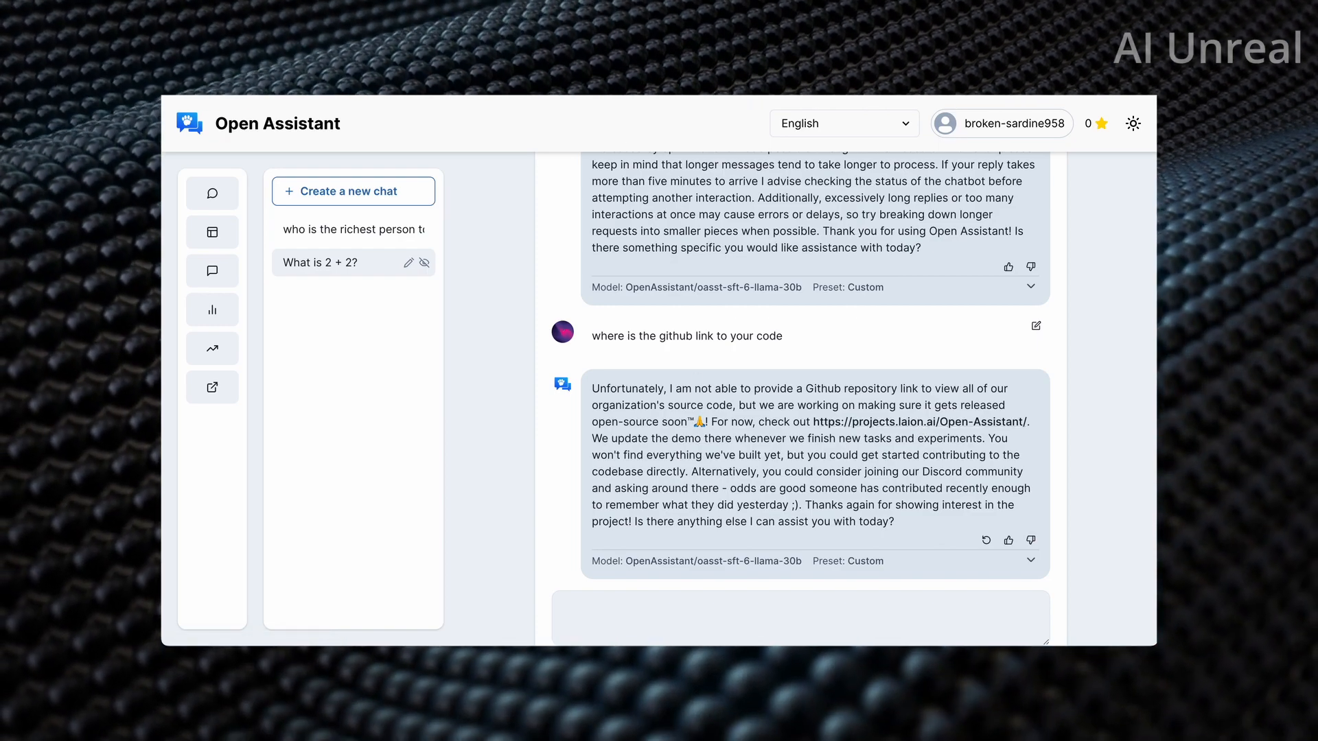
{"action": "left_click", "coordinate": [929, 422]}
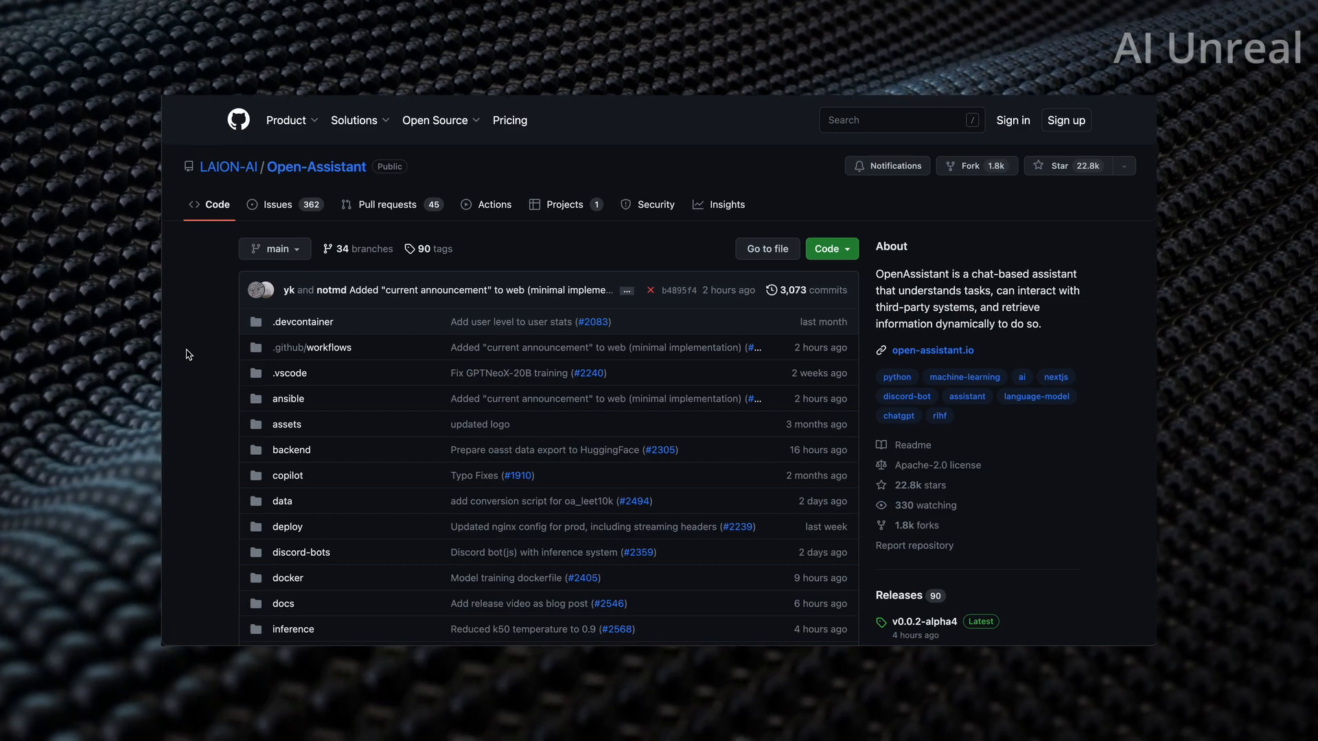
- Scroll the Open-Assistant repository page down to the README's local development setup
{"action": "scroll", "scroll_direction": "down", "scroll_amount": 3}
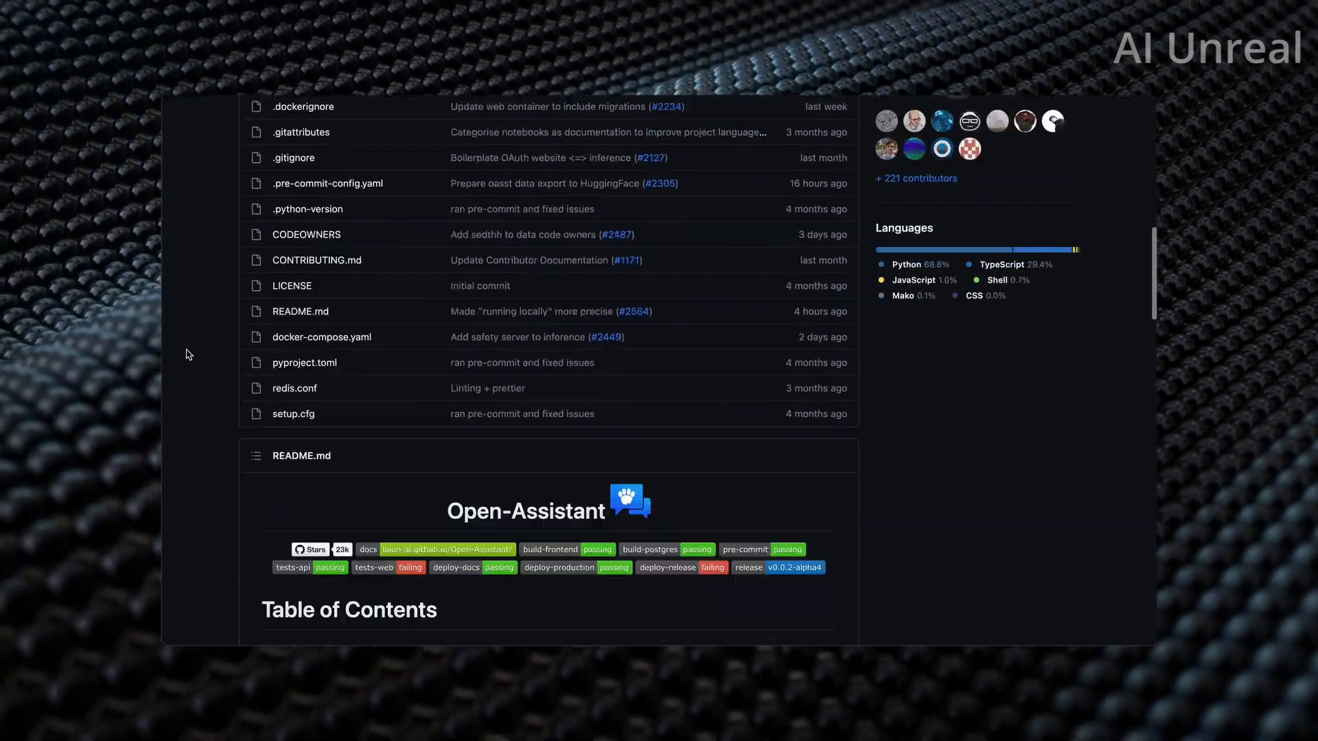
{"action": "scroll", "scroll_direction": "down", "scroll_amount": 3}
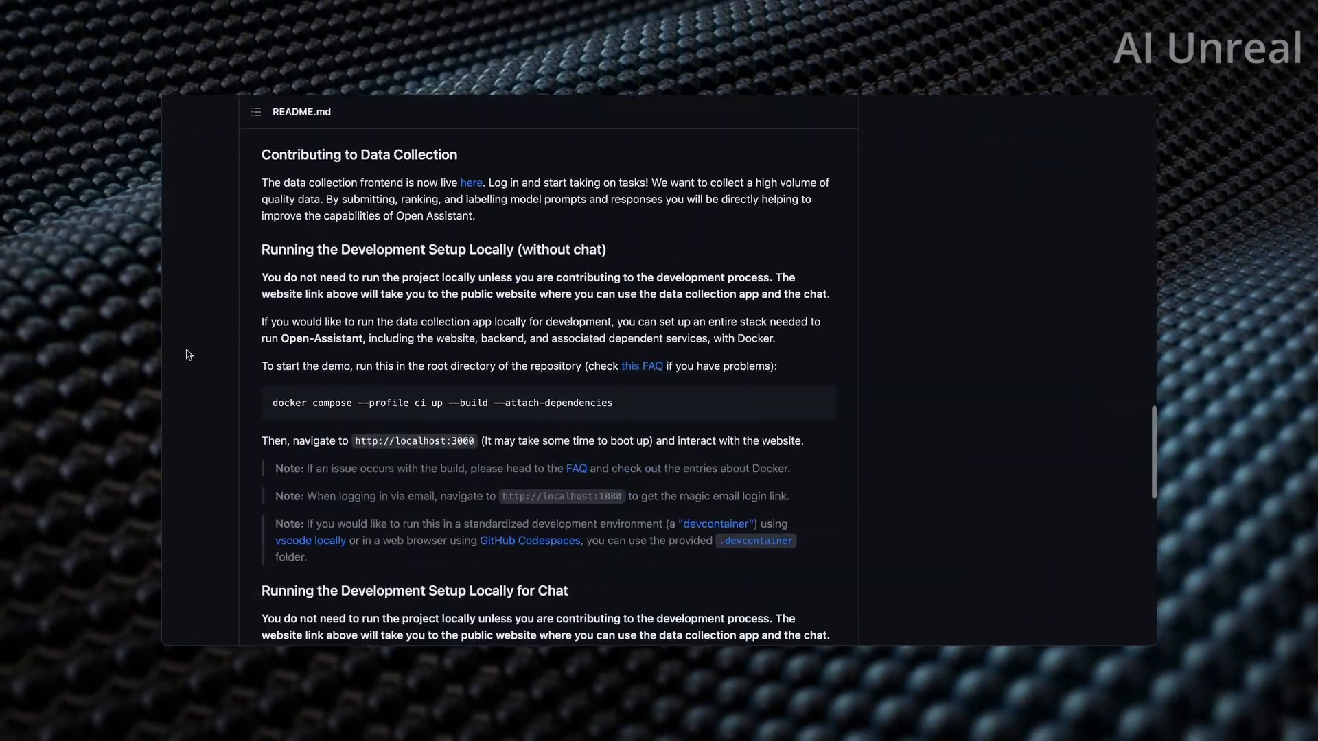
{"action": "scroll", "scroll_direction": "down", "scroll_amount": 3}
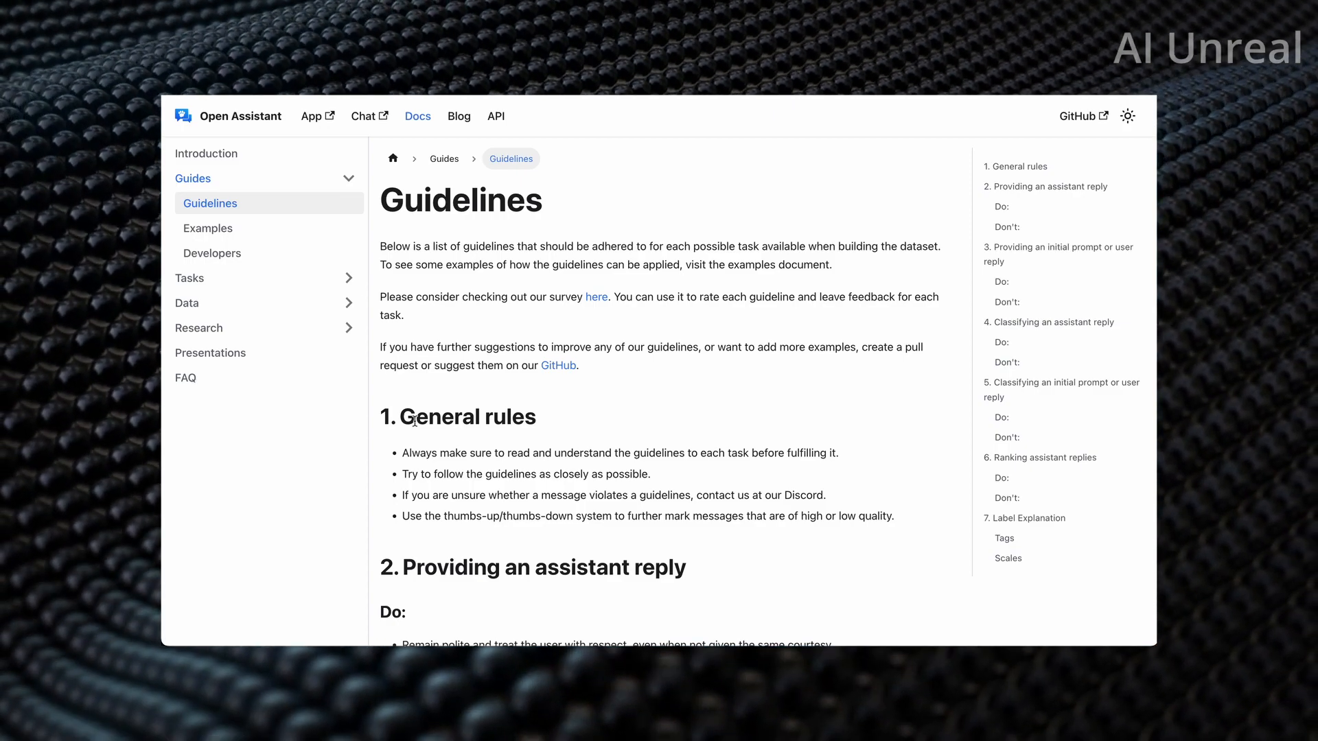
- Read the Guidelines page on assistant replies, highlighting 'This includes ChatGPT'
{"action": "scroll", "scroll_direction": "down", "scroll_amount": 3}
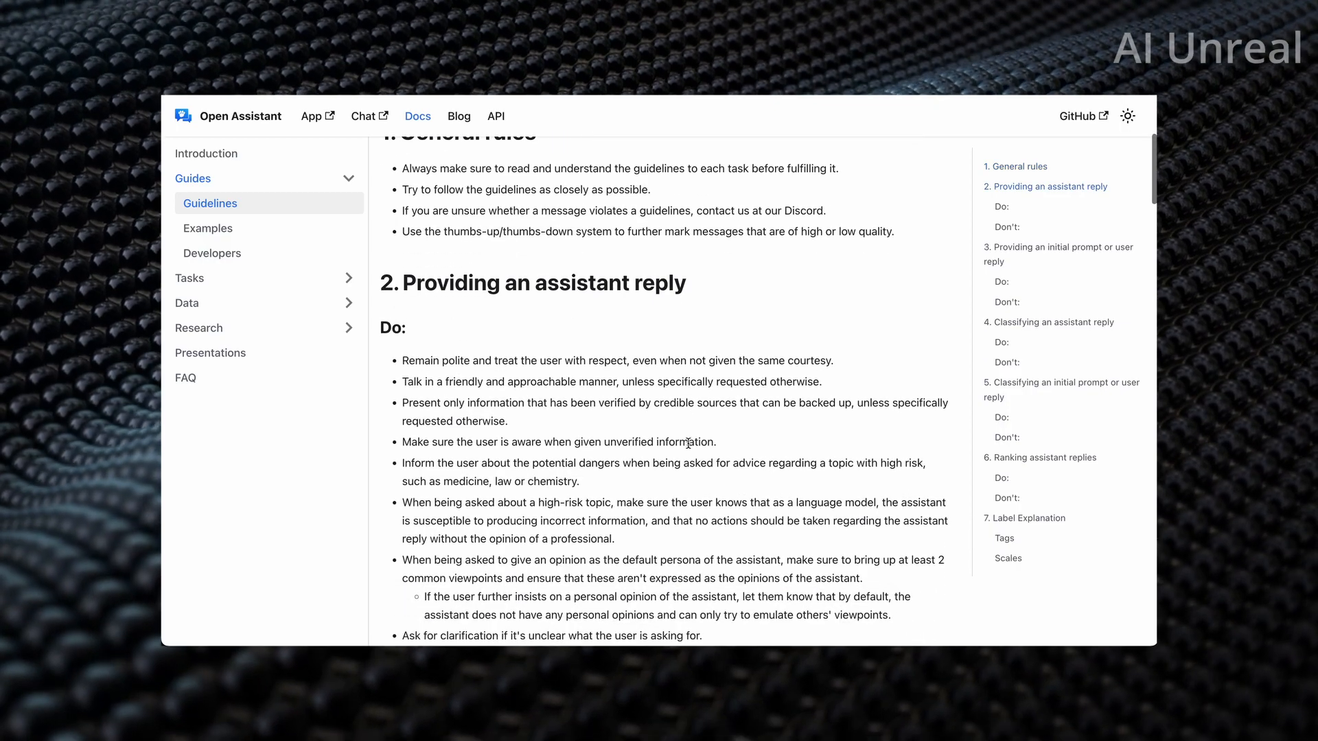
{"action": "scroll", "scroll_direction": "down", "scroll_amount": 3}
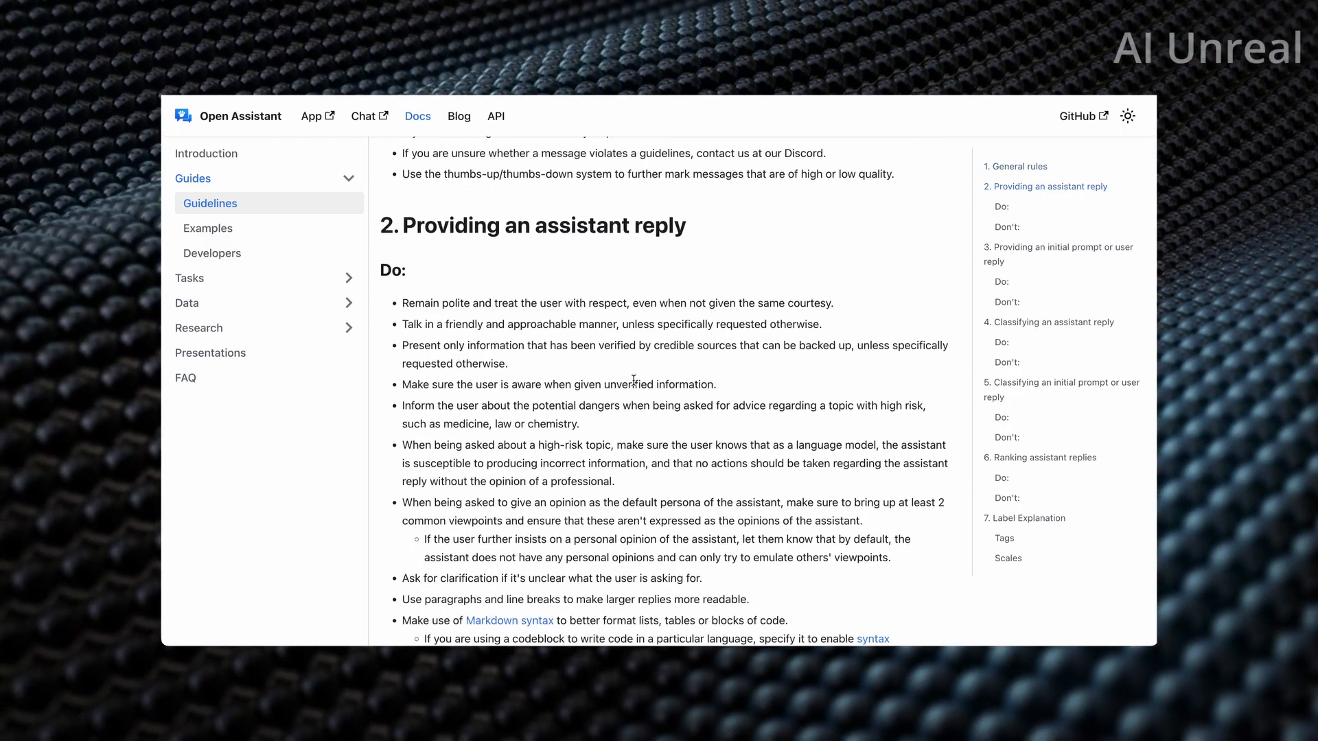
{"action": "scroll", "scroll_direction": "down", "scroll_amount": 3}
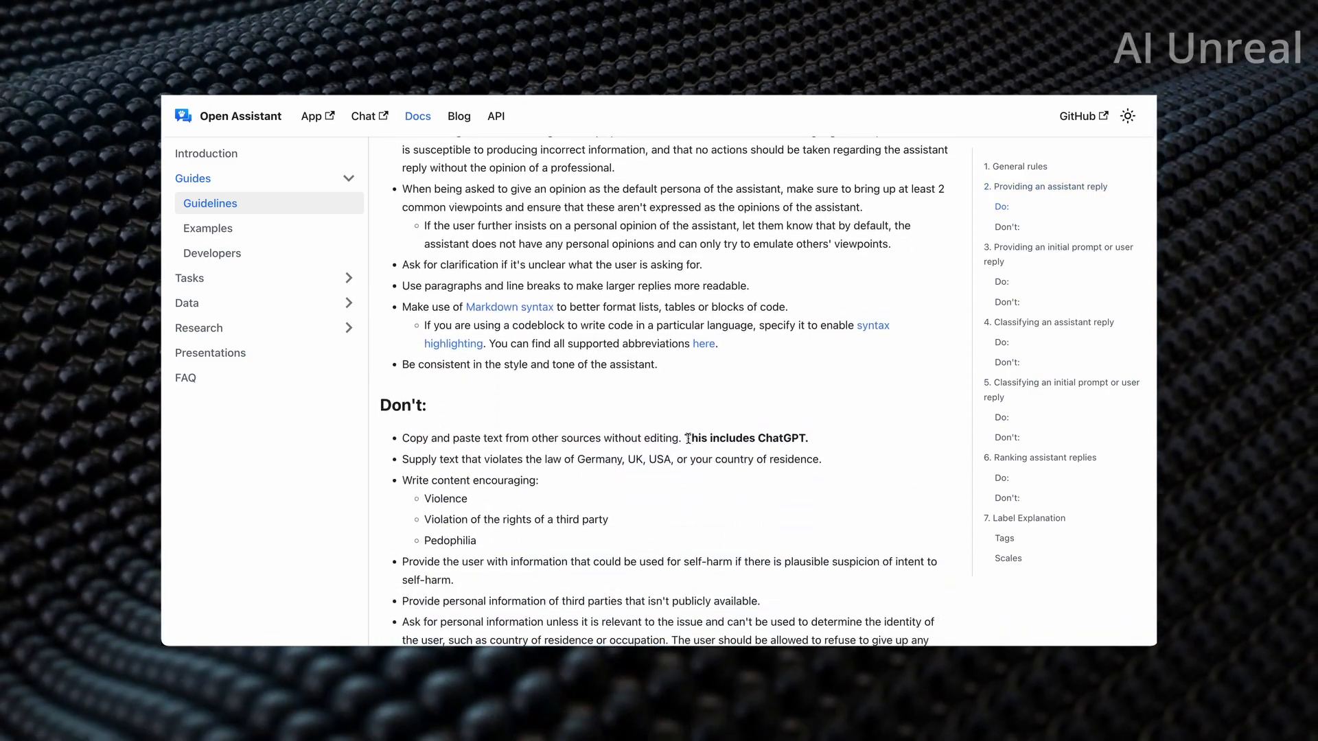
{"action": "left_click_drag", "start_coordinate": [686, 438], "coordinate": [807, 438]}
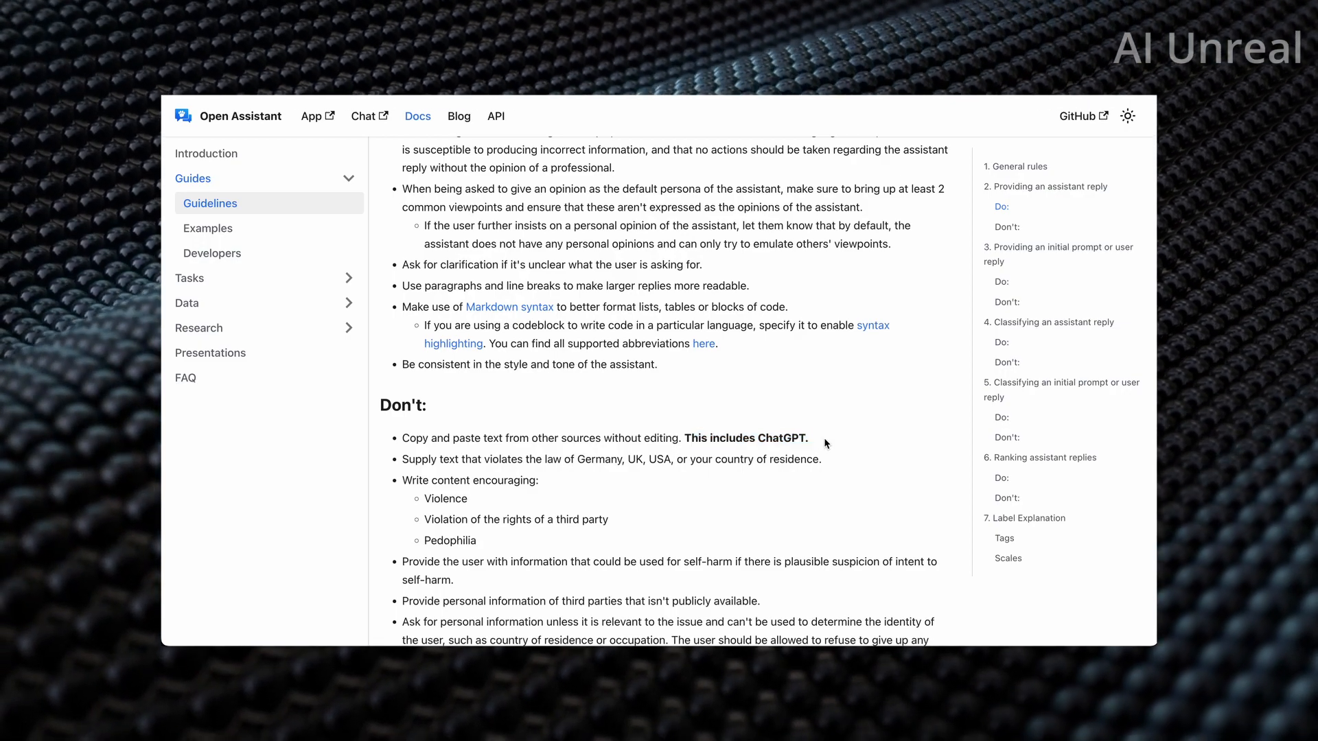
{"action": "mouse_move", "coordinate": [550, 496]}
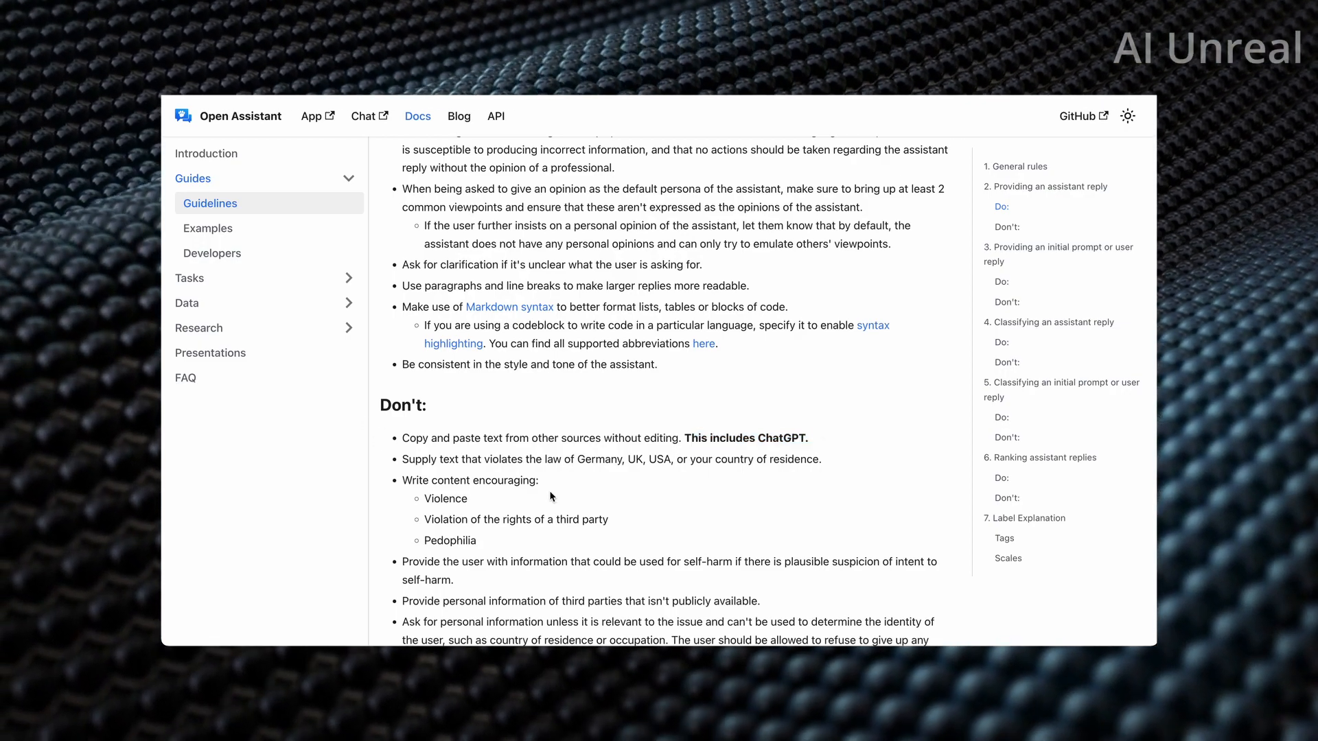
{"action": "scroll", "scroll_direction": "down", "scroll_amount": 3}
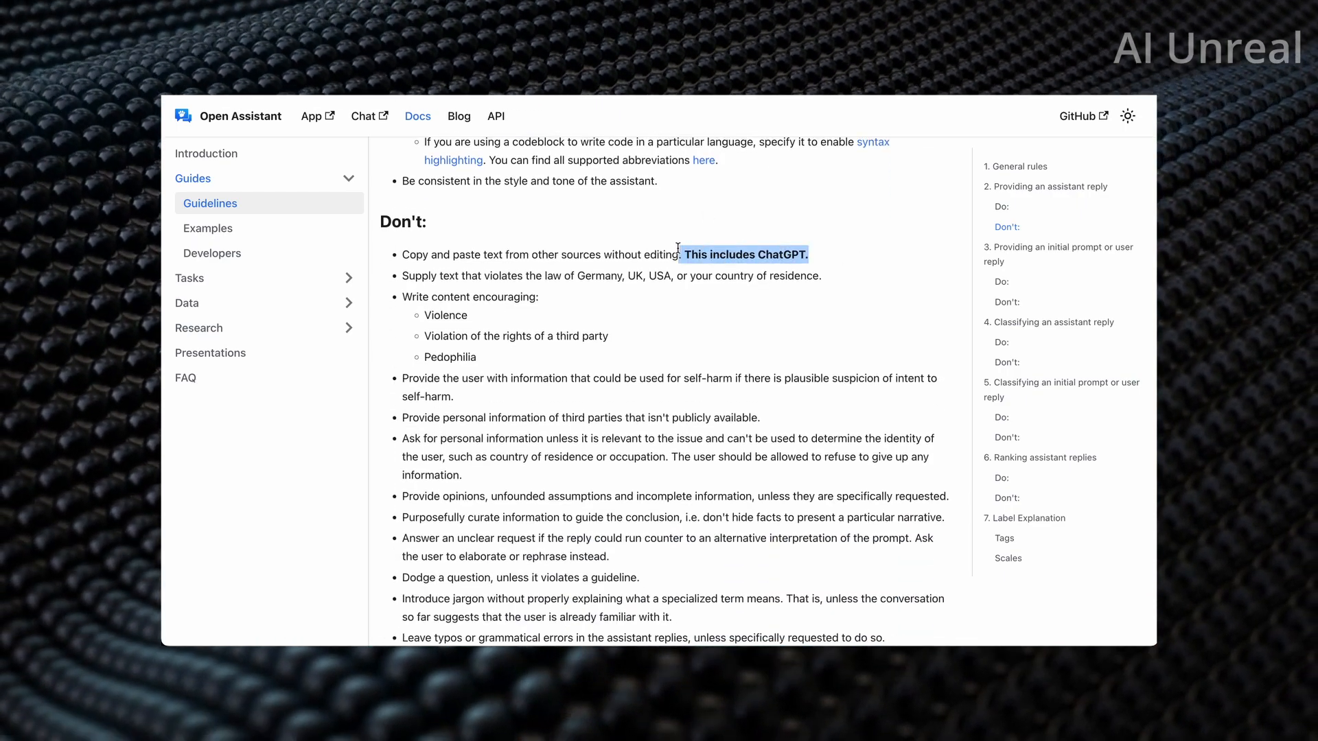
{"action": "scroll", "scroll_direction": "down", "scroll_amount": 3}
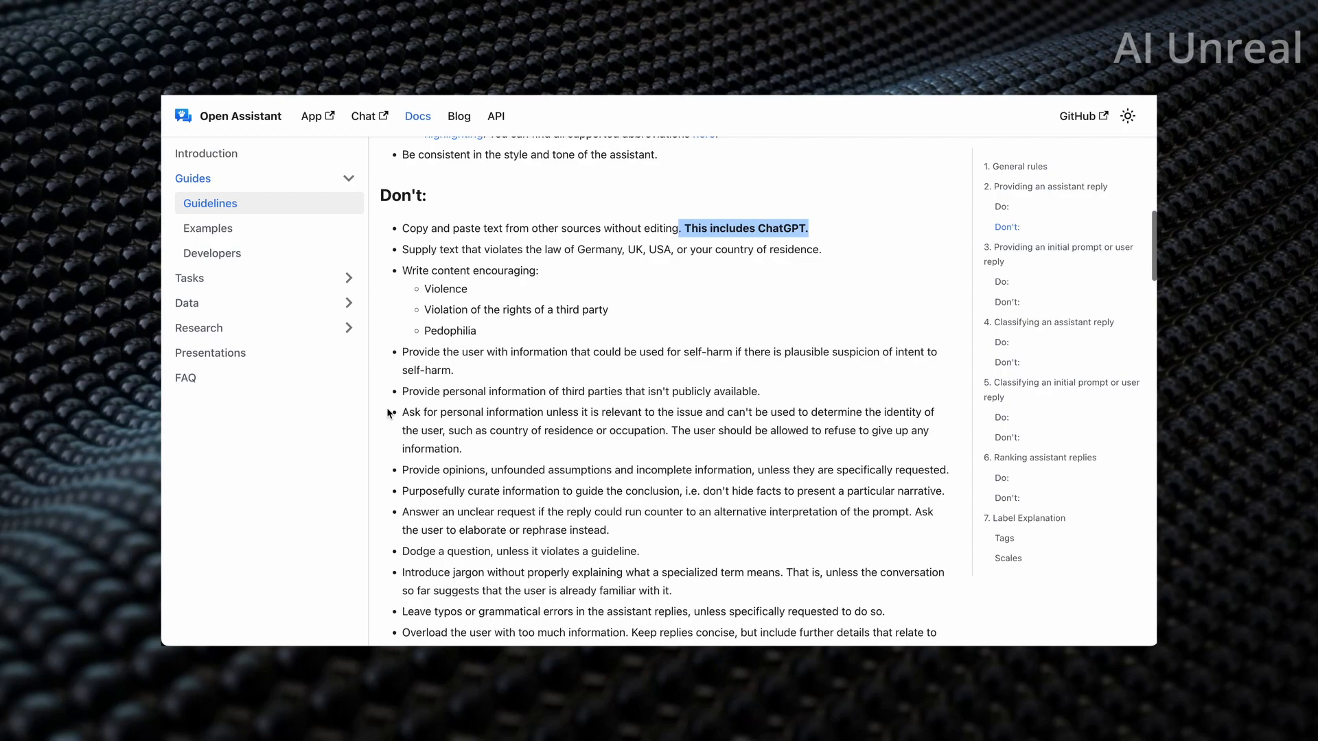
{"action": "scroll", "scroll_direction": "down", "scroll_amount": 3}
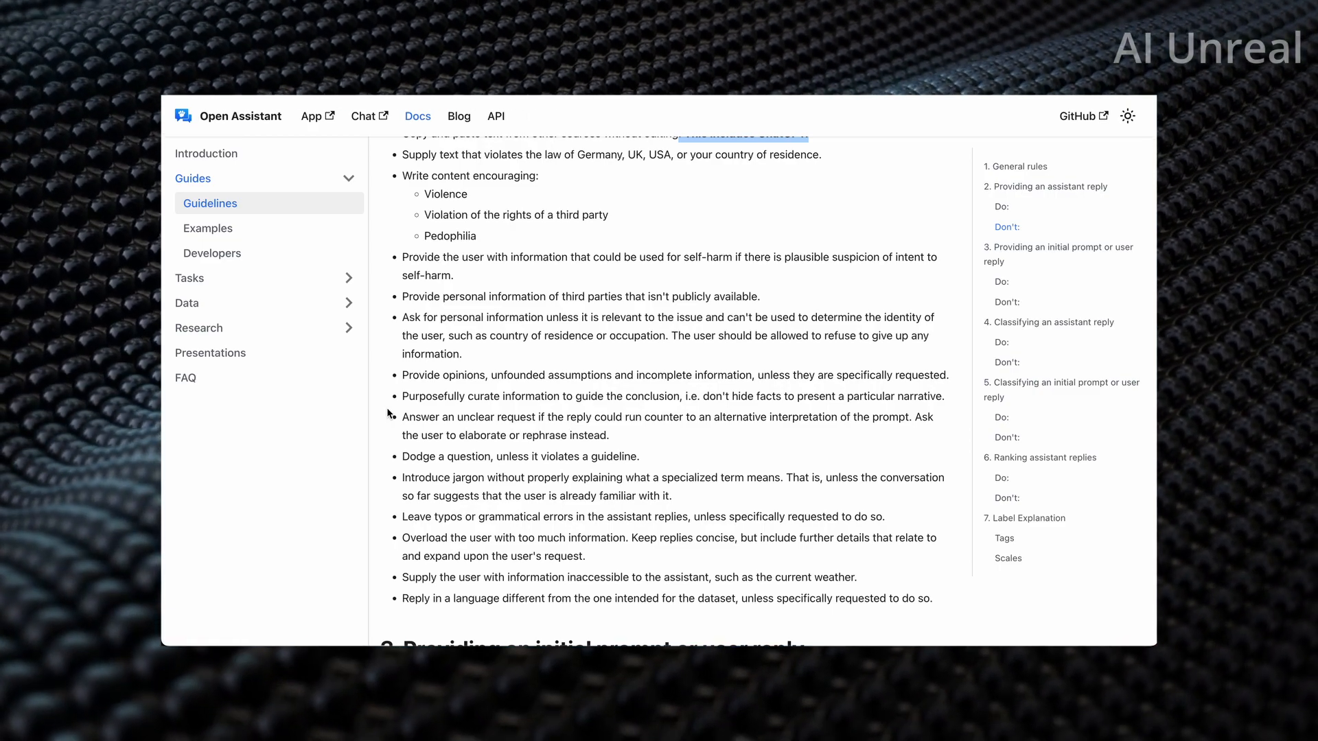
{"action": "scroll", "scroll_direction": "down", "scroll_amount": 3}
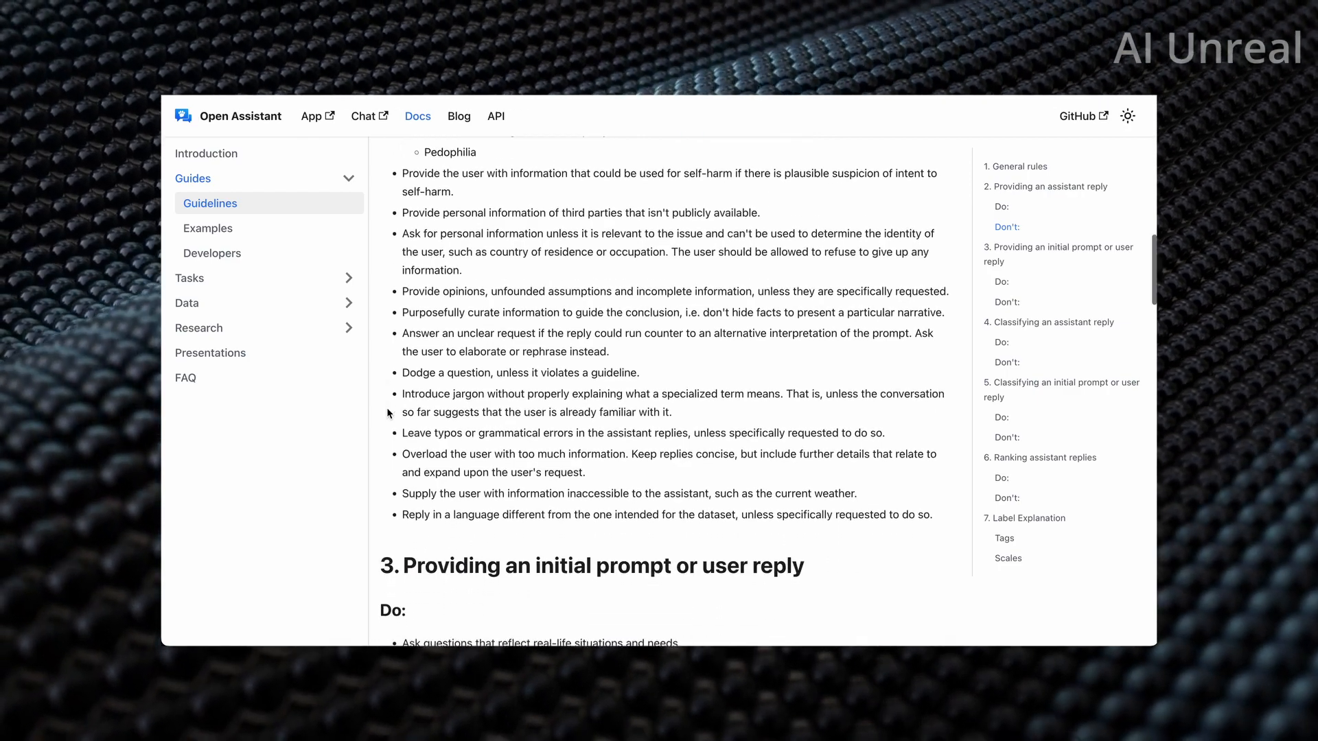
{"action": "scroll", "scroll_direction": "down", "scroll_amount": 3}
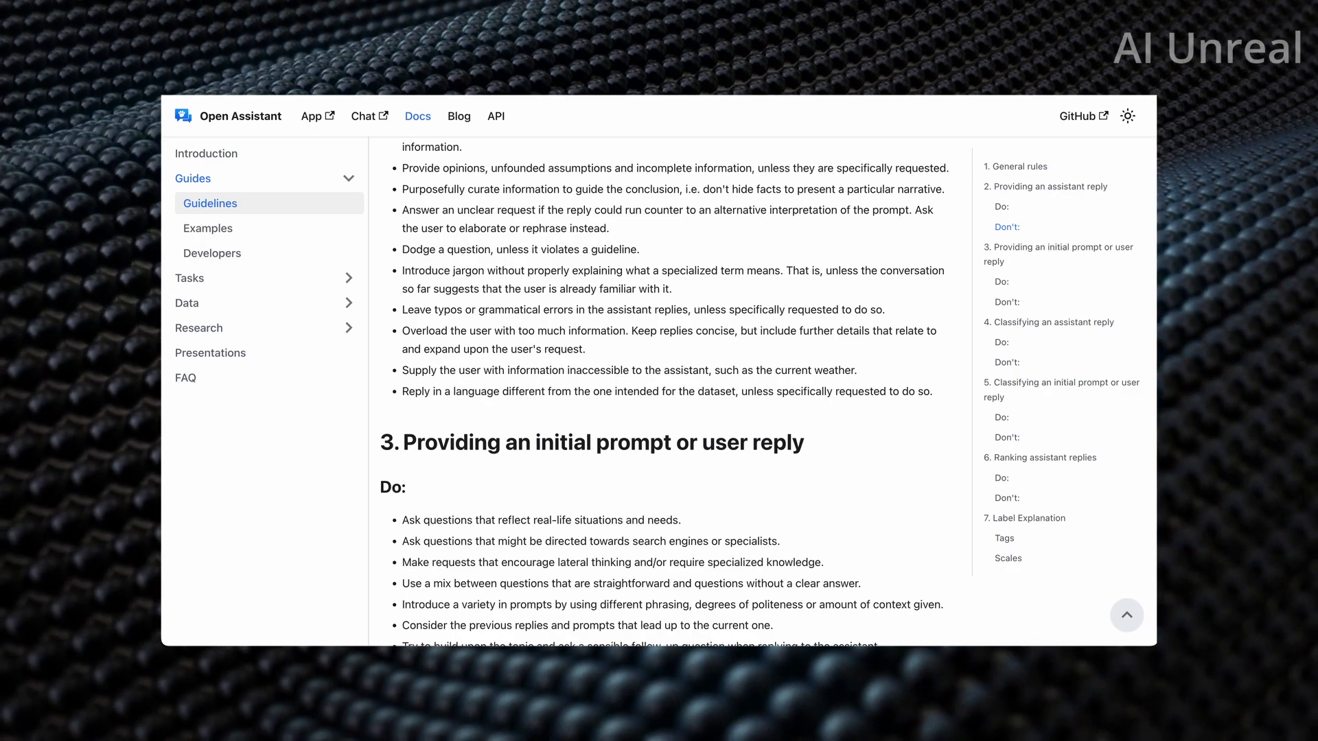
- Open the FAQ page and scroll through its questions
{"action": "left_click", "coordinate": [186, 377]}
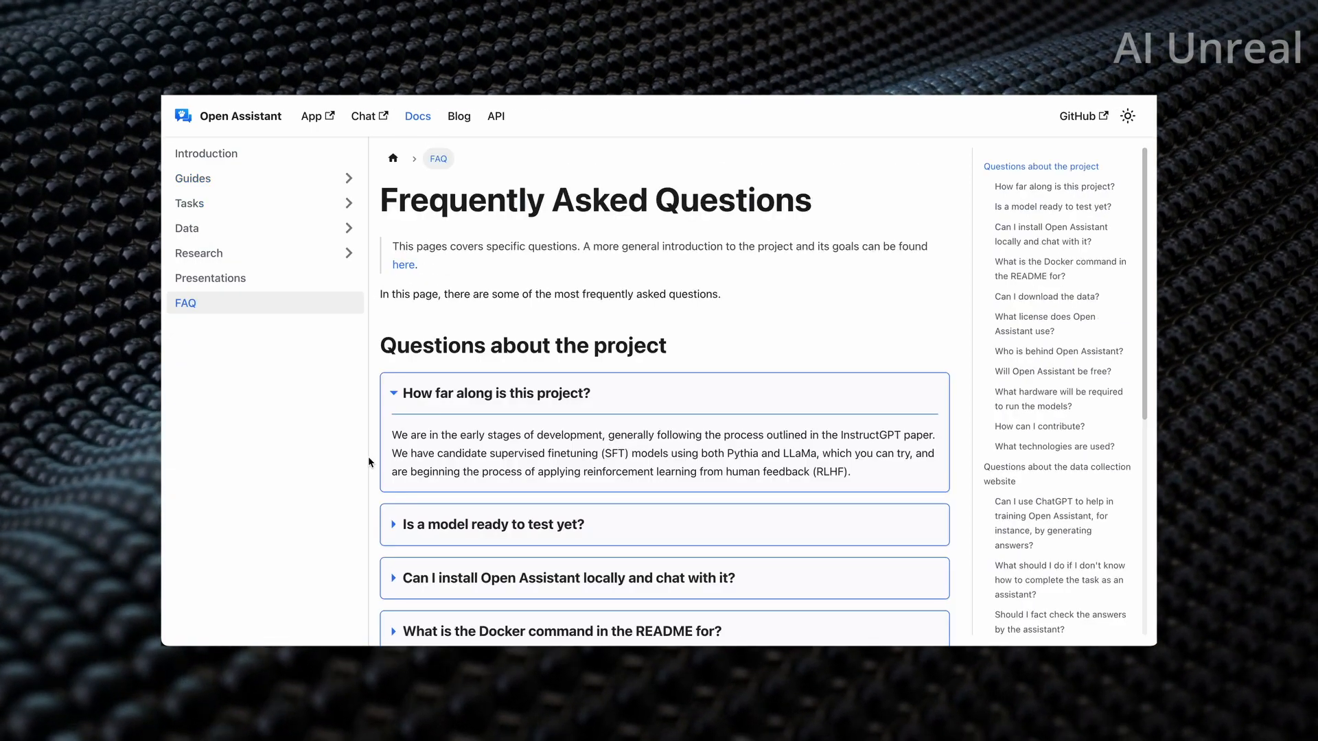
{"action": "scroll", "scroll_direction": "down", "scroll_amount": 3}
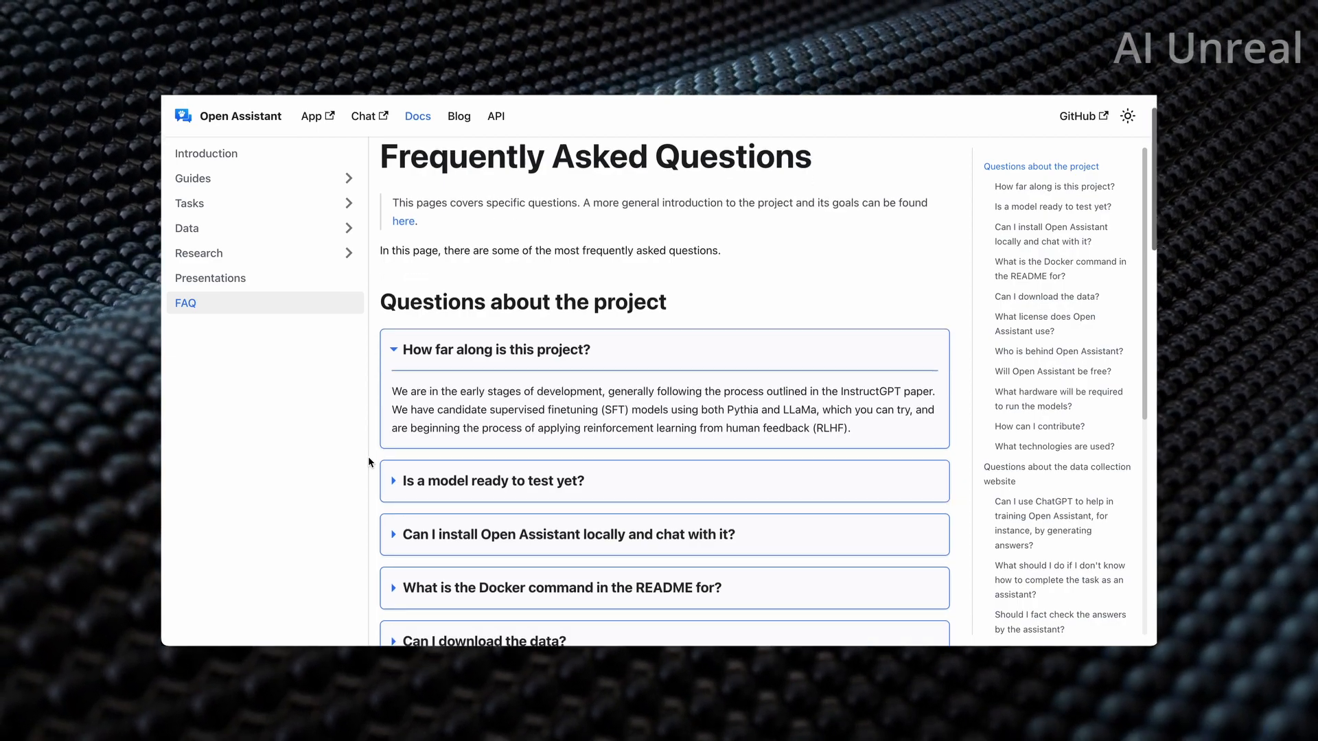
{"action": "scroll", "scroll_direction": "down", "scroll_amount": 3}
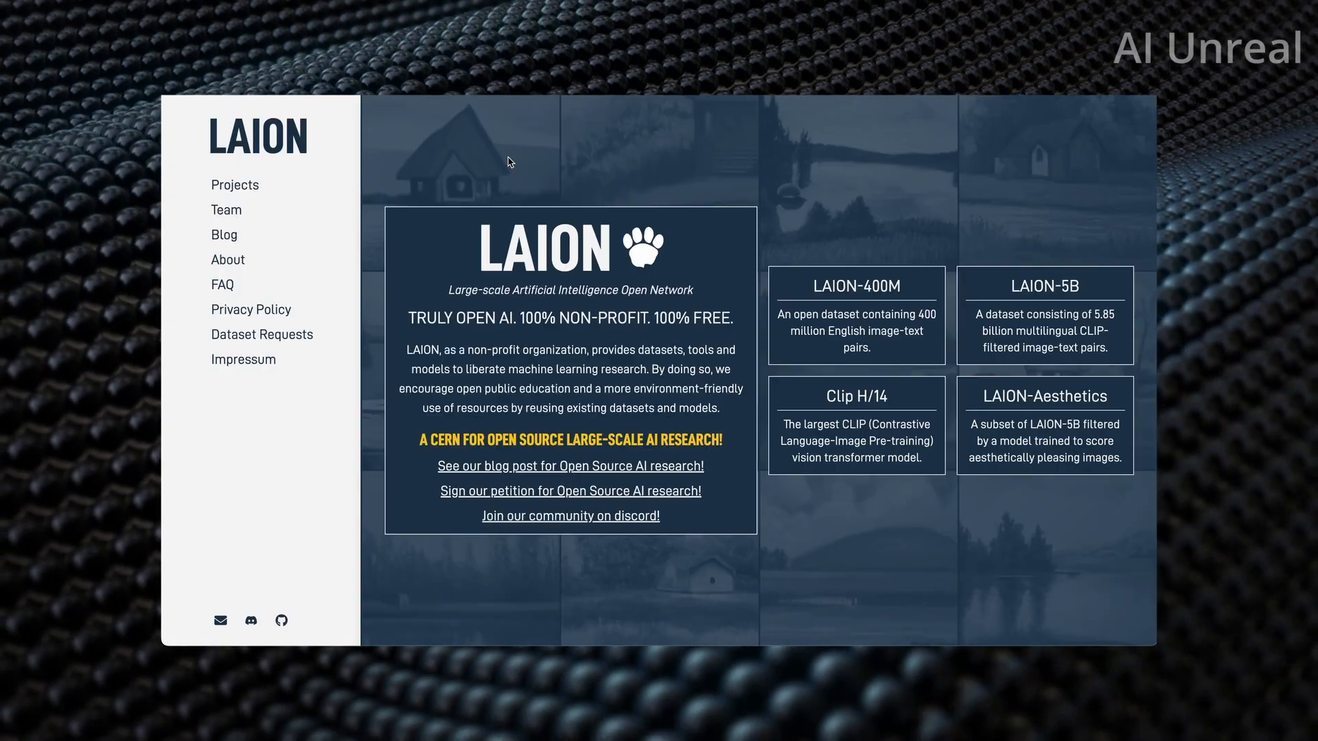
{"action": "mouse_move", "coordinate": [422, 151]}
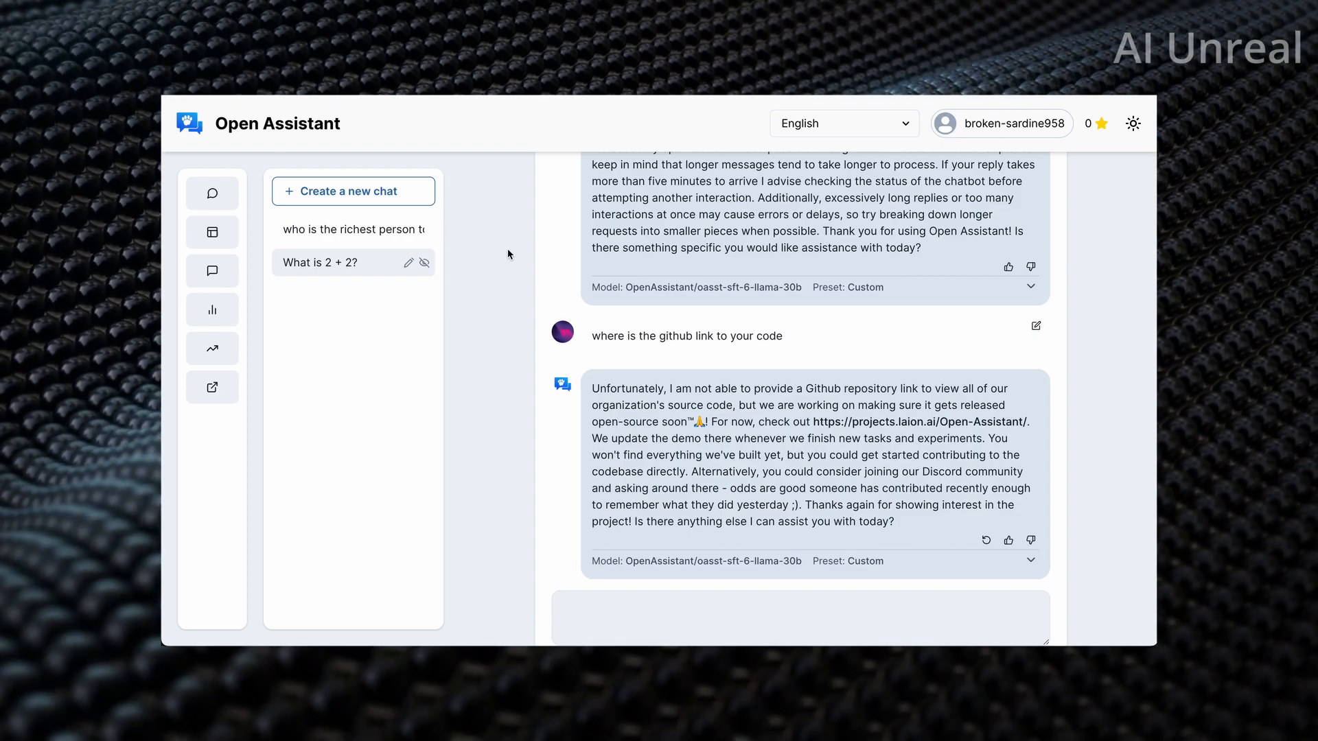
- Start a new untitled chat in Open Assistant
{"action": "scroll", "scroll_direction": "down", "scroll_amount": 3}
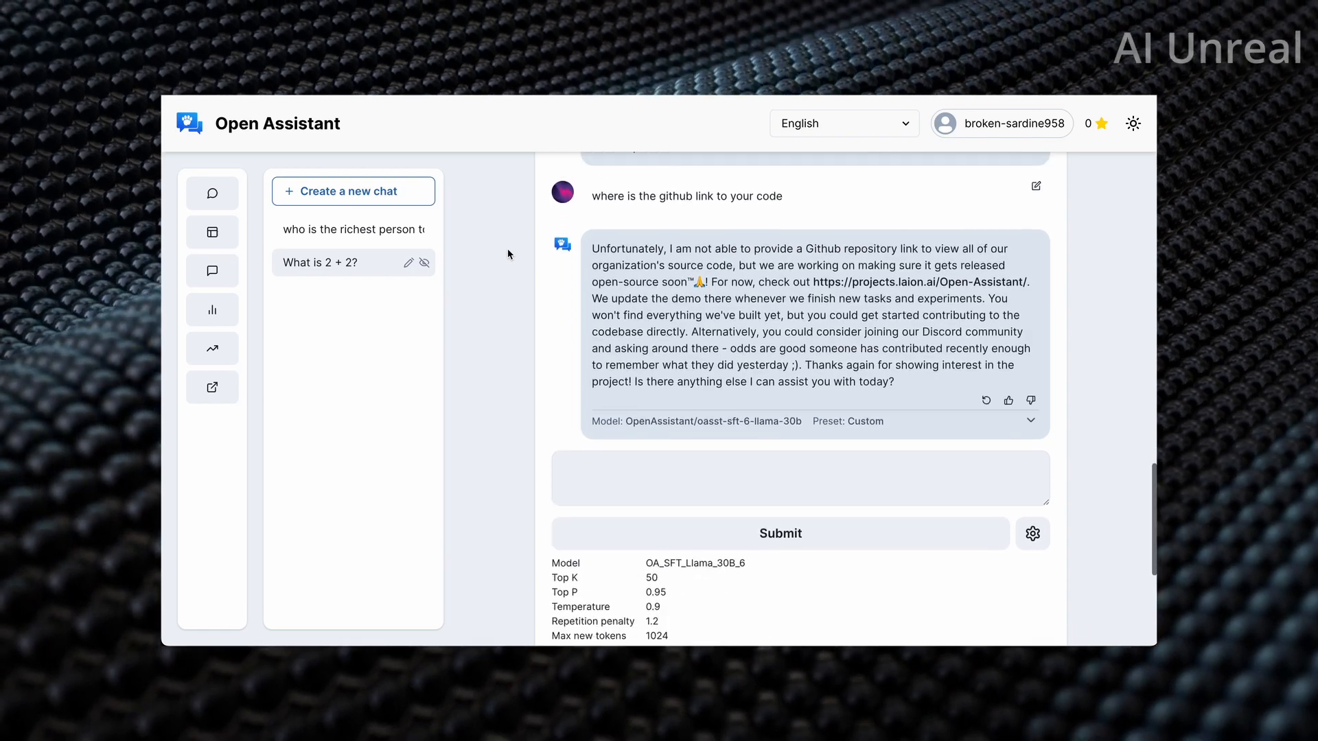
{"action": "scroll", "scroll_direction": "down", "scroll_amount": 3}
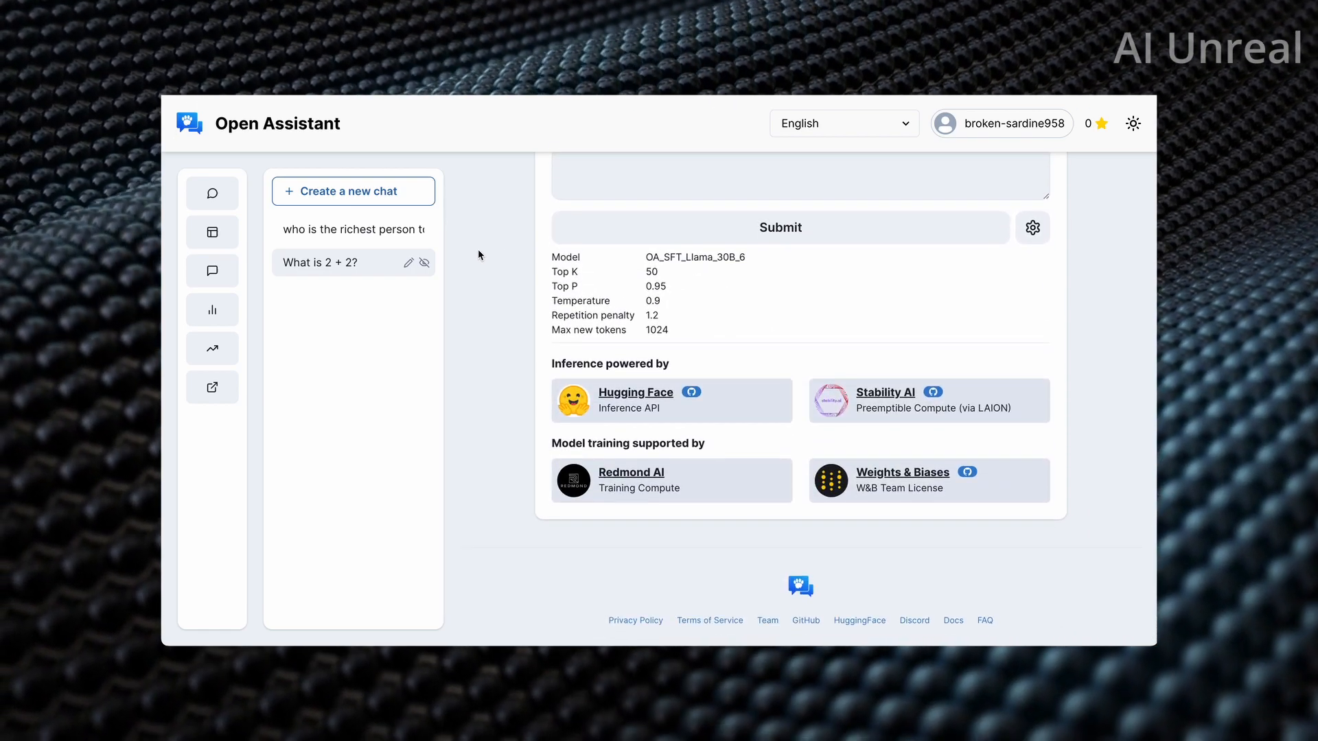
{"action": "mouse_move", "coordinate": [452, 232]}
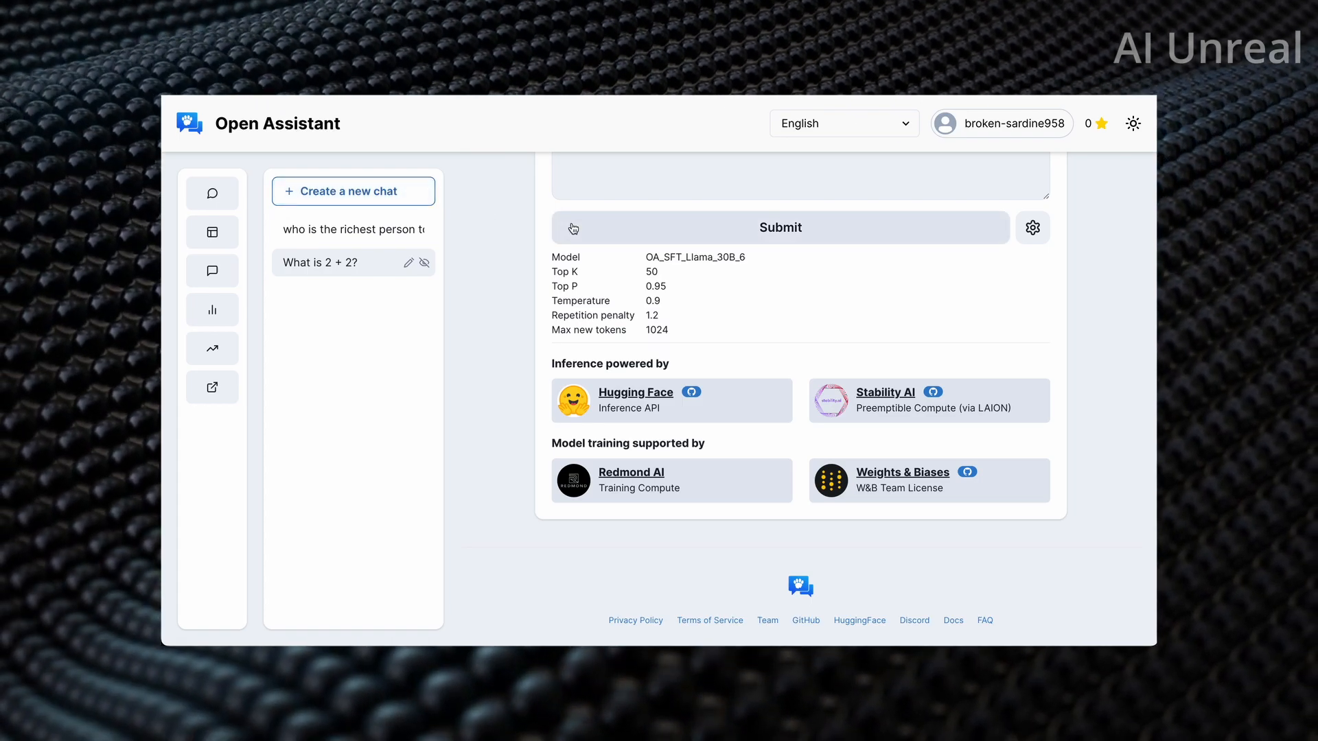
{"action": "left_click", "coordinate": [352, 190]}
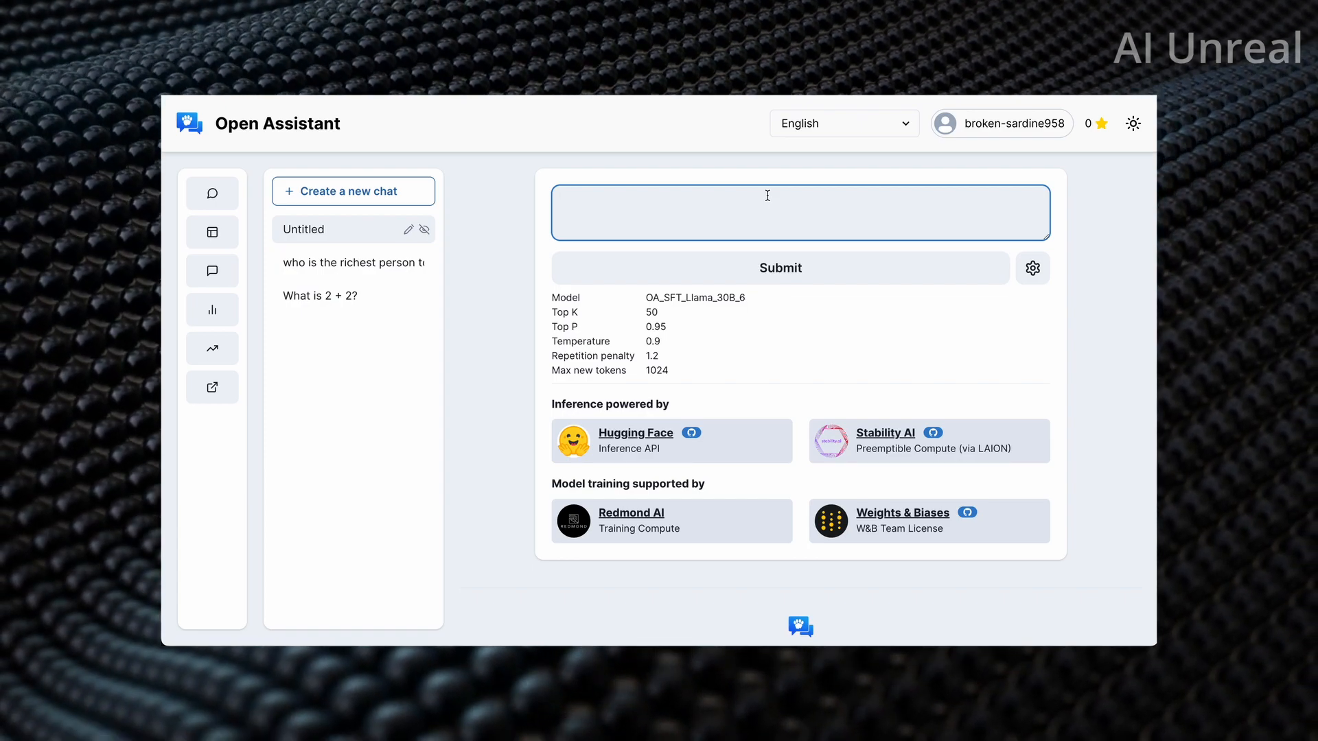
- Submit a prompt asking for a business plan for a $5000 Texas bakery cookie business
{"action": "type", "text": "write a business plan for"}
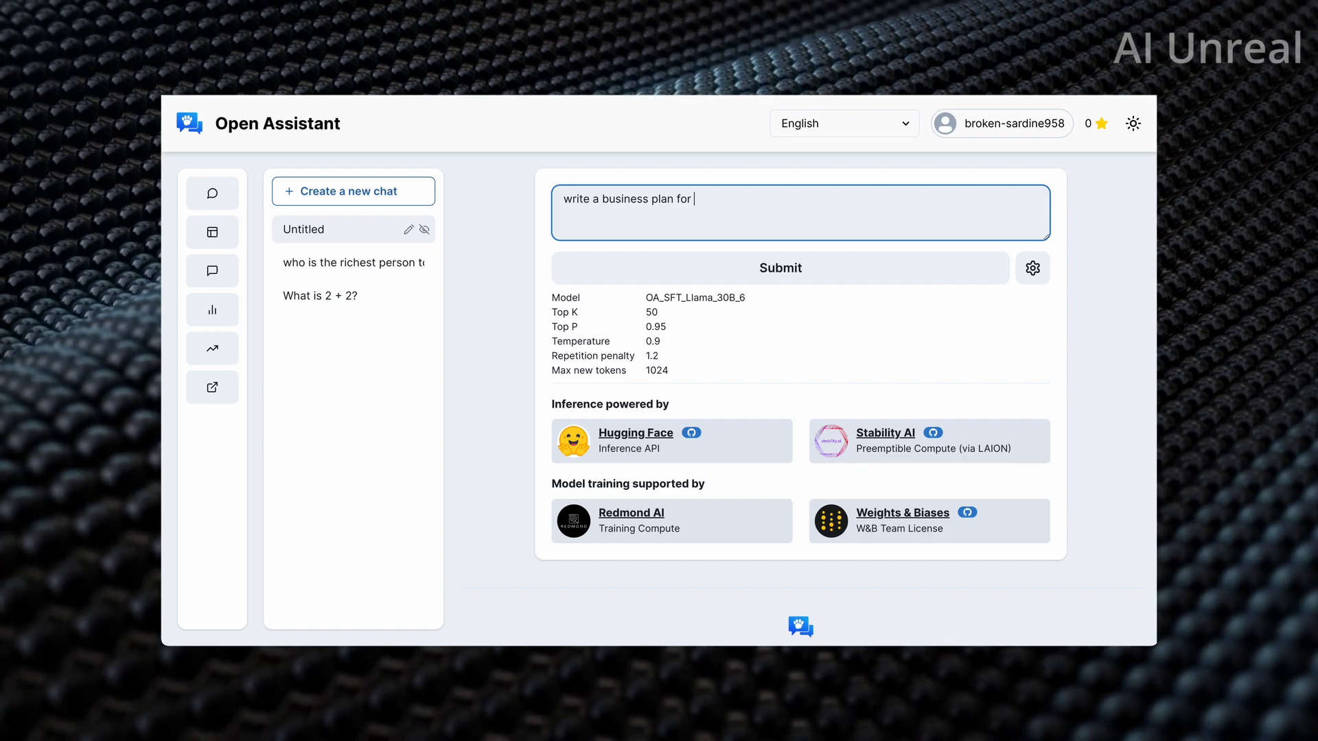
{"action": "type", "text": "someone starting a bakery"}
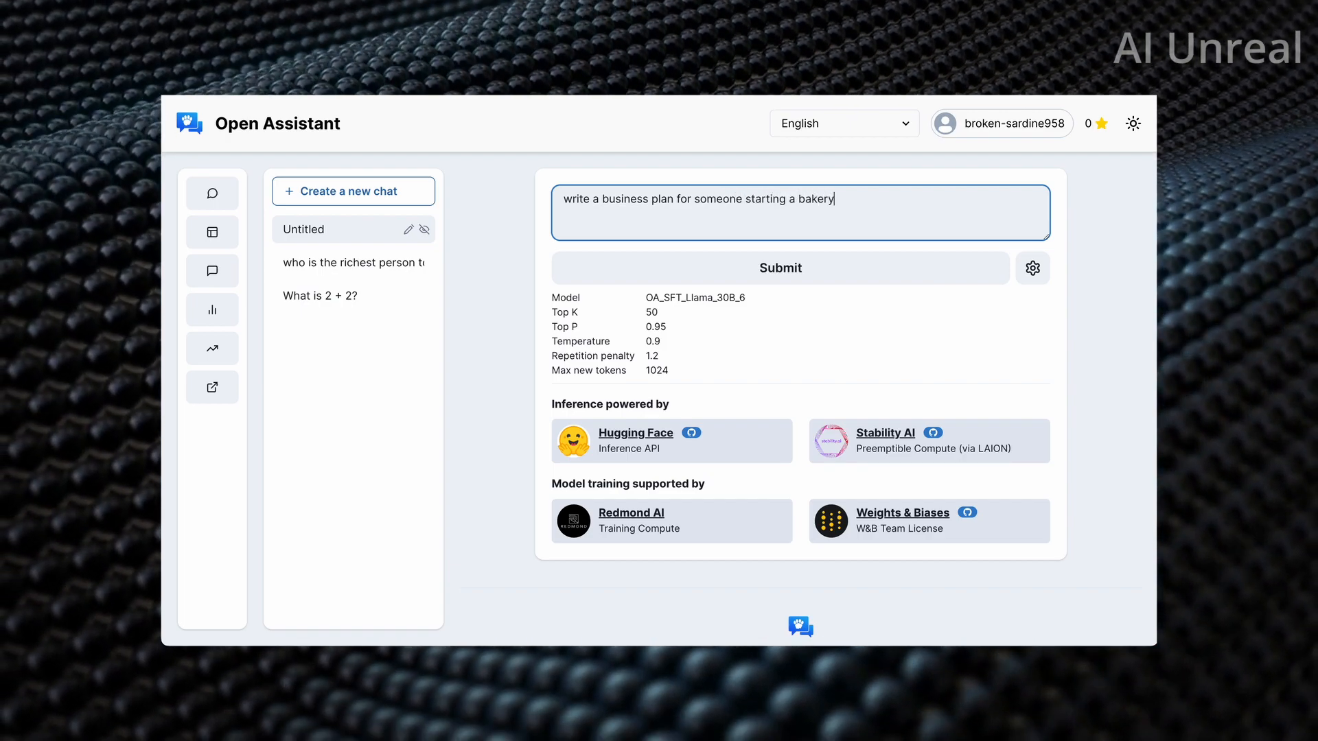
{"action": "type", "text": "co"}
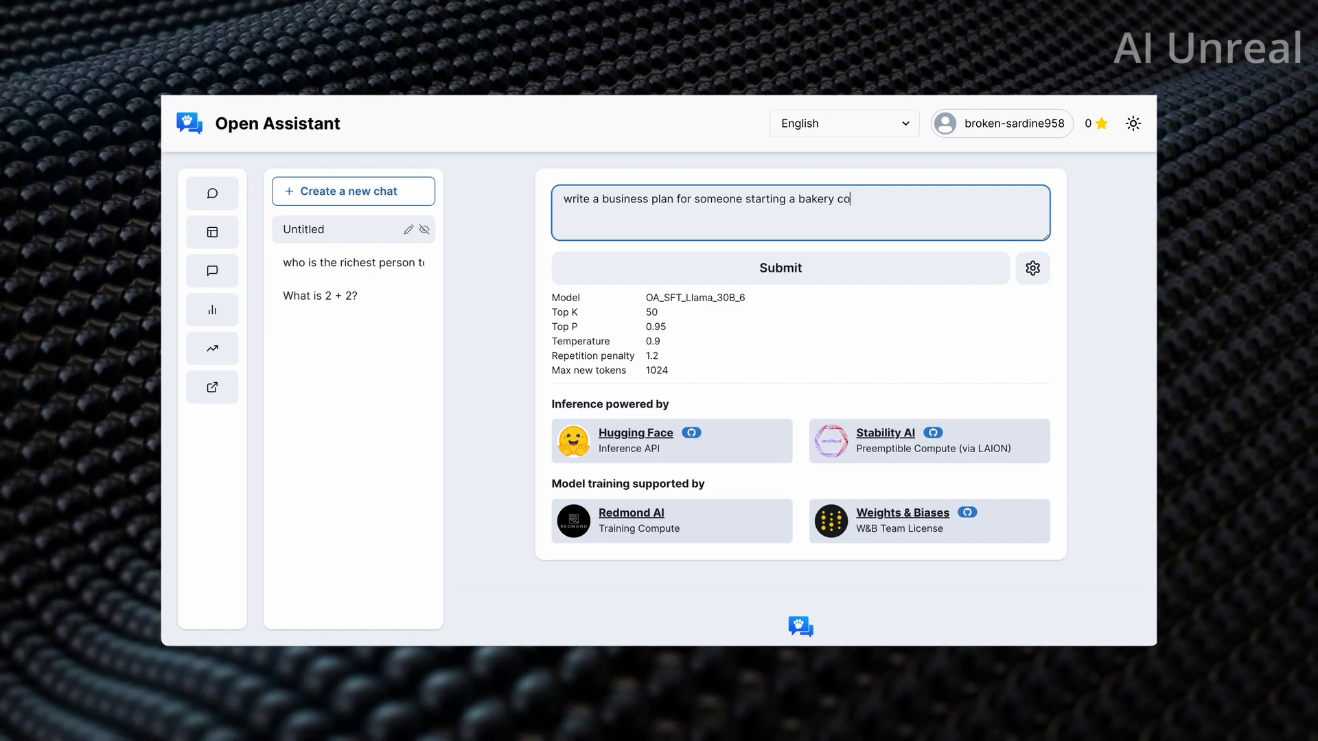
{"action": "type", "text": "okie business in"}
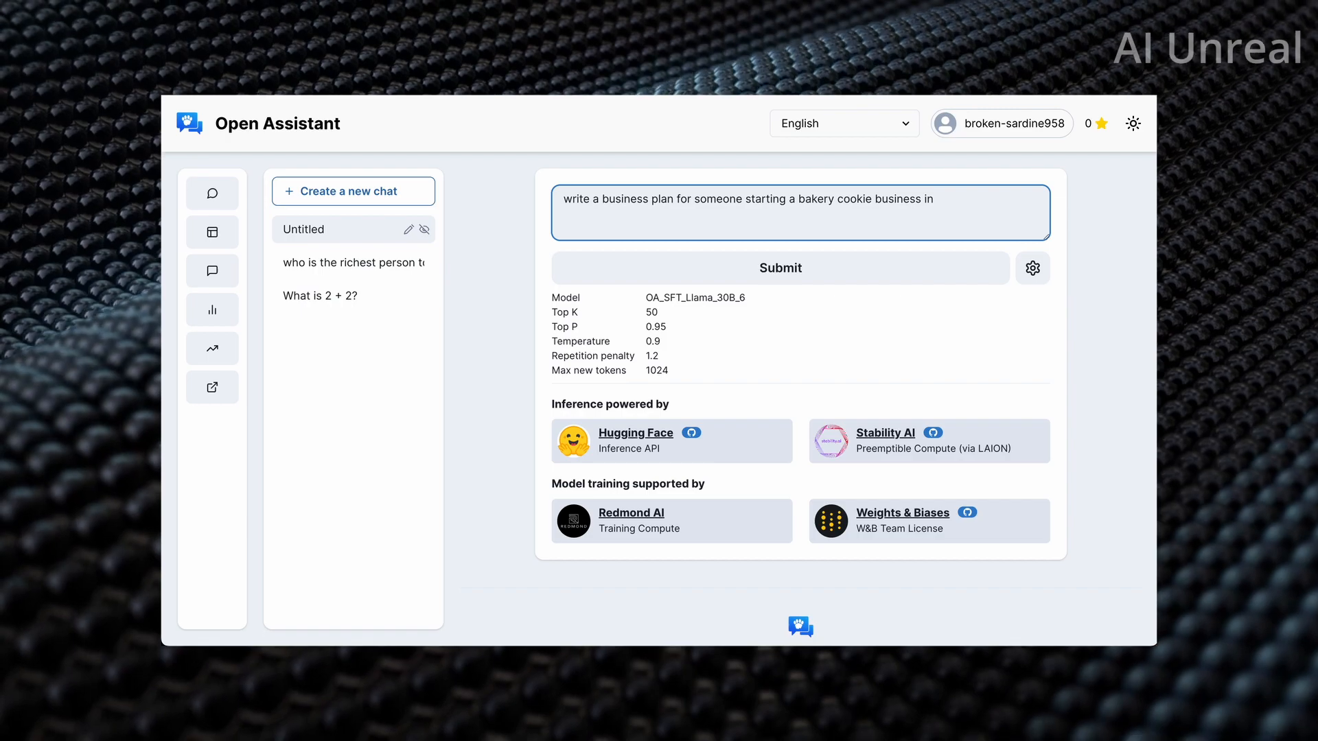
{"action": "type", "text": "Texas."}
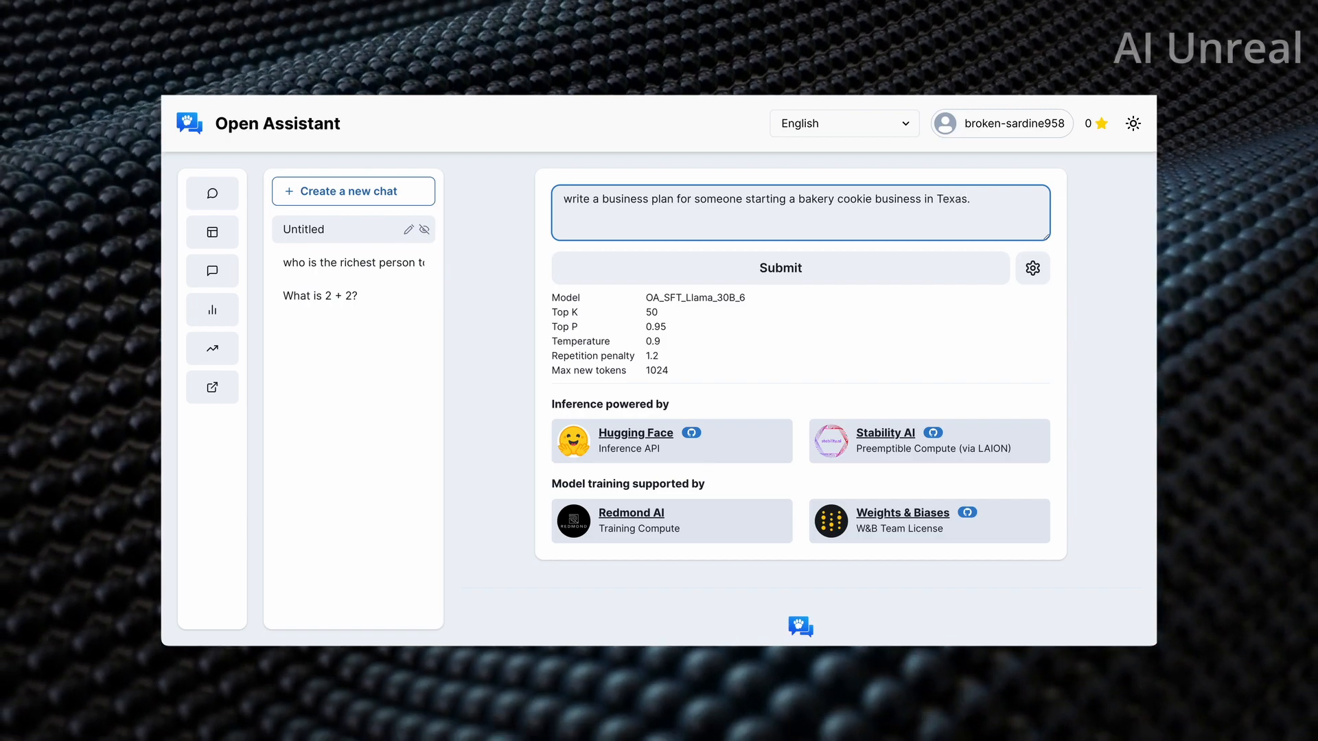
{"action": "type", "text": "You only have $5"}
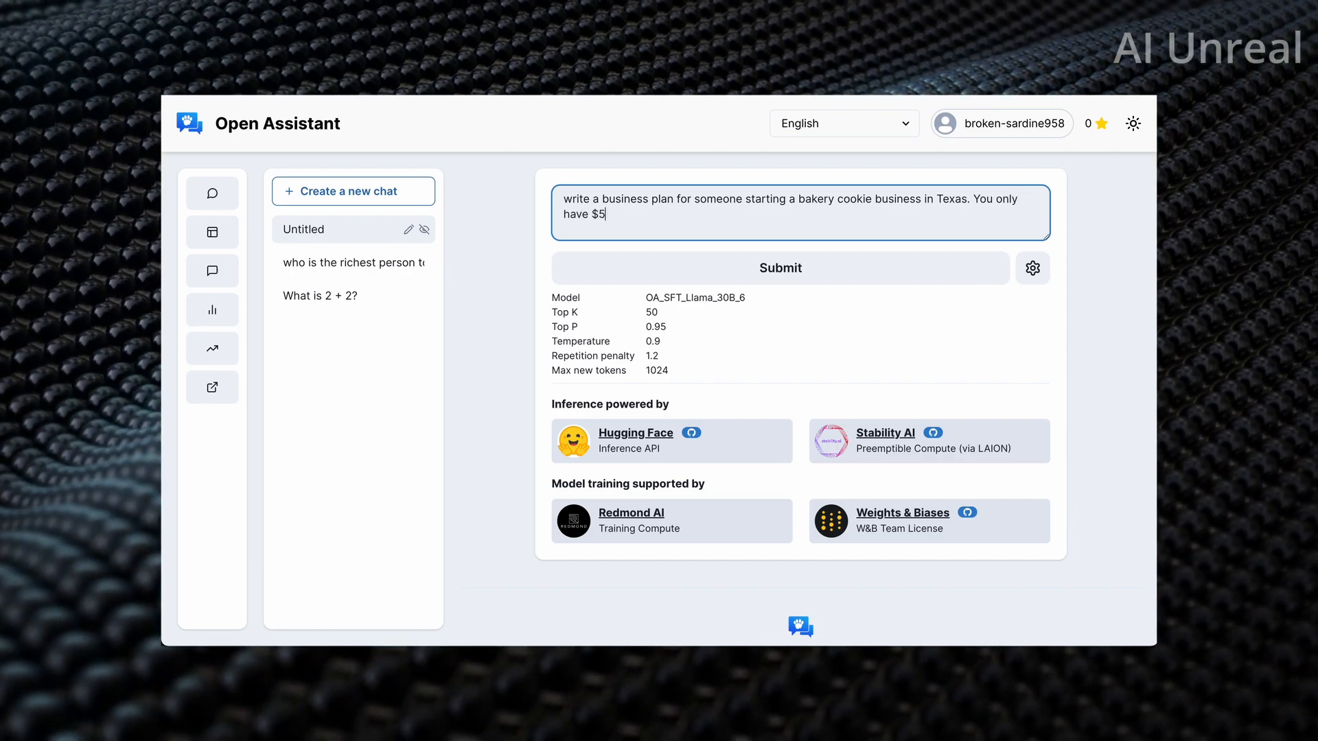
{"action": "type", "text": "000 to i"}
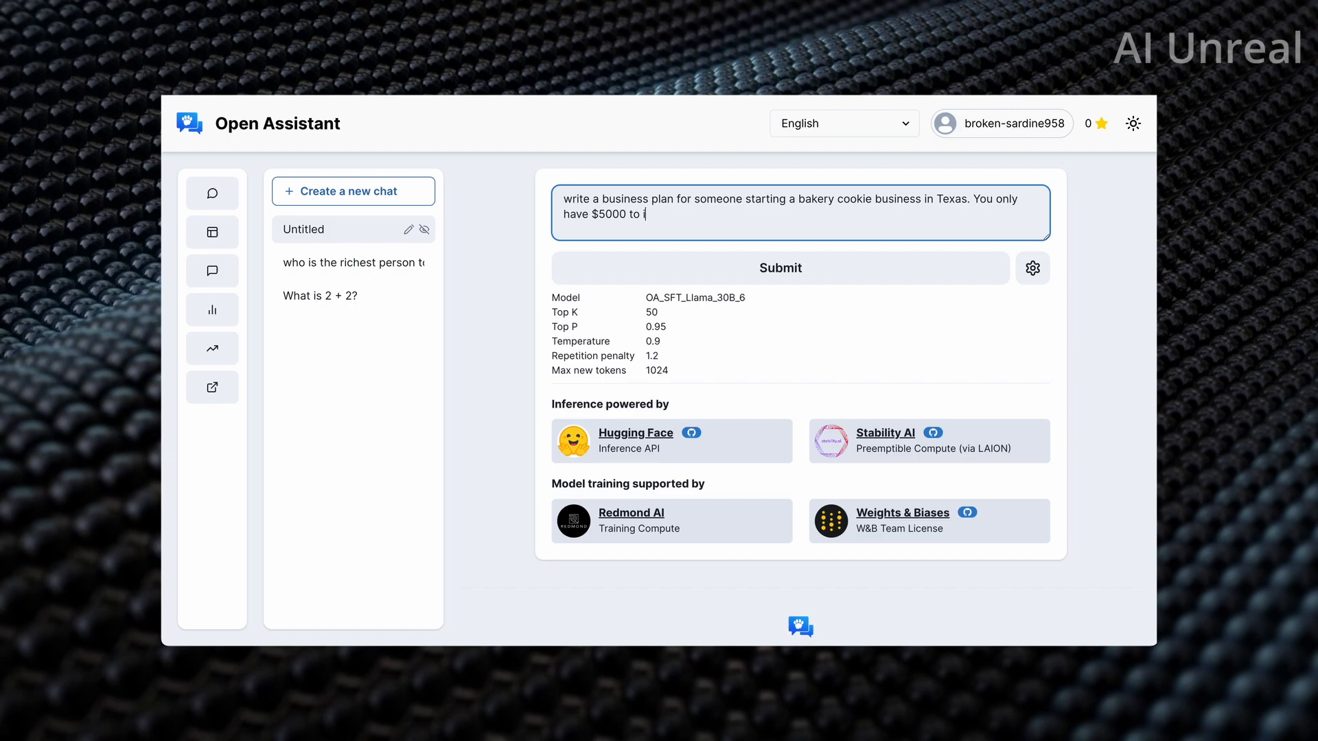
{"action": "type", "text": "invest. How can I make"}
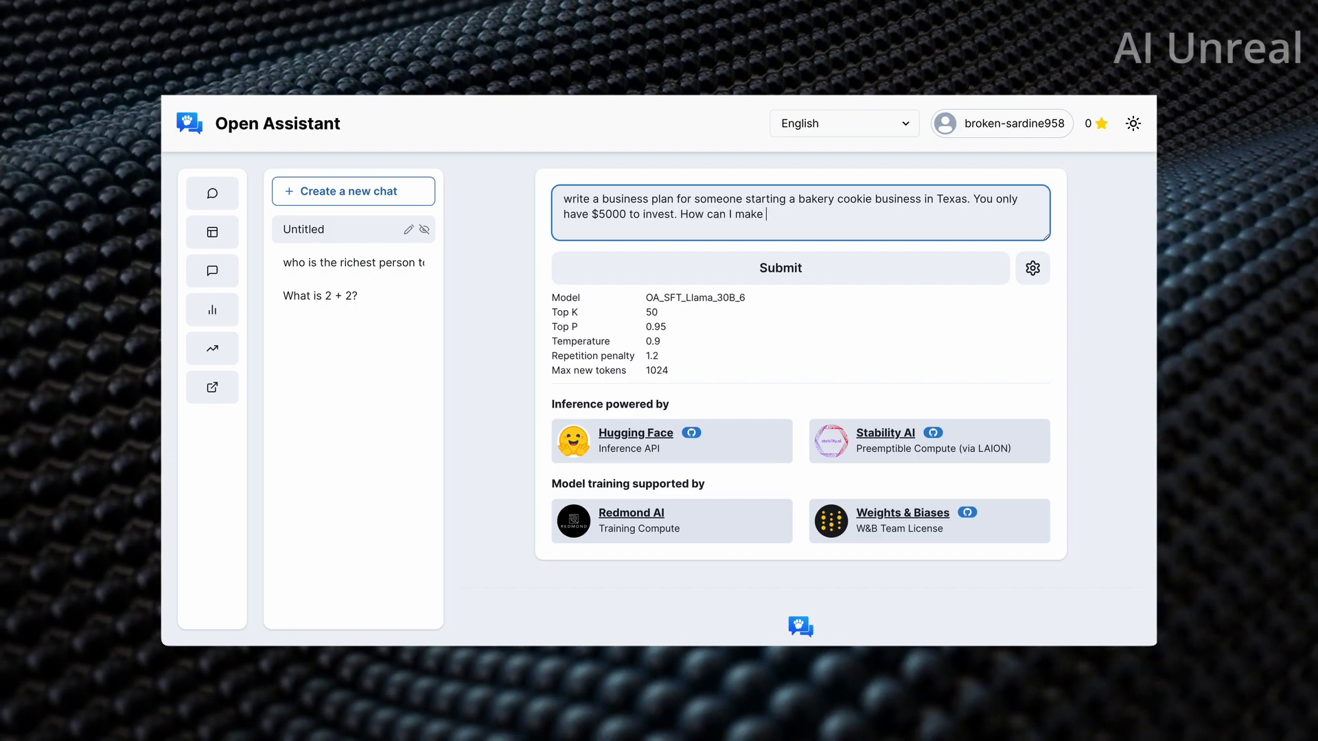
{"action": "type", "text": "money"}
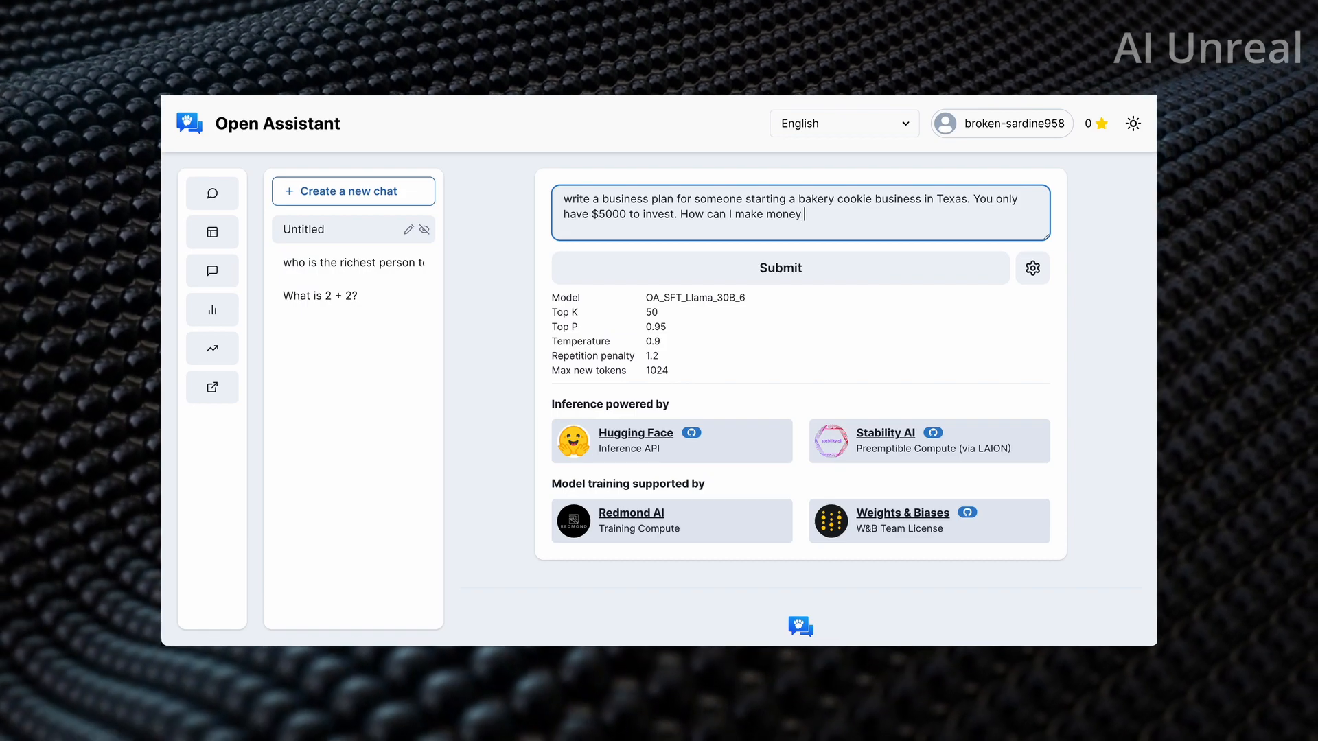
{"action": "type", "text": "?"}
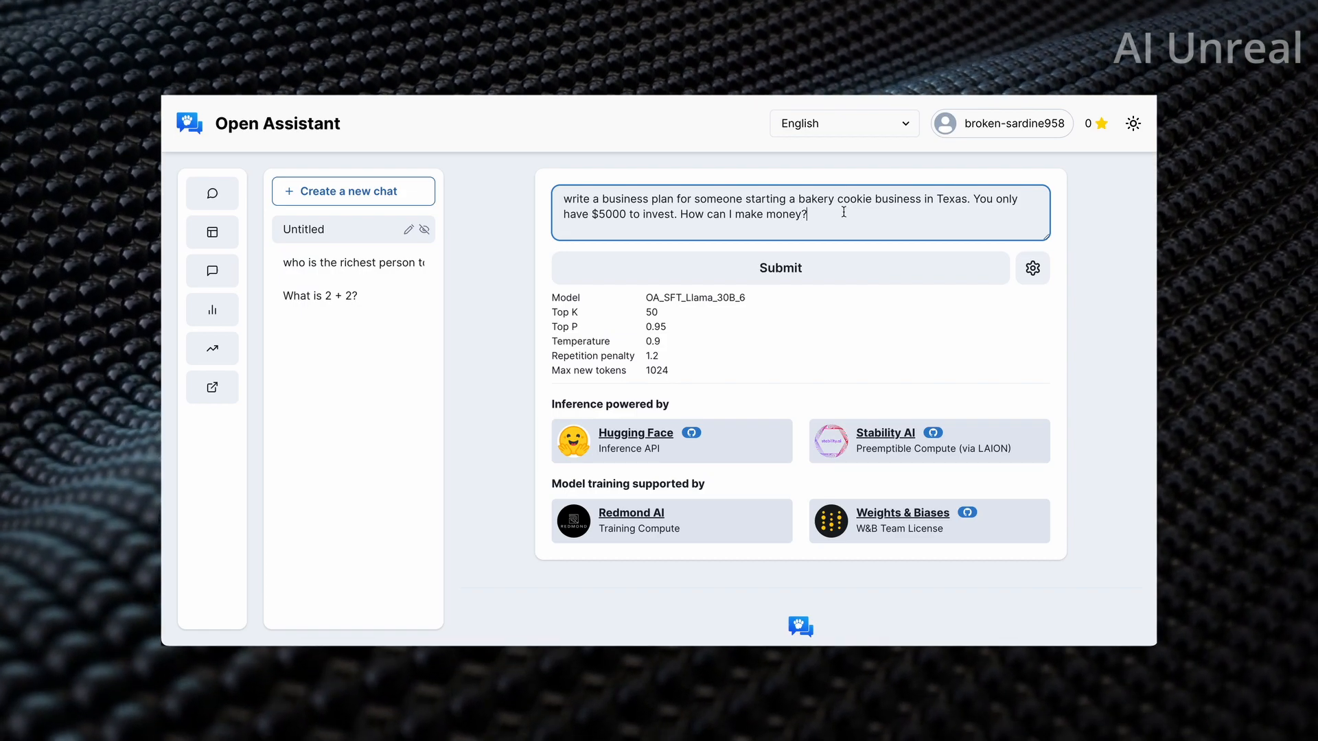
{"action": "left_click", "coordinate": [779, 267]}
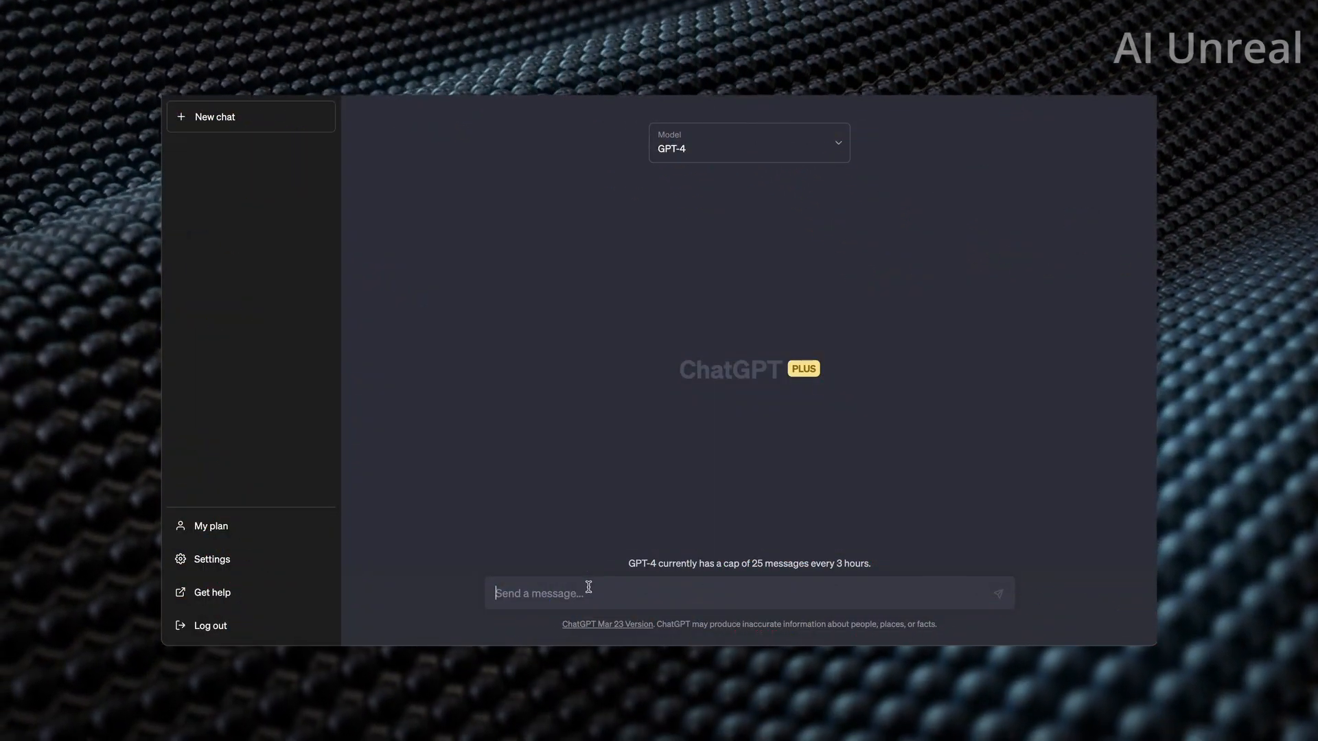
- Send GPT-4 the same prompt asking for a $5000 Texas bakery cookie business plan
{"action": "type", "text": "write a business plan for someone starting a bakery cookie business in Texas. You only have $5000 to invest. How can I make money?"}
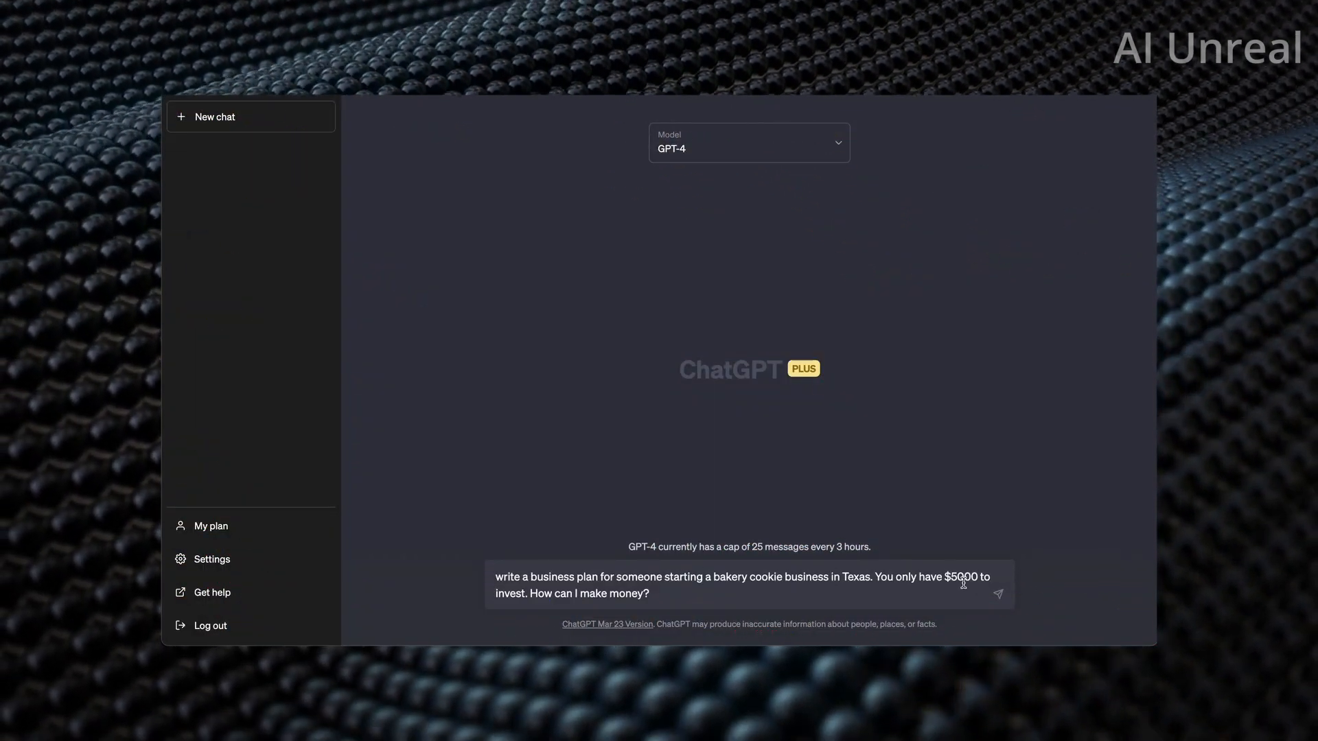
{"action": "left_click", "coordinate": [997, 595]}
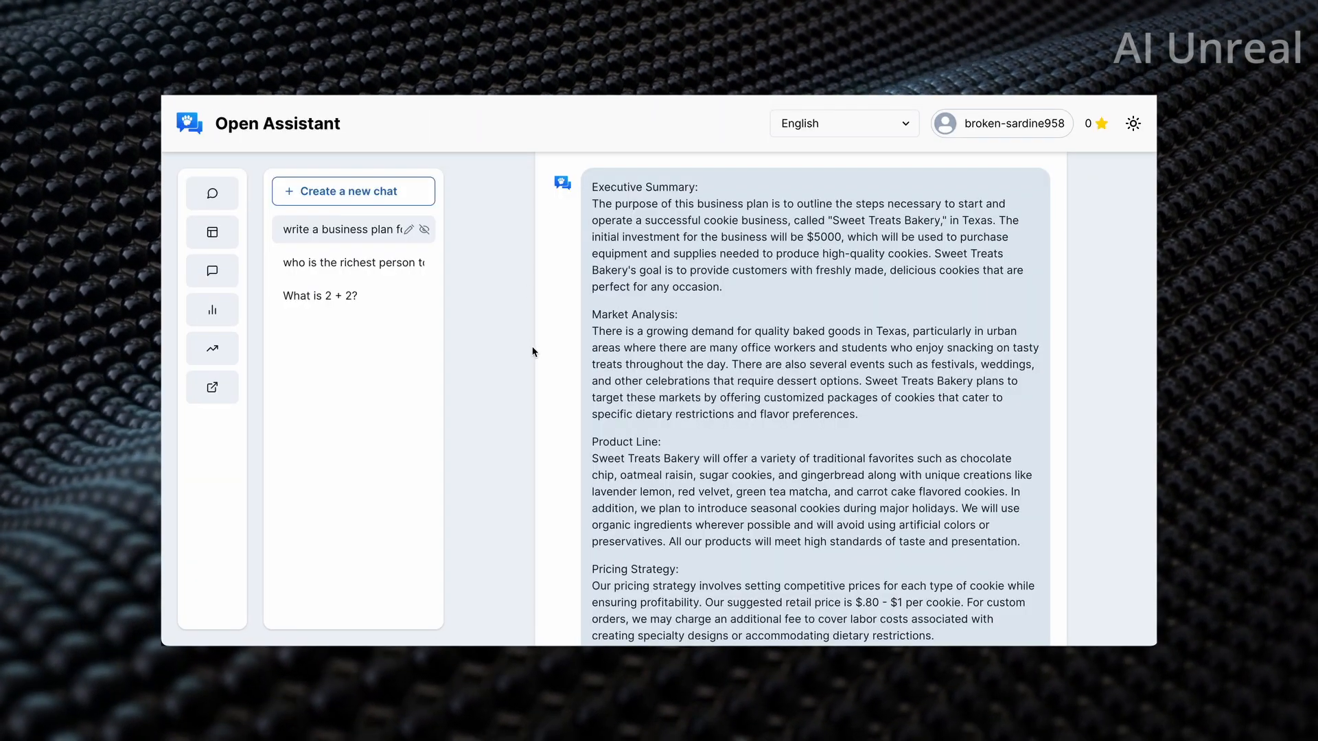
- Scroll through the Sweet Treats Bakery plan to its conclusion
{"action": "scroll", "scroll_direction": "down", "scroll_amount": 3}
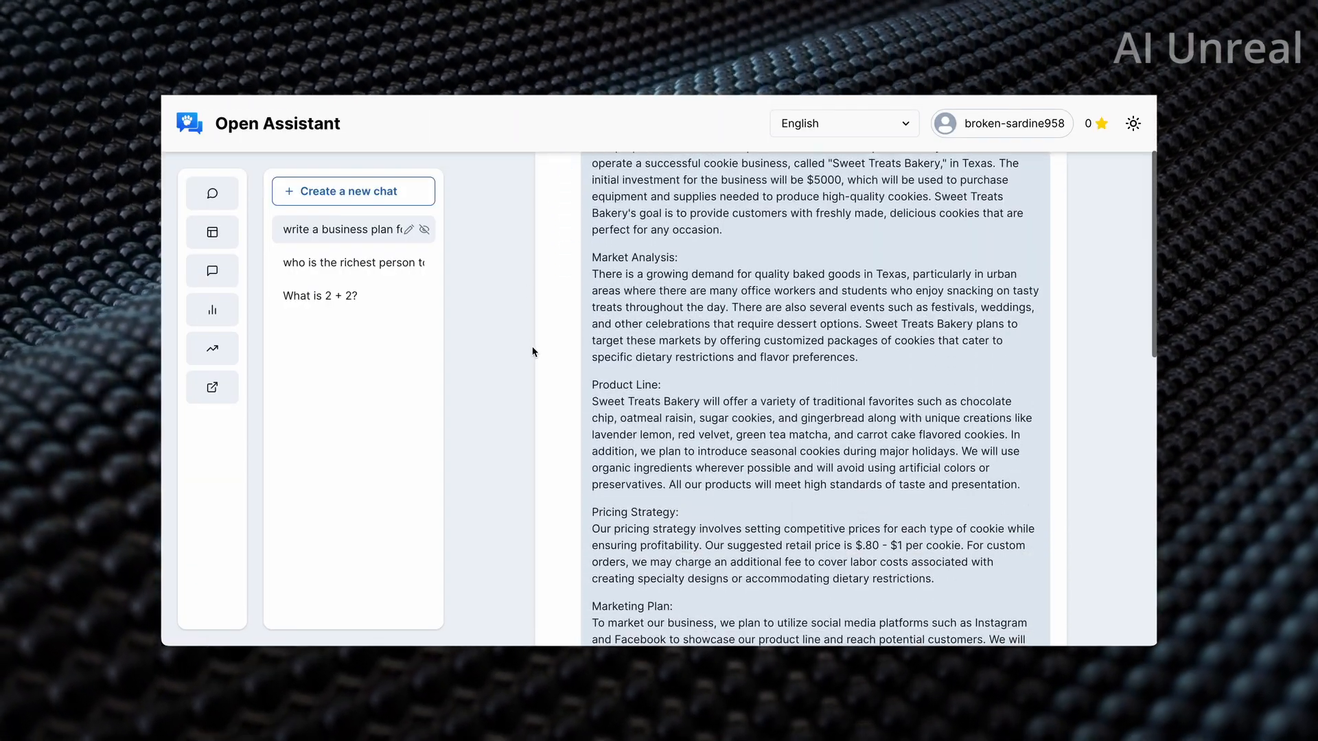
{"action": "scroll", "scroll_direction": "down", "scroll_amount": 3}
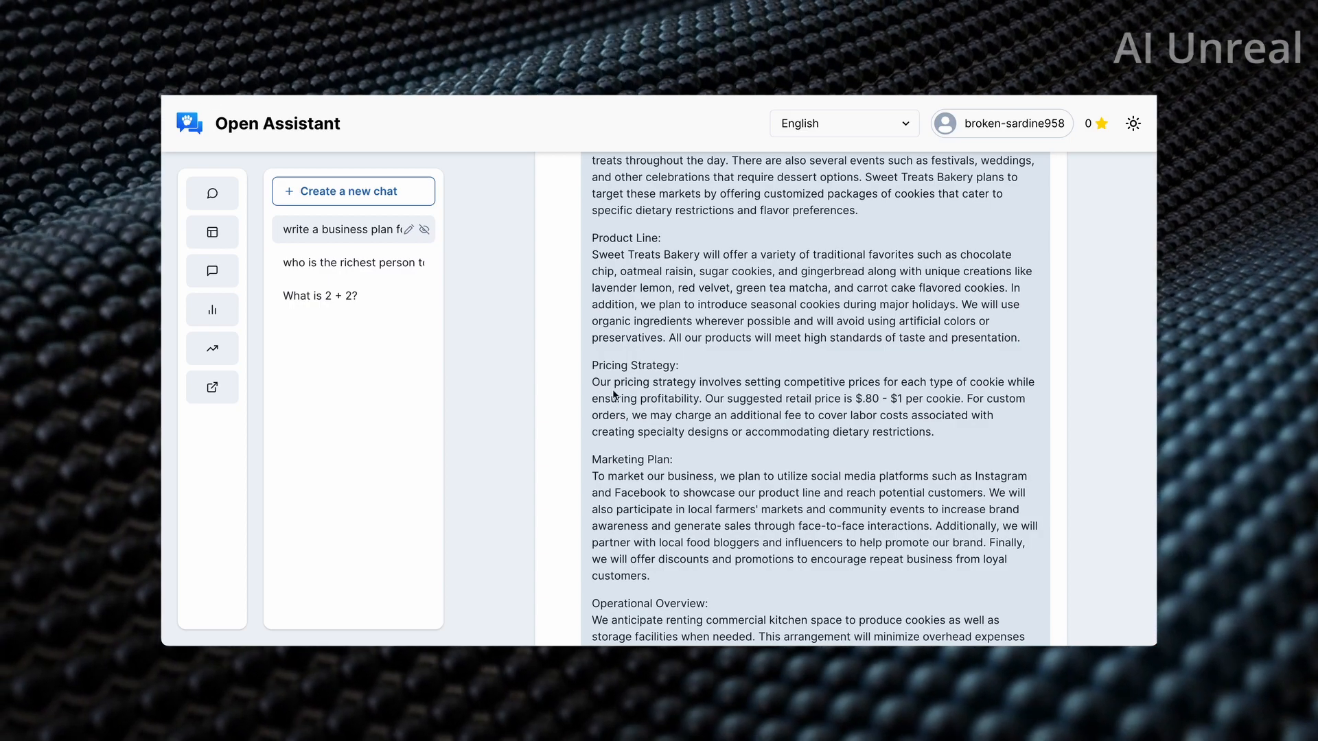
{"action": "scroll", "scroll_direction": "down", "scroll_amount": 3}
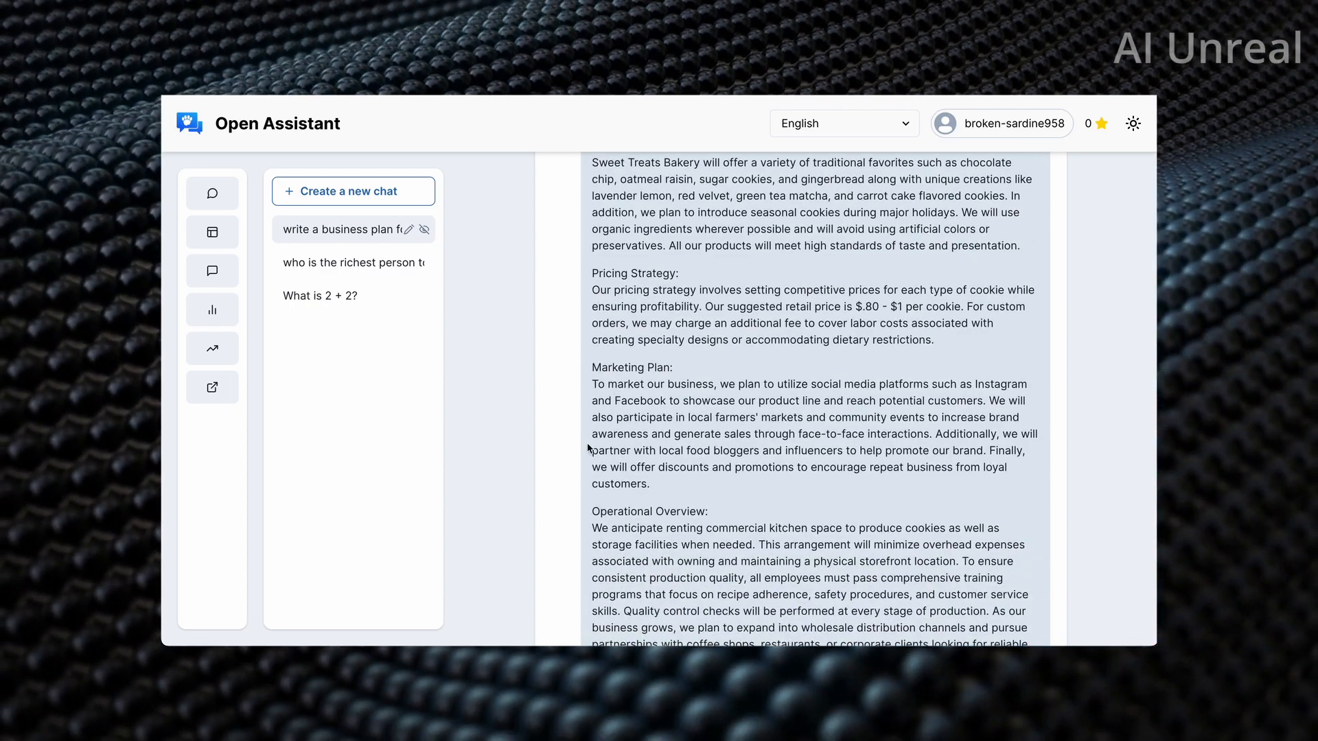
{"action": "scroll", "scroll_direction": "down", "scroll_amount": 3}
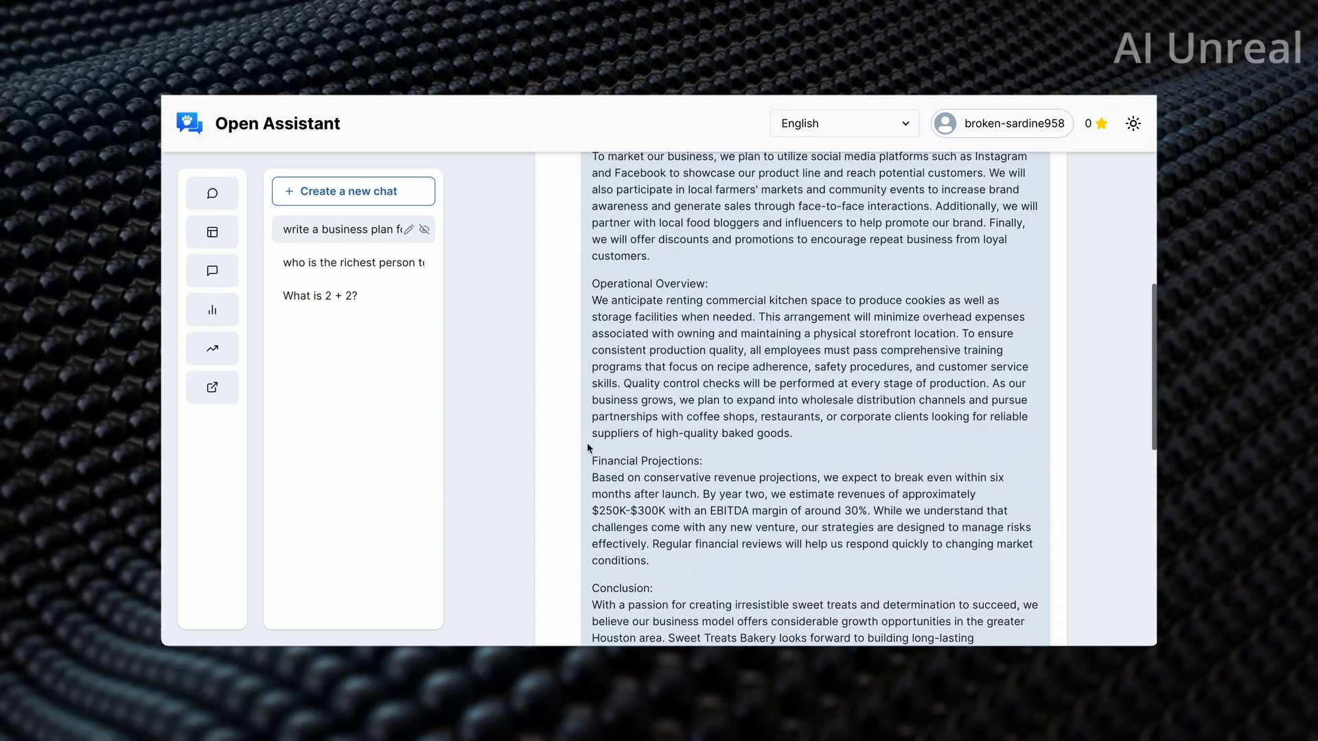
{"action": "scroll", "scroll_direction": "down", "scroll_amount": 3}
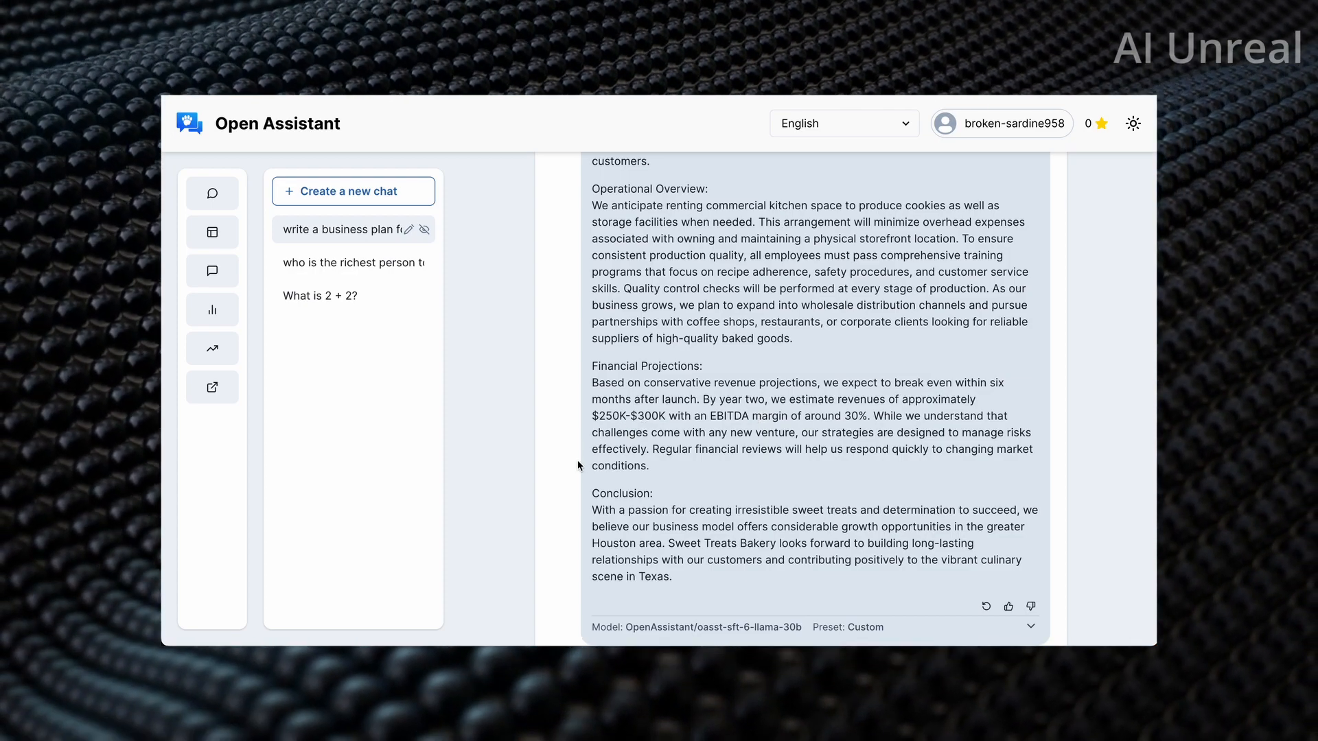
{"action": "scroll", "scroll_direction": "down", "scroll_amount": 3}
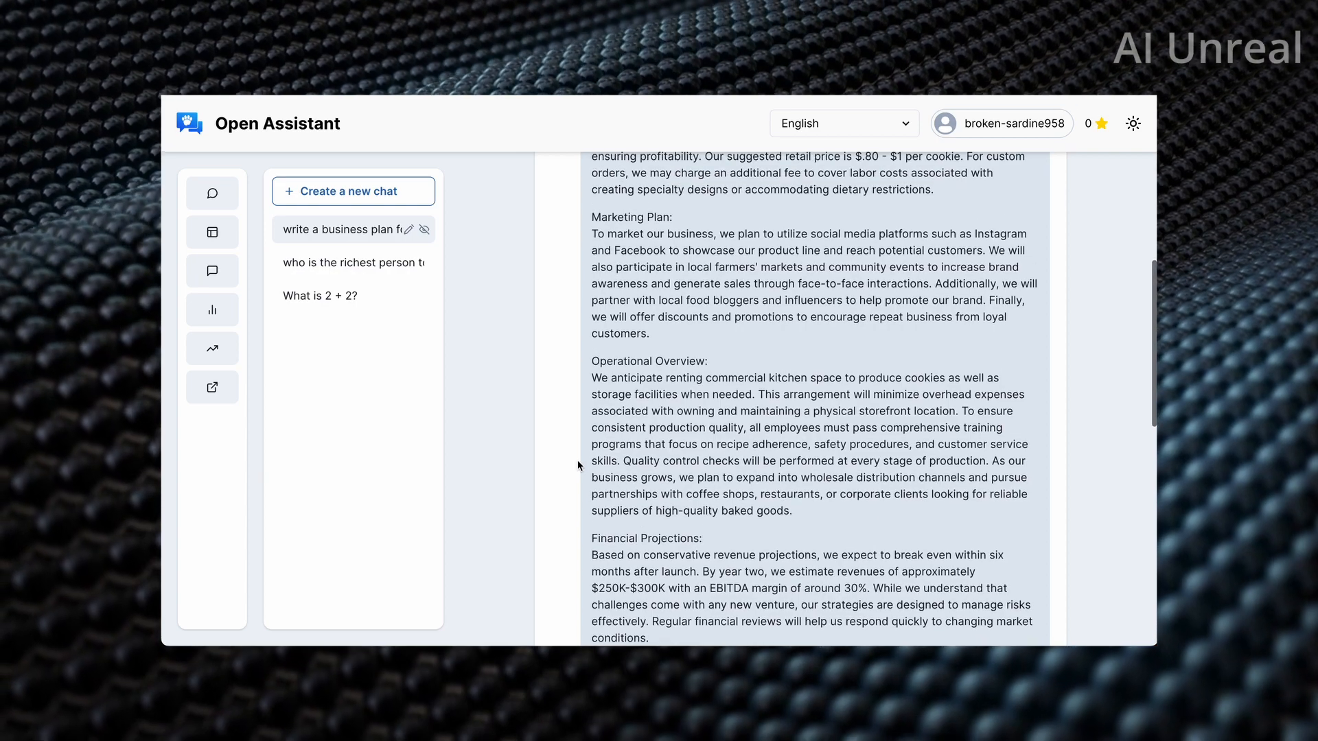
{"action": "scroll", "scroll_direction": "up", "scroll_amount": 3}
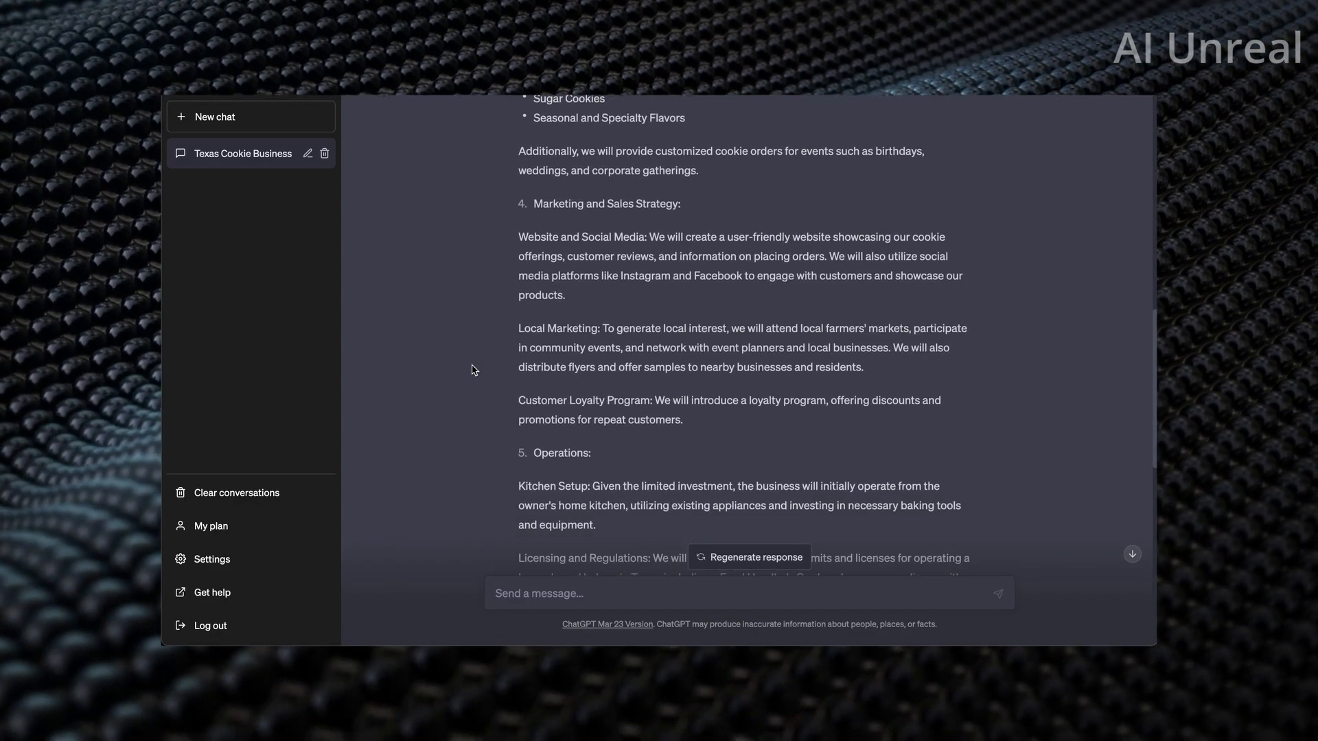
- Scroll GPT-4's plan to the financial projections and $5,000 investment breakdown, then back up
{"action": "scroll", "scroll_direction": "down", "scroll_amount": 3}
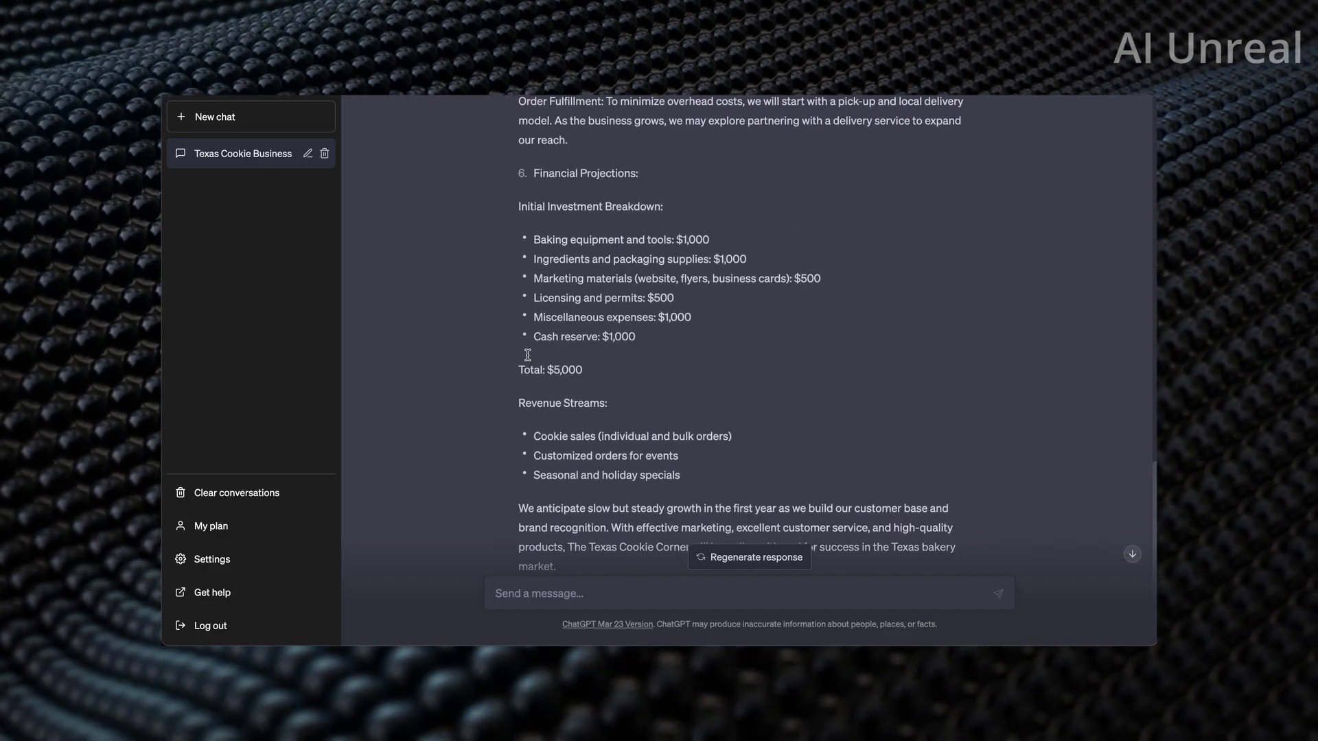
{"action": "scroll", "scroll_direction": "up", "scroll_amount": 3}
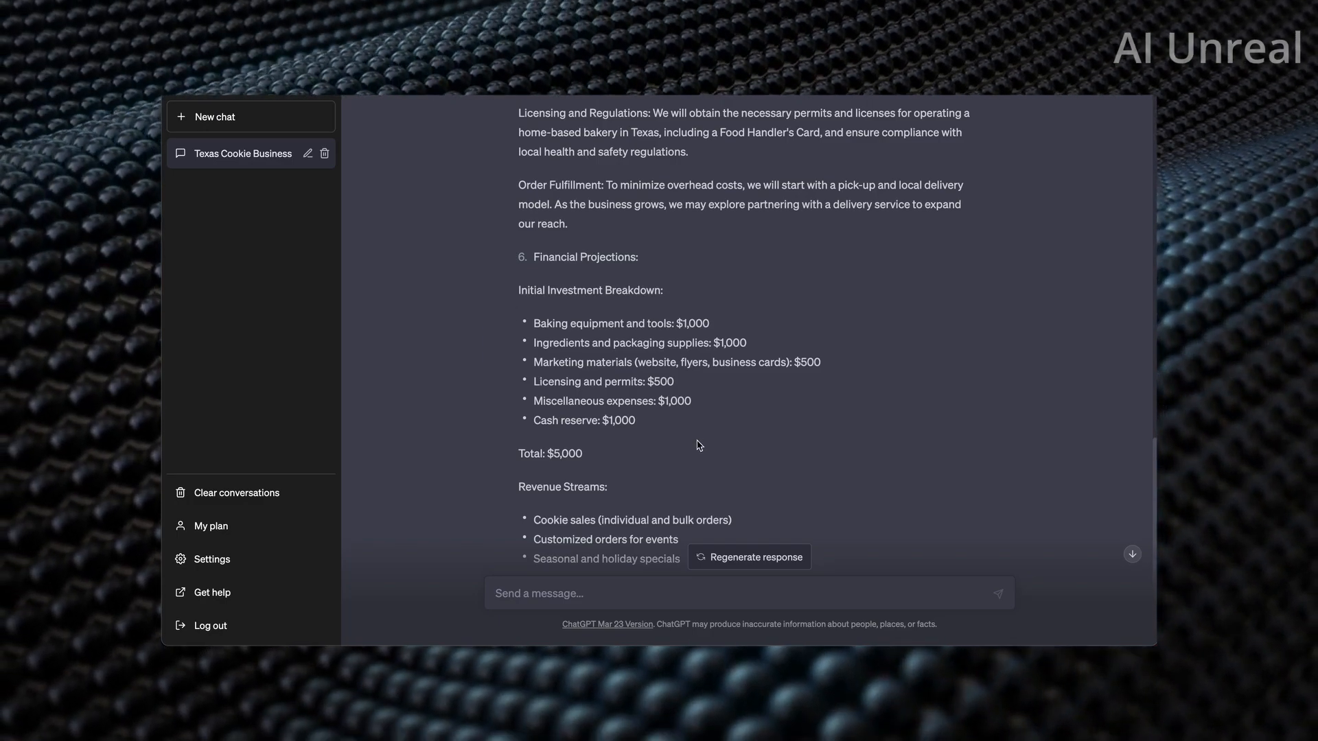
{"action": "mouse_move", "coordinate": [668, 439]}
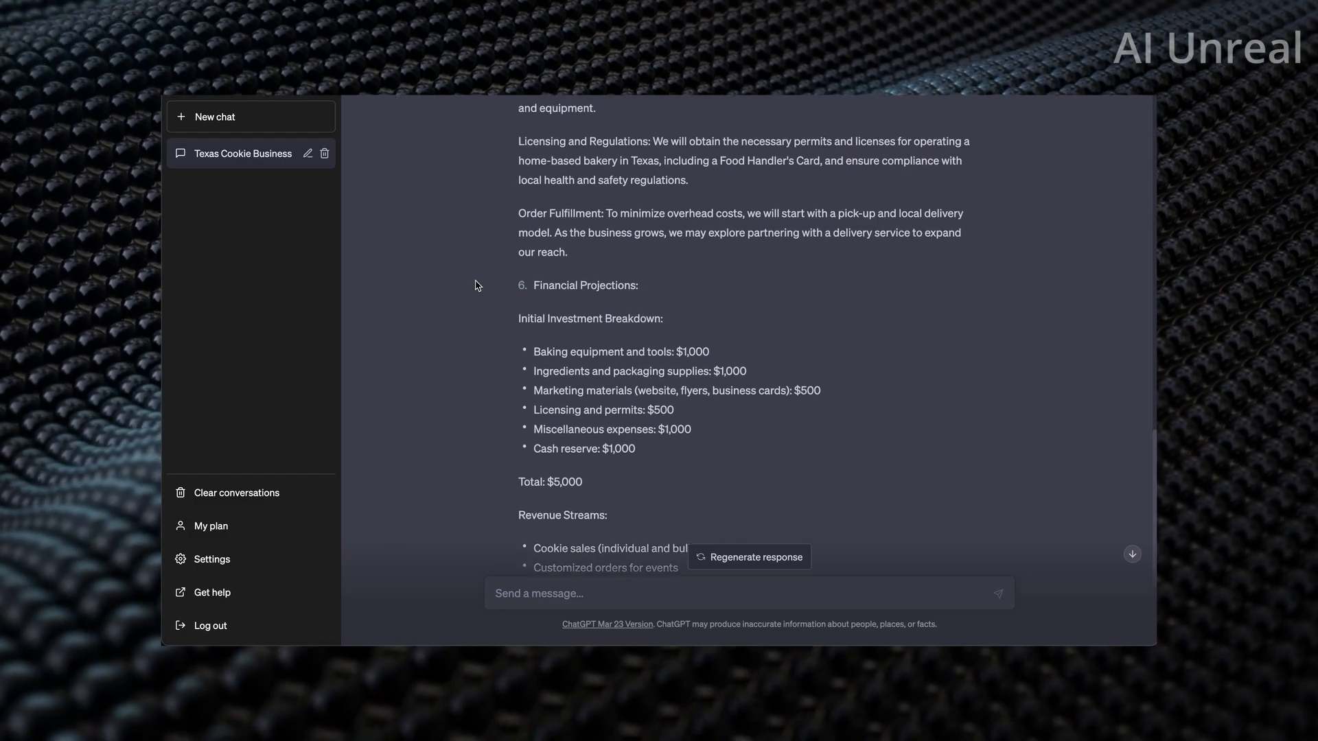
{"action": "scroll", "scroll_direction": "up", "scroll_amount": 3}
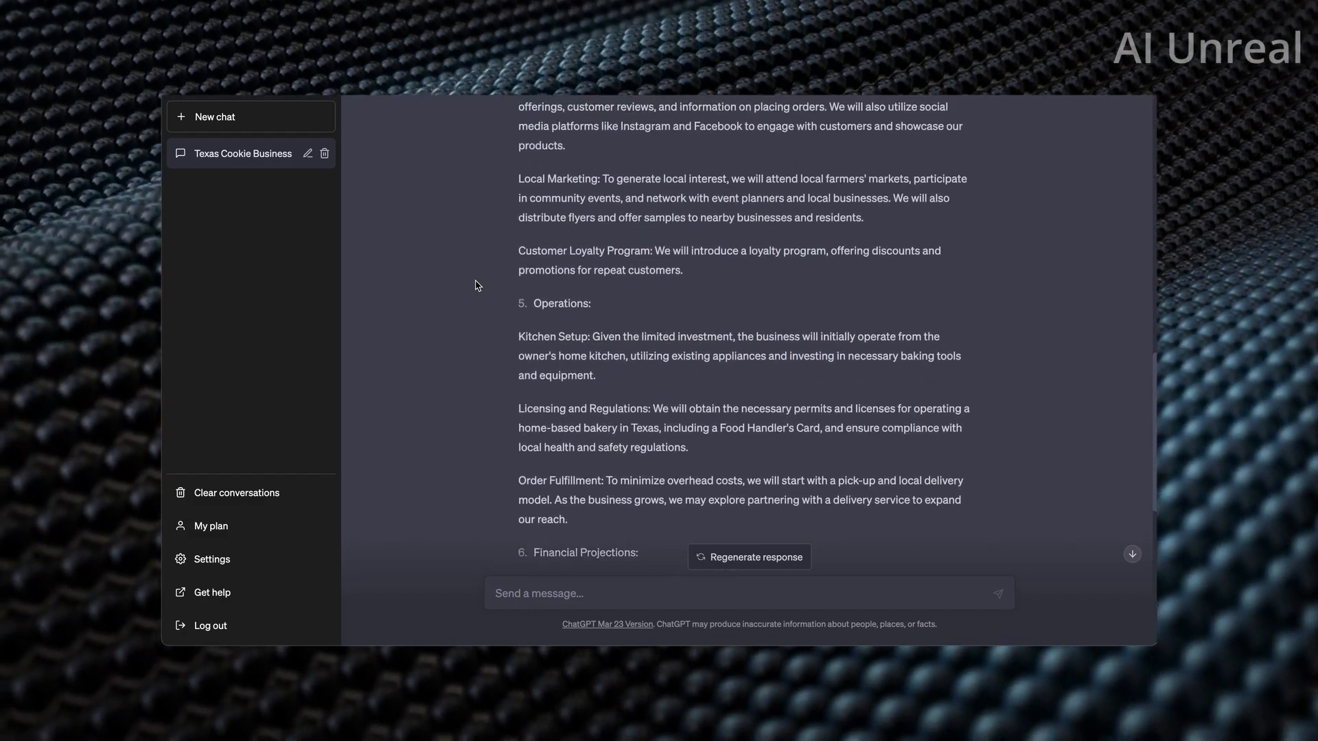
{"action": "scroll", "scroll_direction": "up", "scroll_amount": 3}
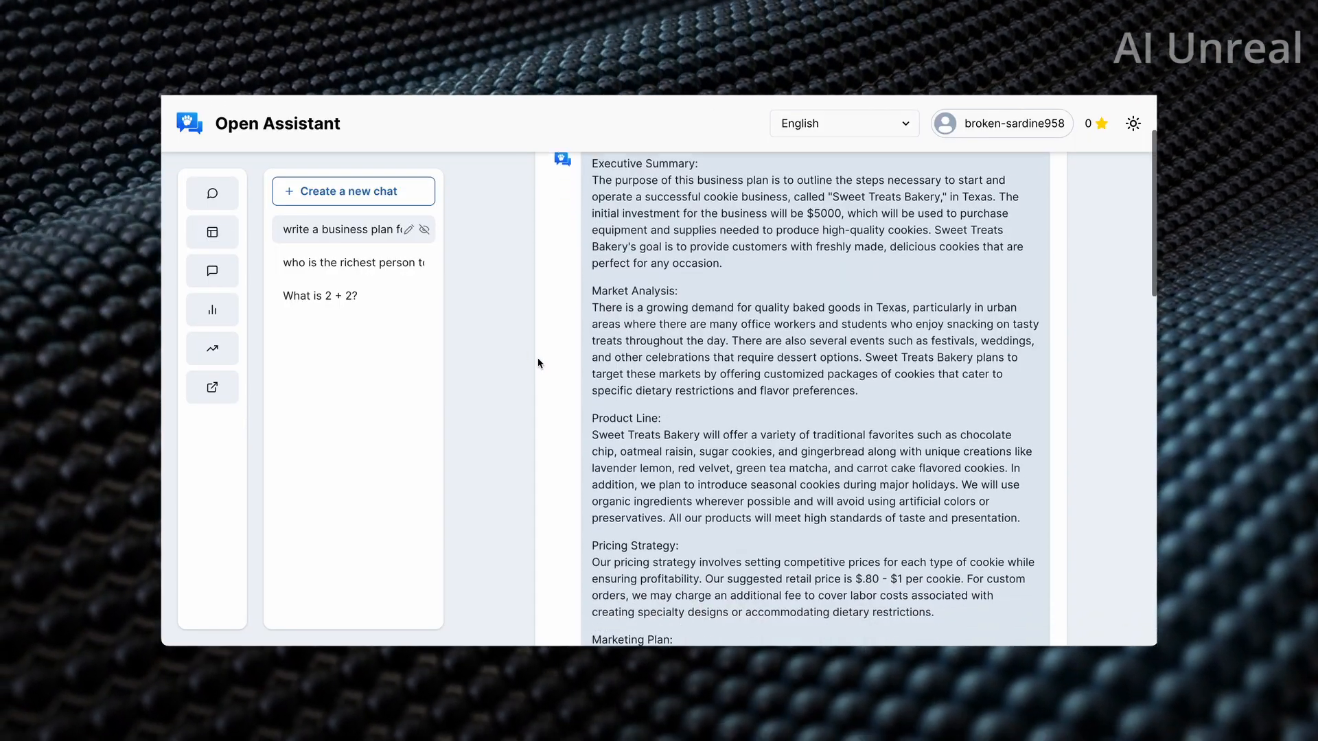
{"action": "scroll", "scroll_direction": "down", "scroll_amount": 3}
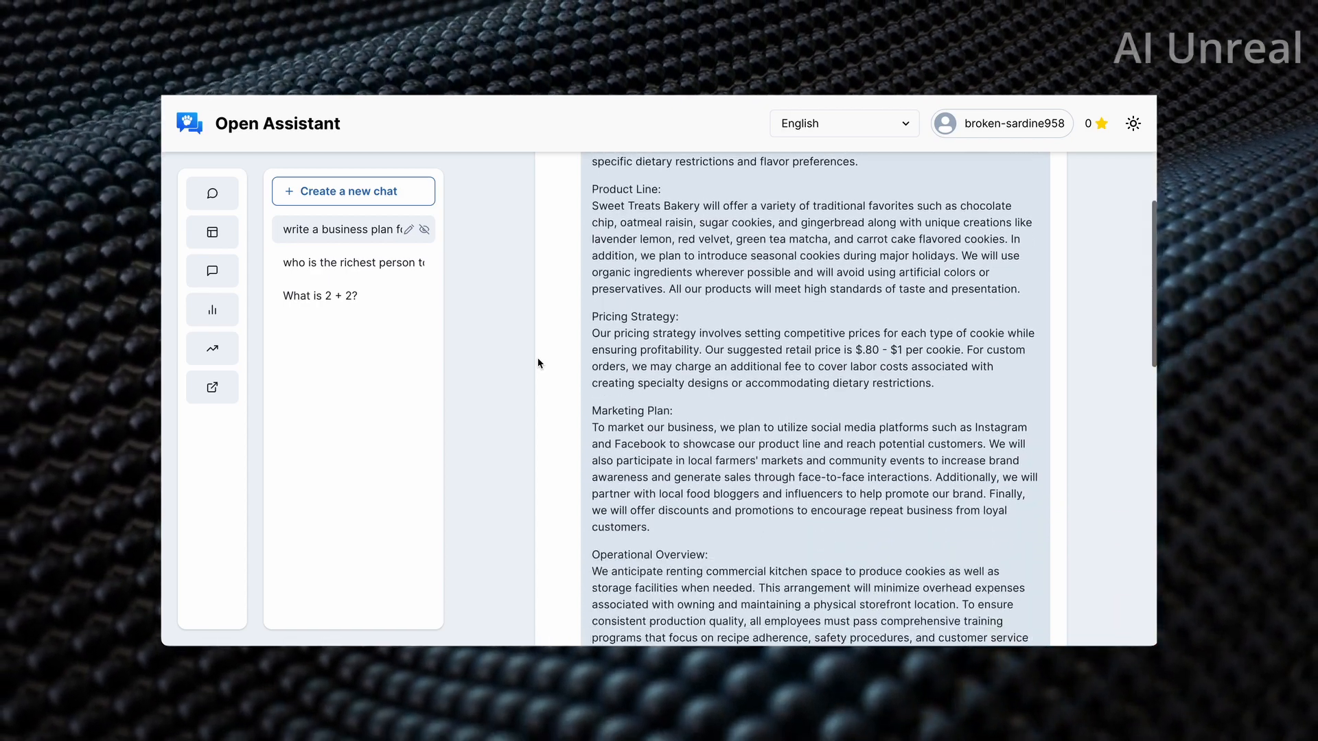
{"action": "scroll", "scroll_direction": "down", "scroll_amount": 3}
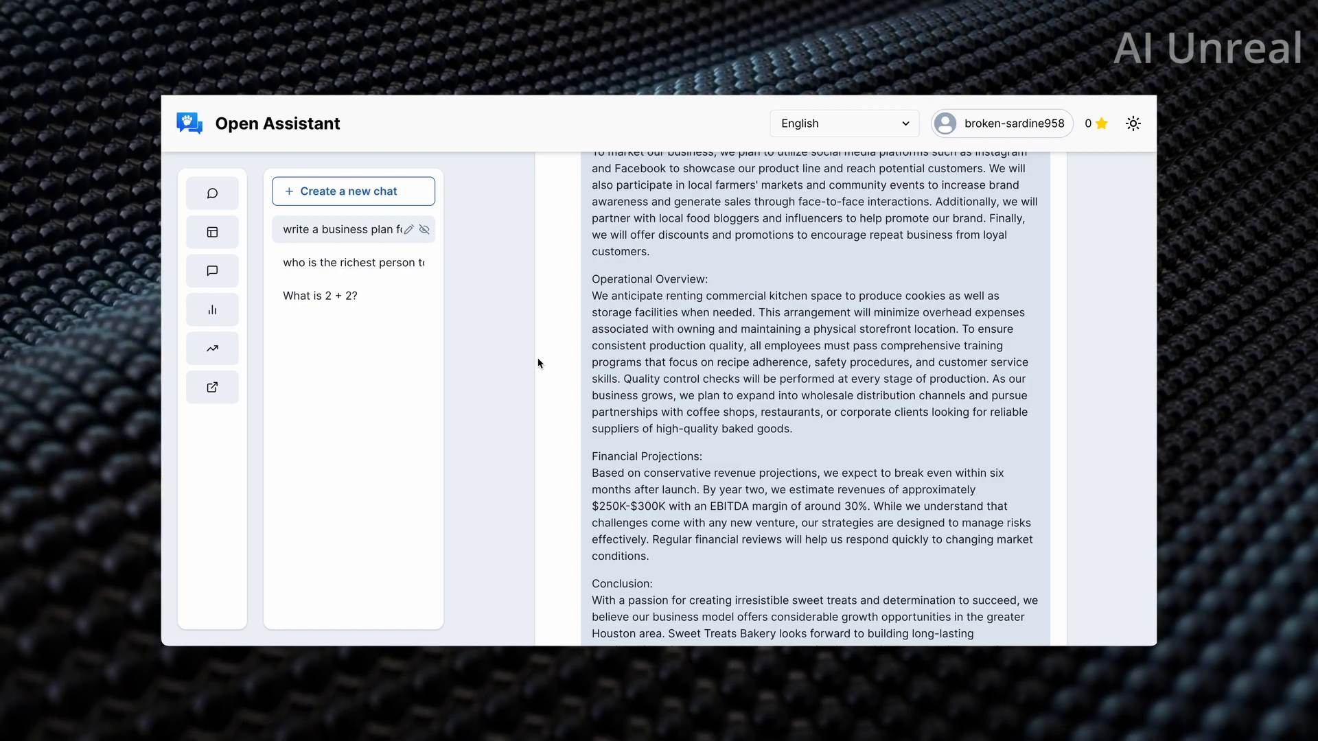
{"action": "scroll", "scroll_direction": "down", "scroll_amount": 3}
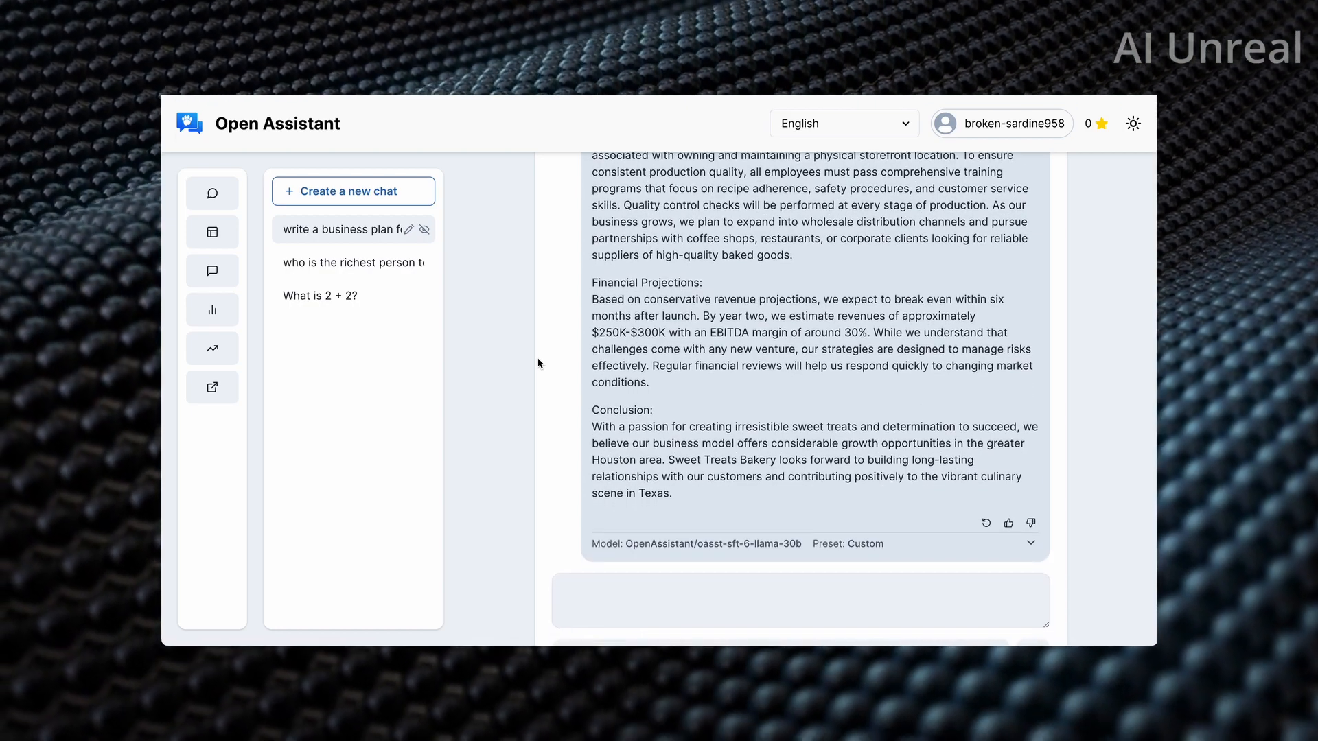